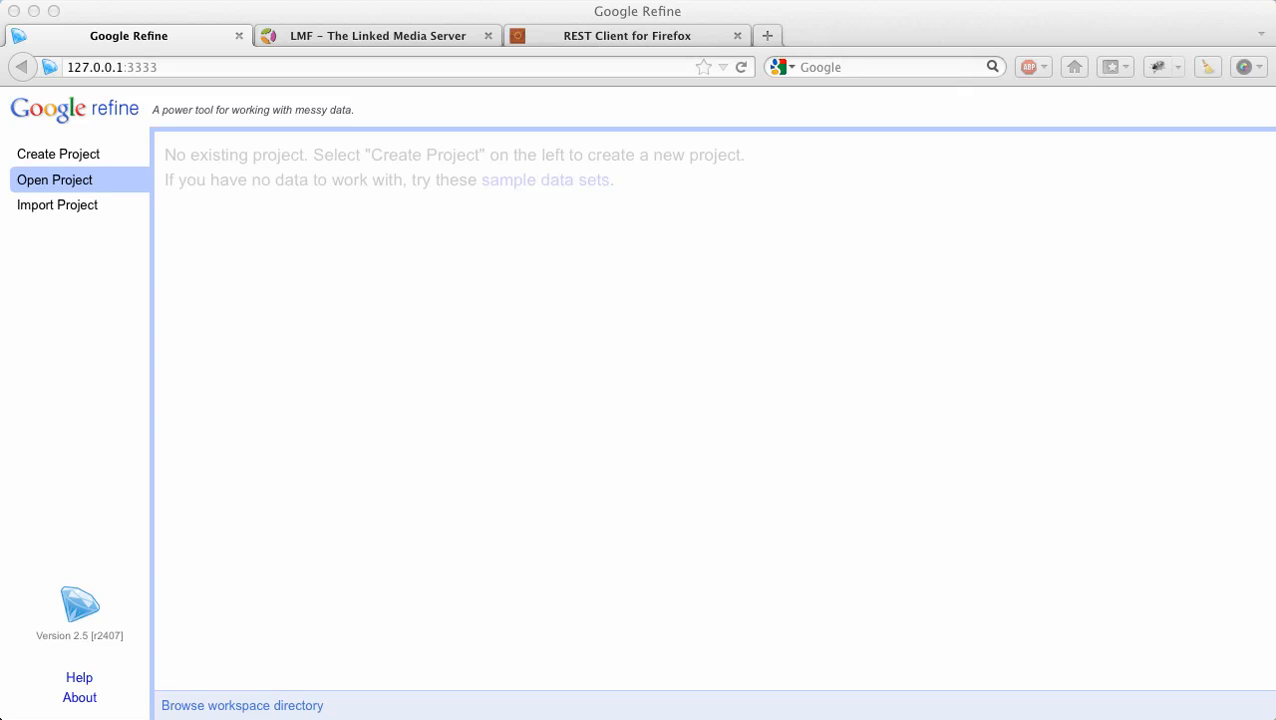
mouse_move(1046, 538)
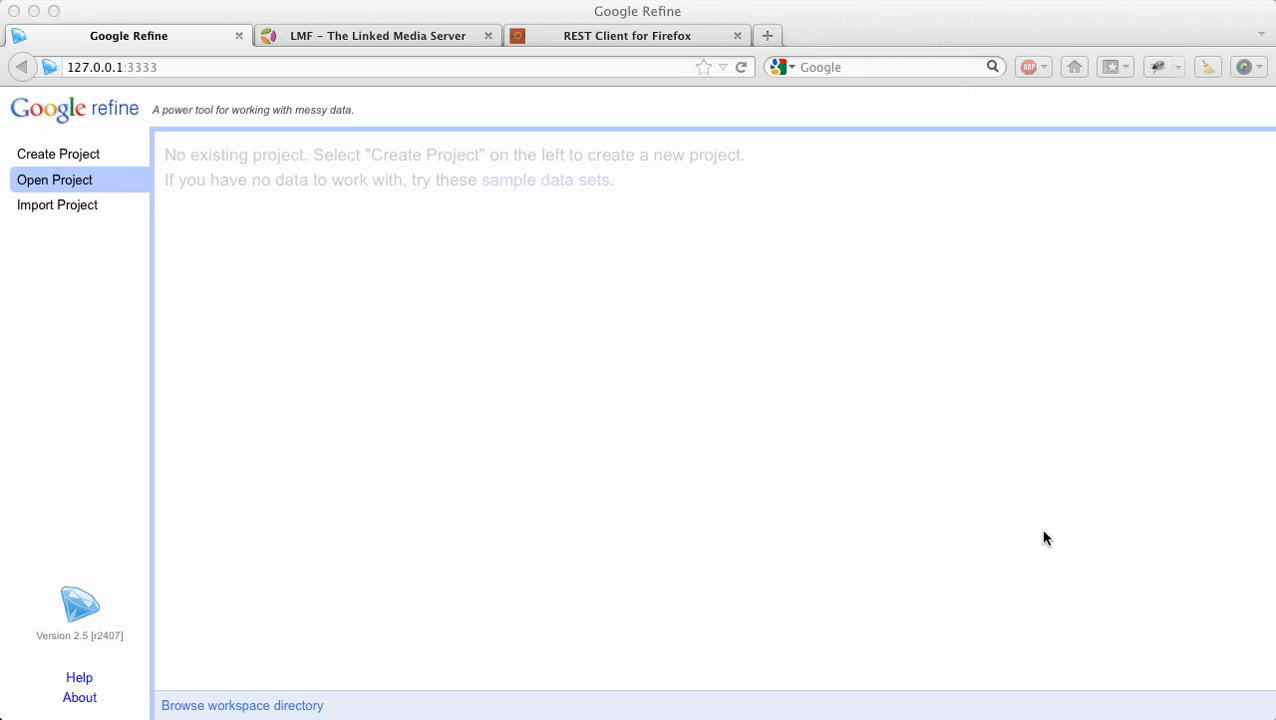
mouse_move(790, 532)
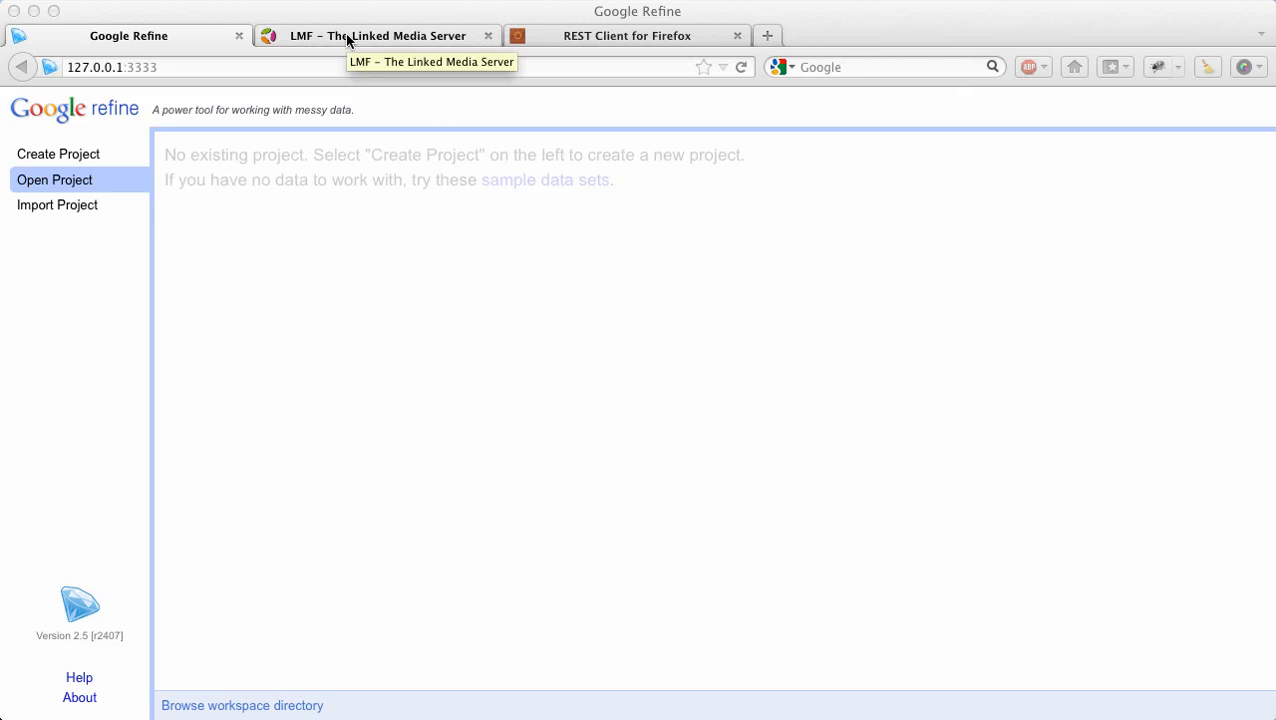
Create a new Google Refine project from books.csv uploaded from the computer, parsed into ten book rows.
click(376, 36)
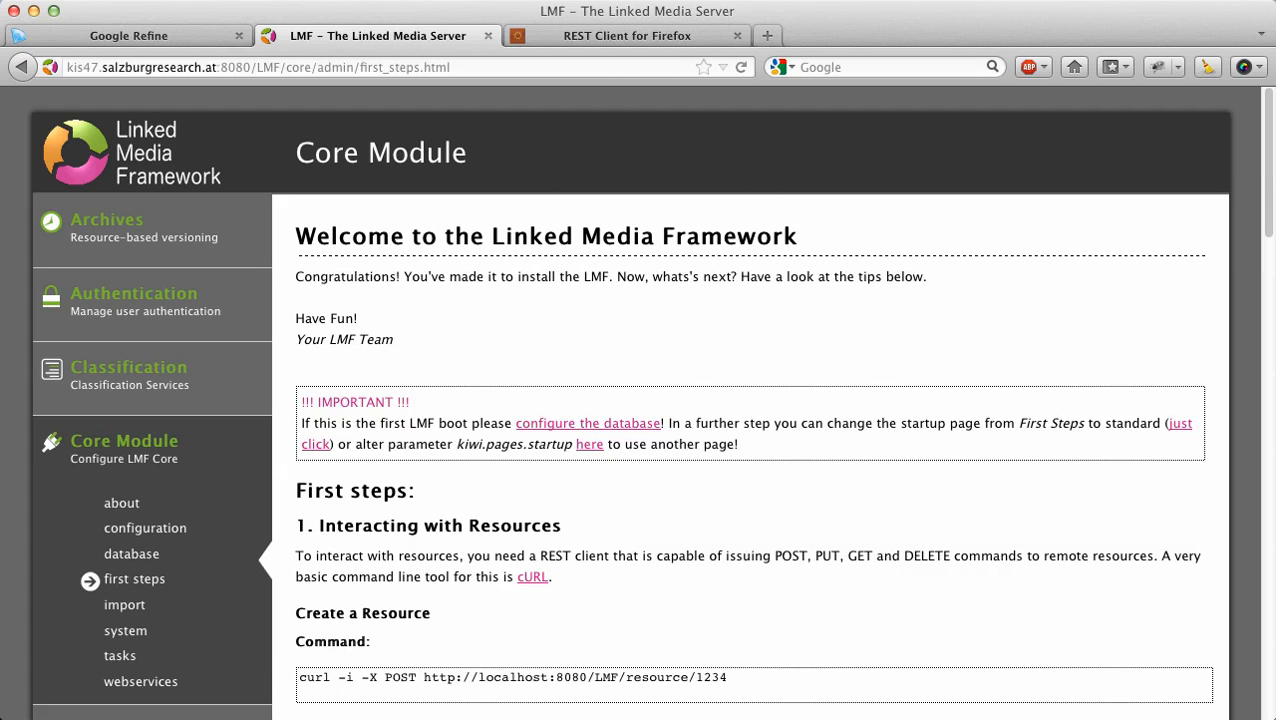
click(128, 36)
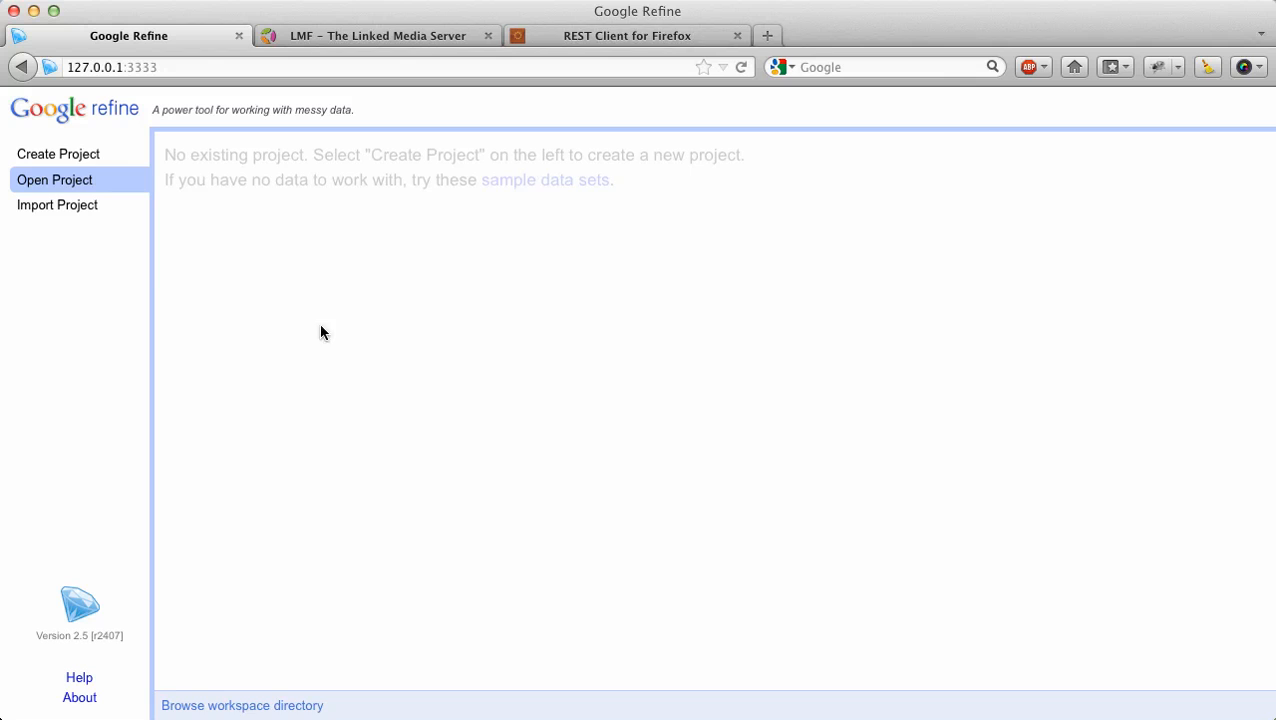
click(58, 152)
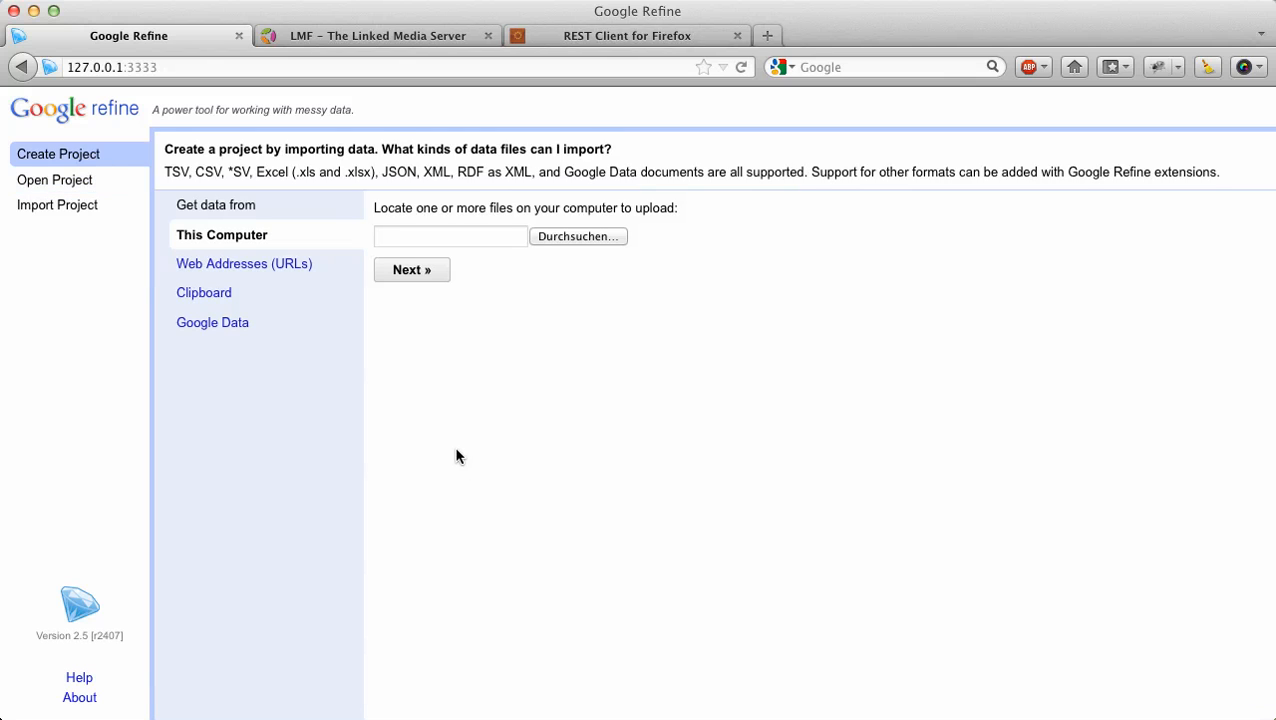
mouse_move(538, 350)
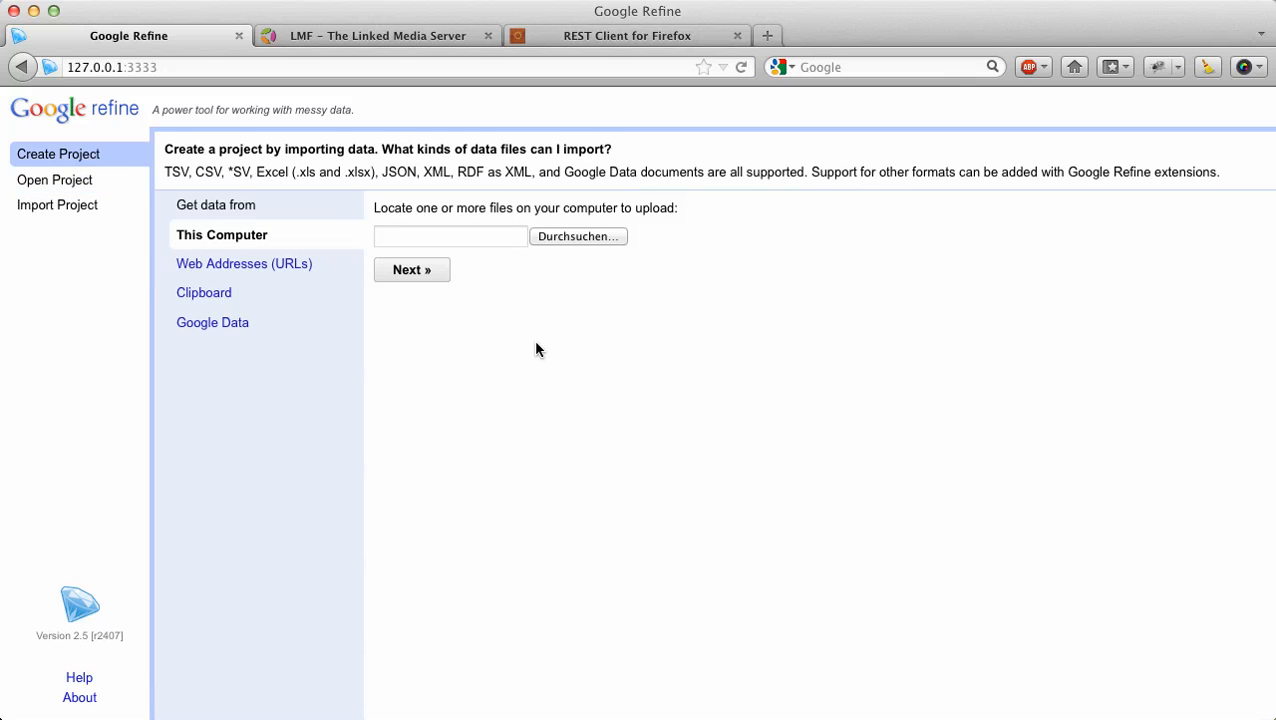
click(578, 236)
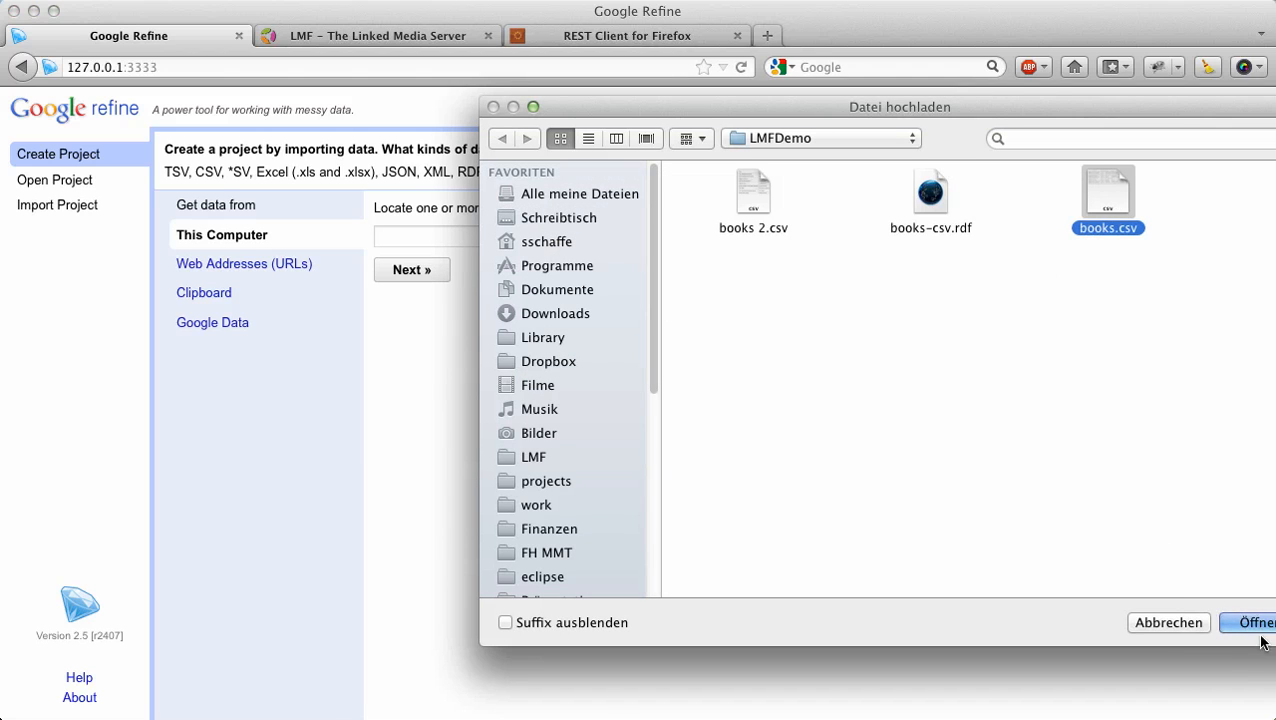
click(1256, 622)
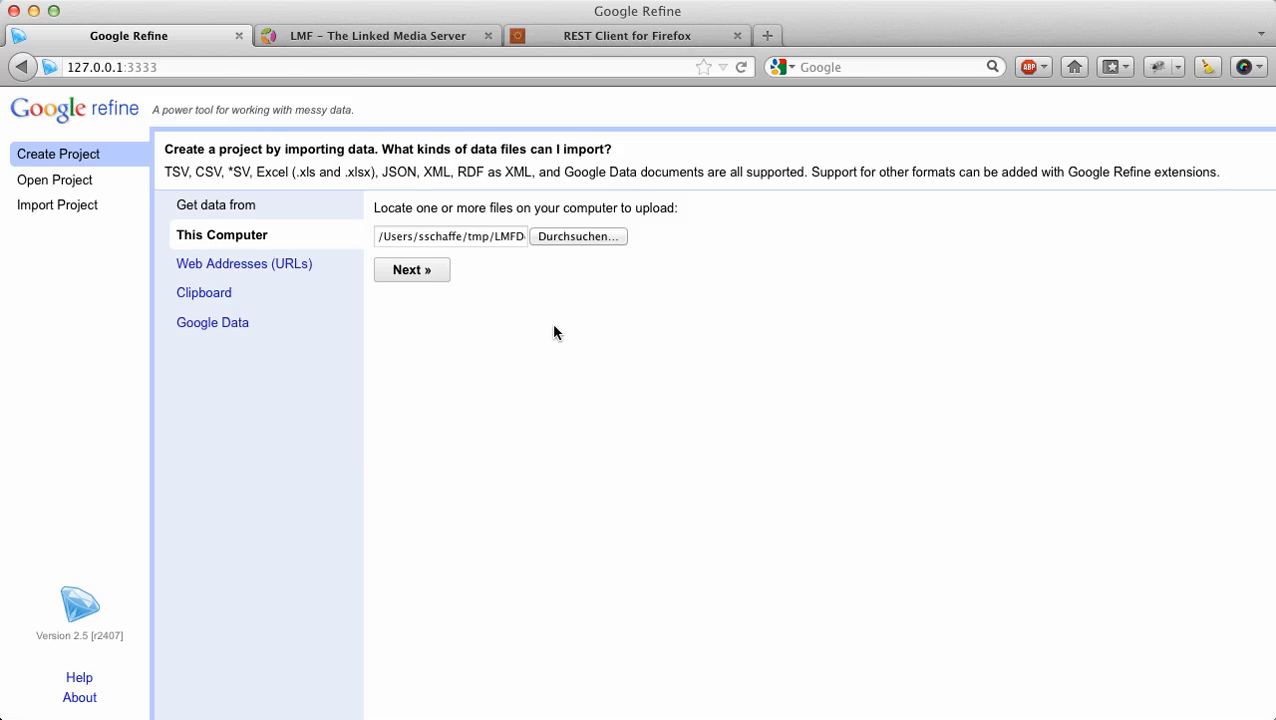
click(412, 268)
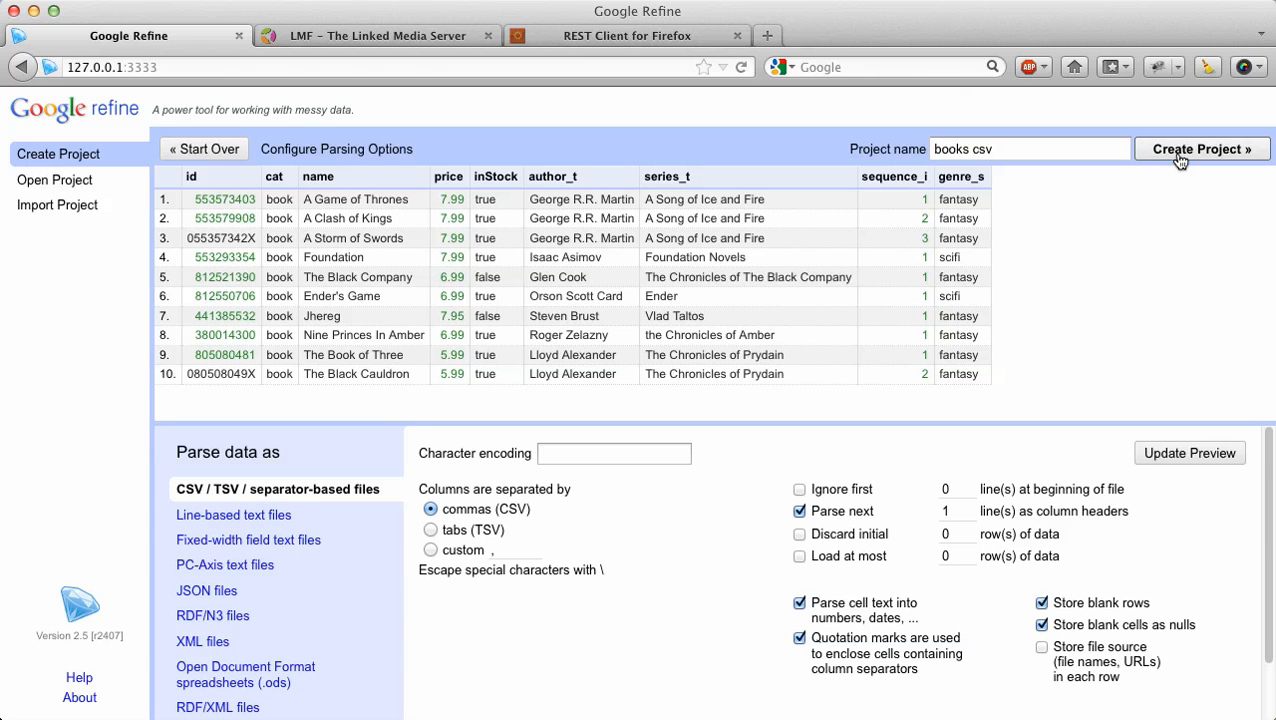
click(1200, 148)
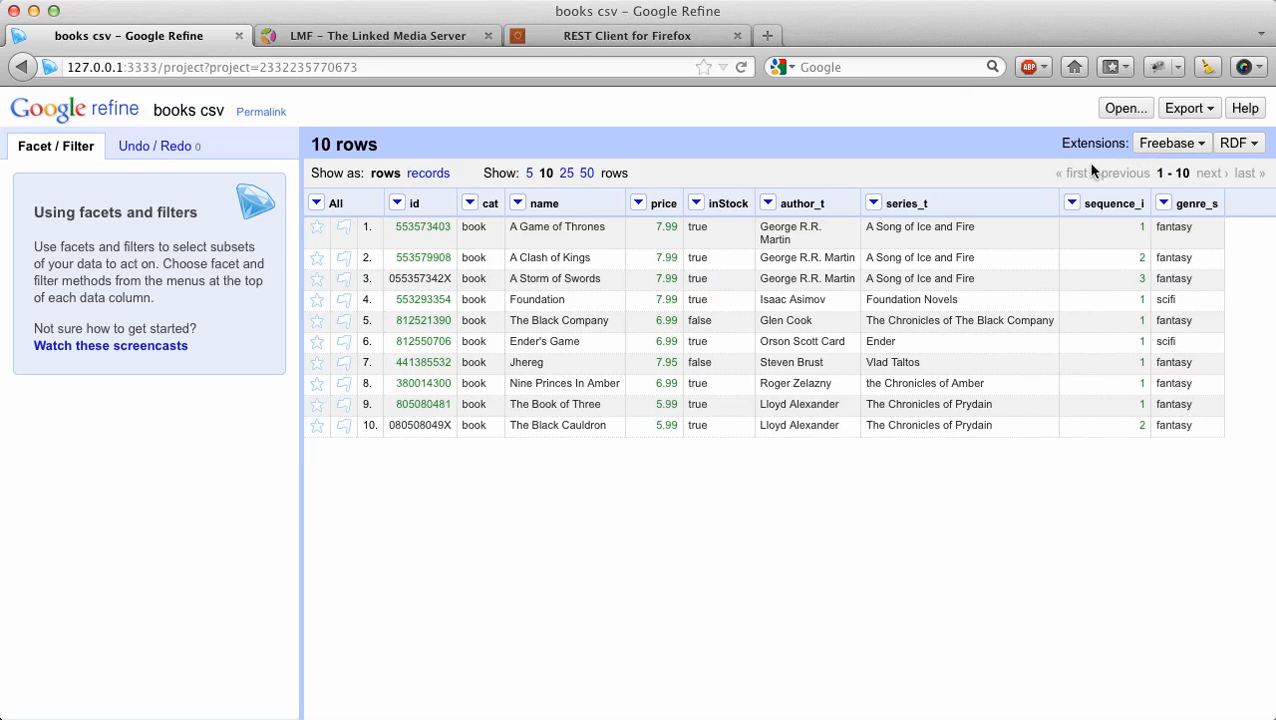
mouse_move(730, 556)
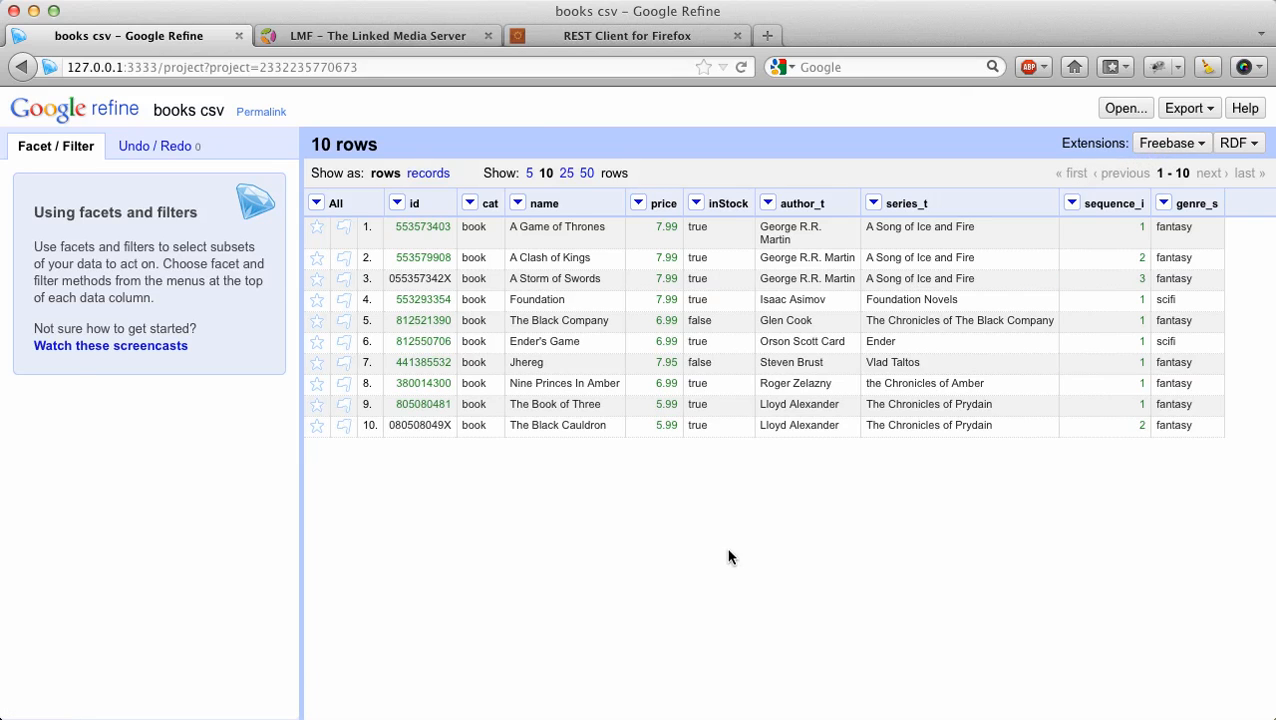
mouse_move(668, 500)
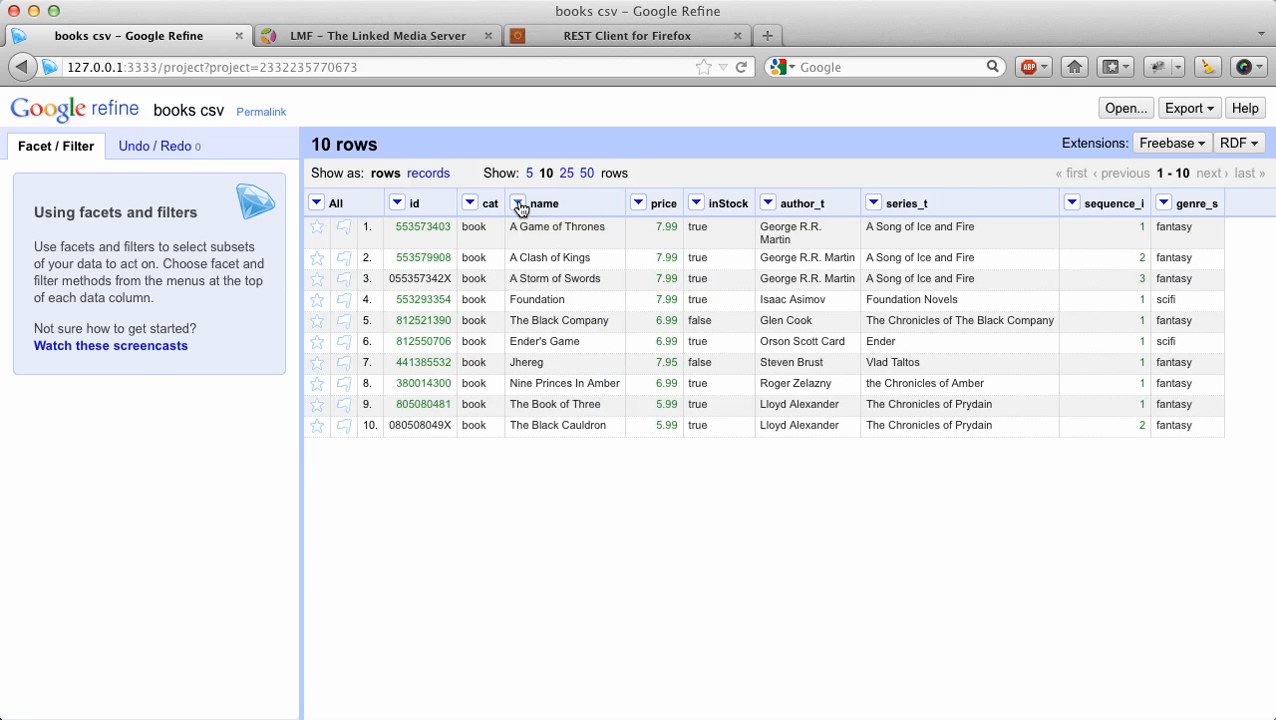
Reconcile the name column against the DBPedia dbo:Book type.
click(518, 204)
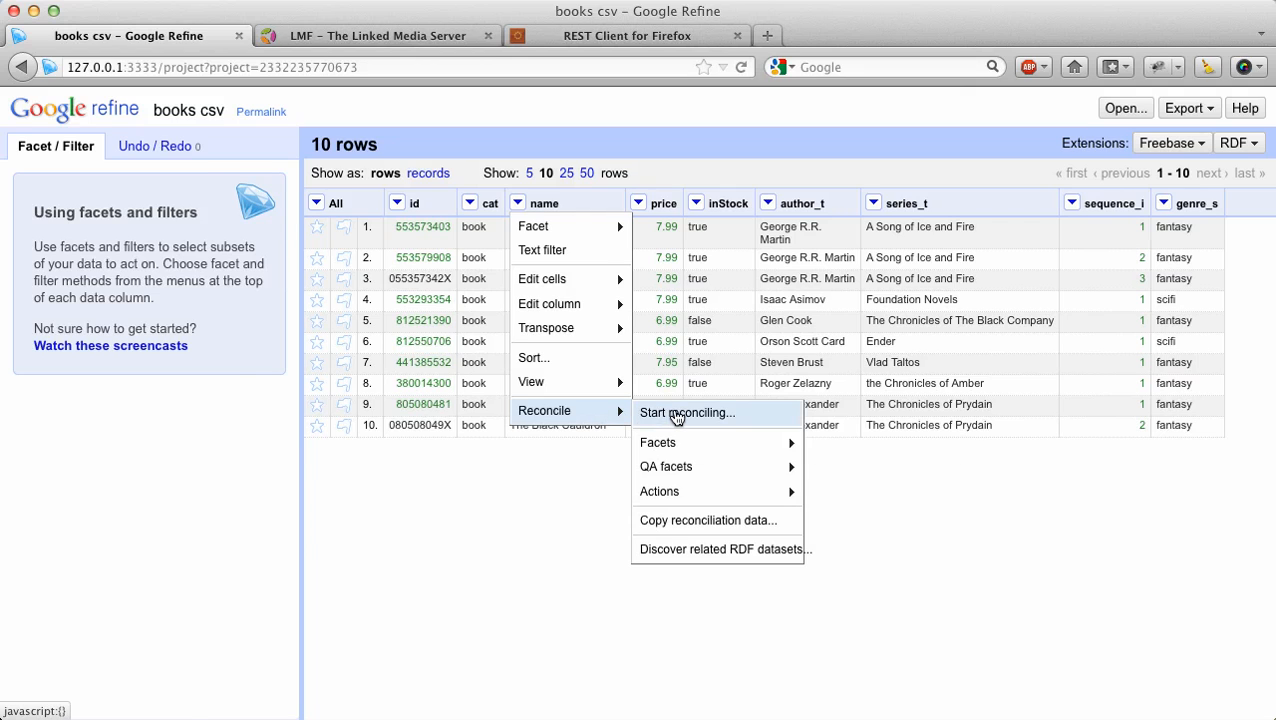
click(686, 412)
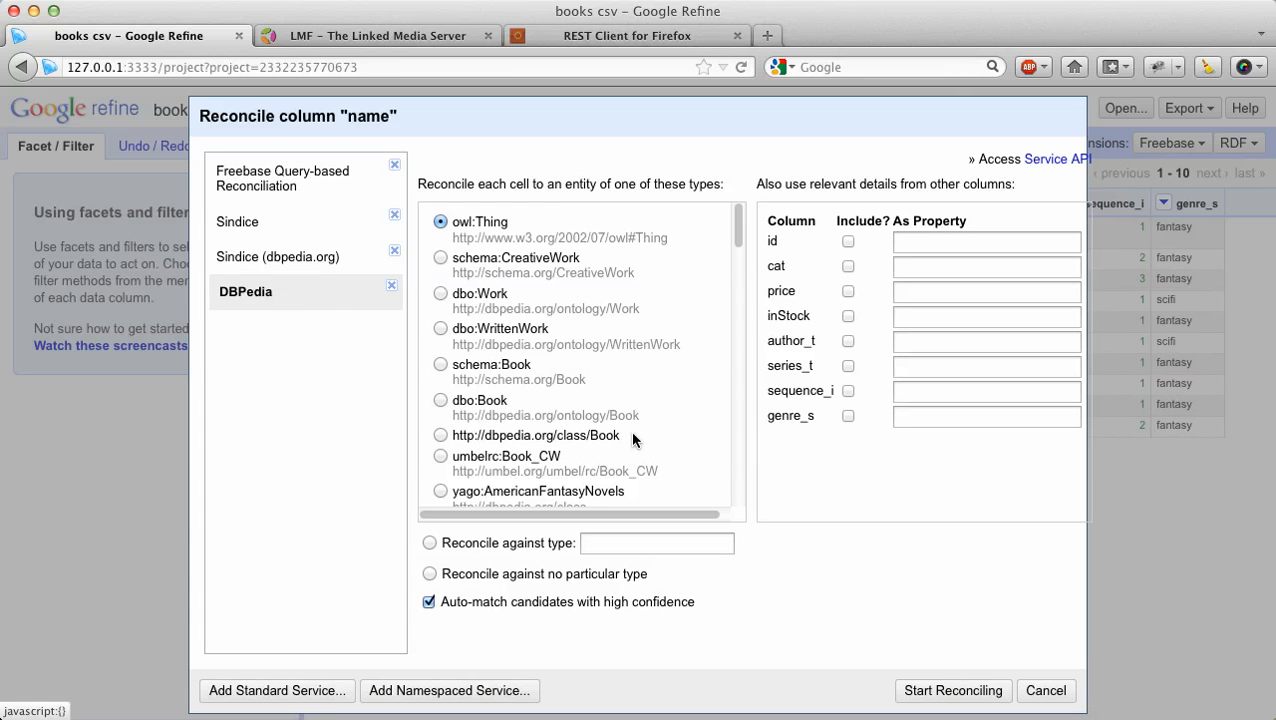
click(440, 400)
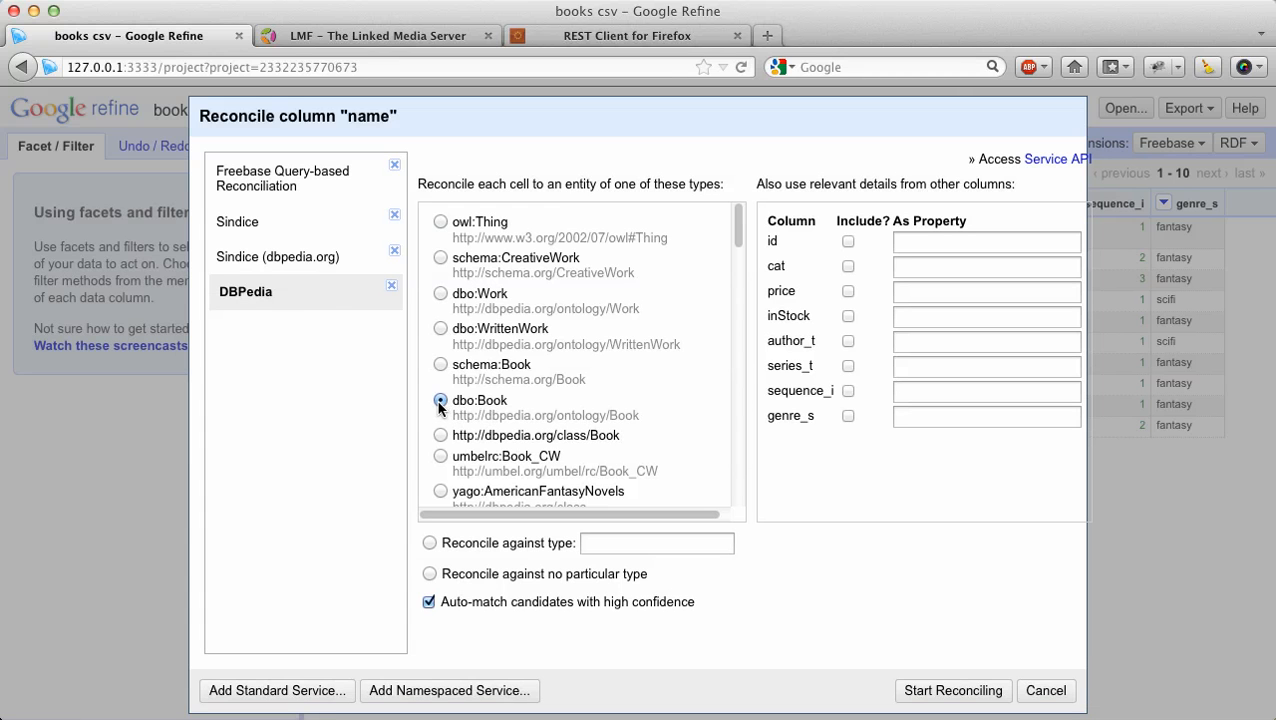
click(952, 690)
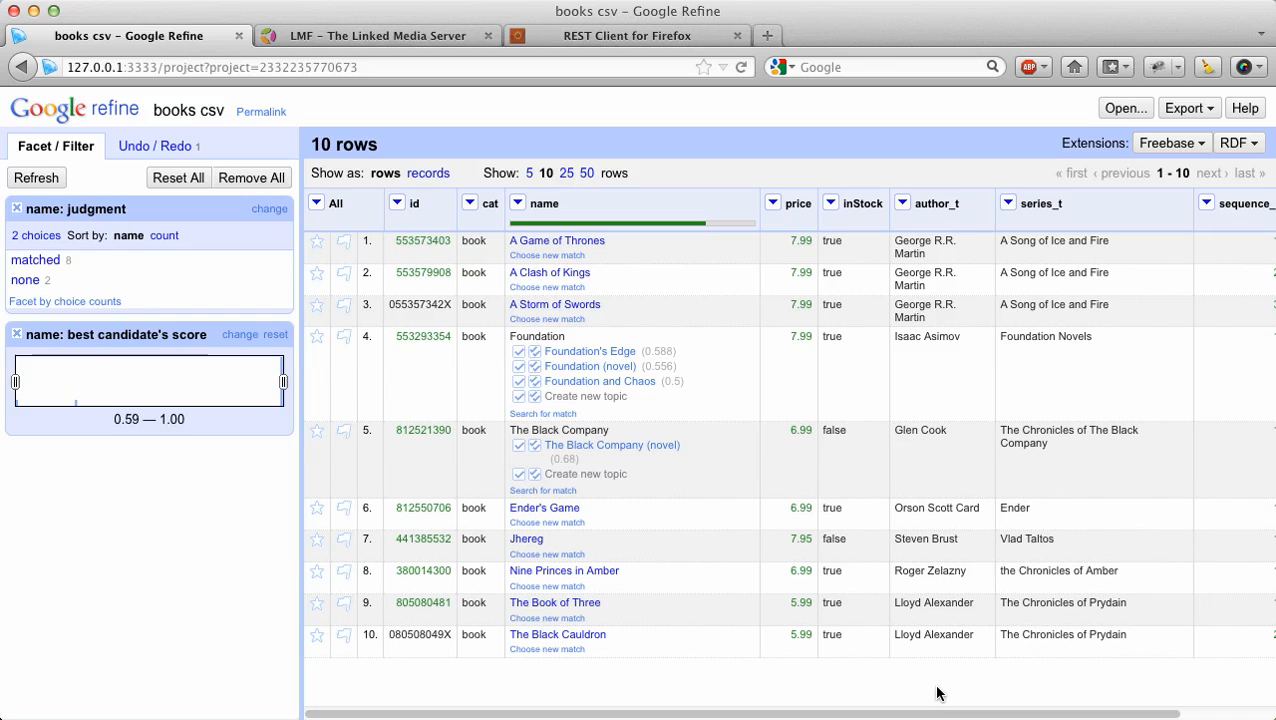
mouse_move(928, 688)
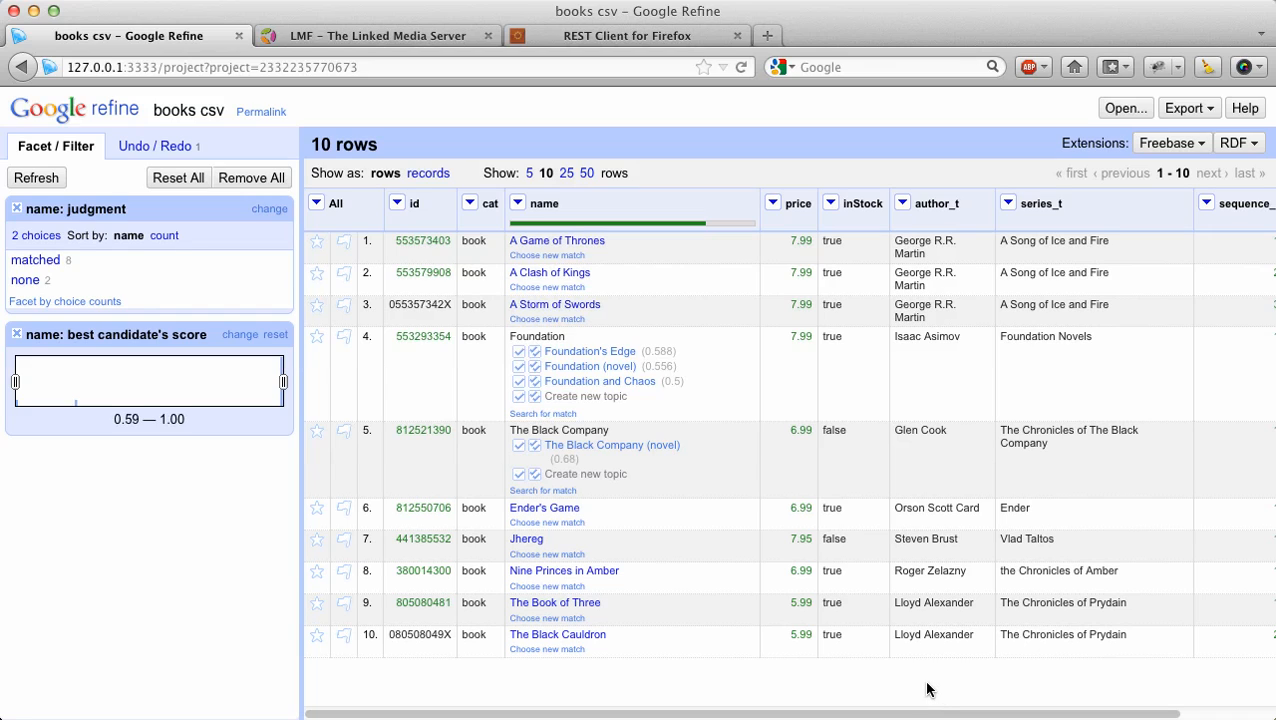
mouse_move(556, 262)
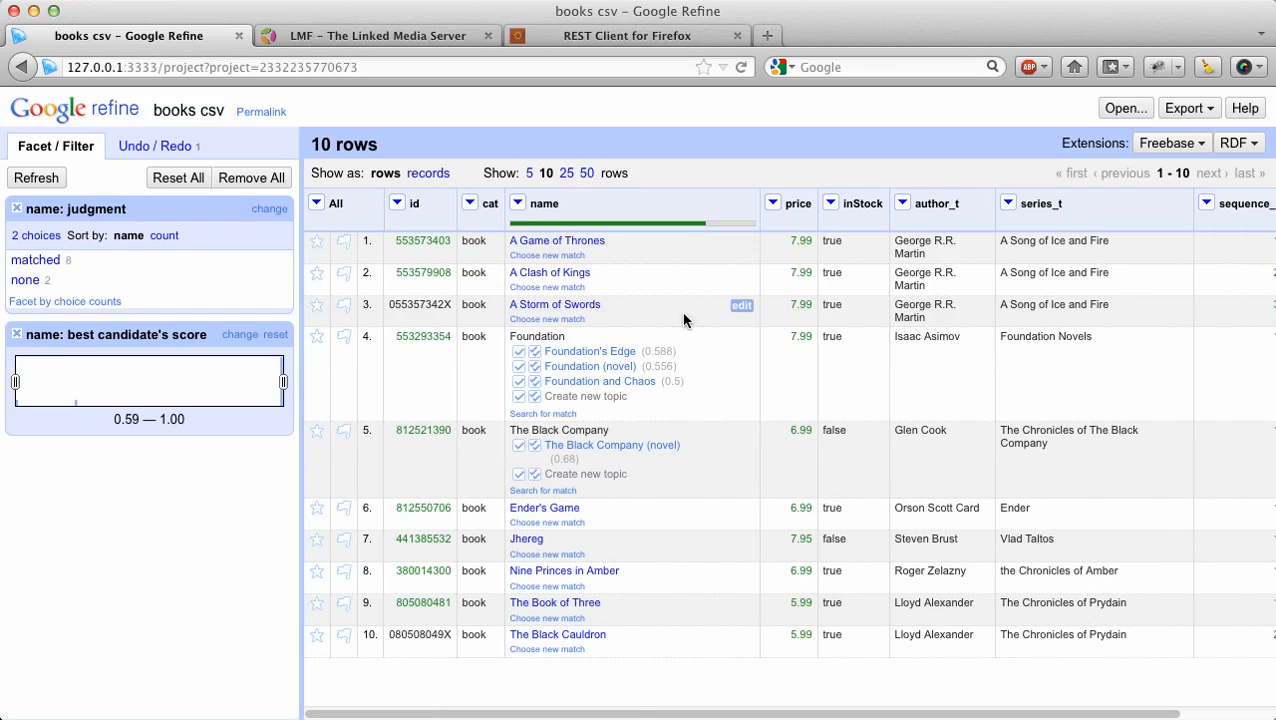
mouse_move(714, 380)
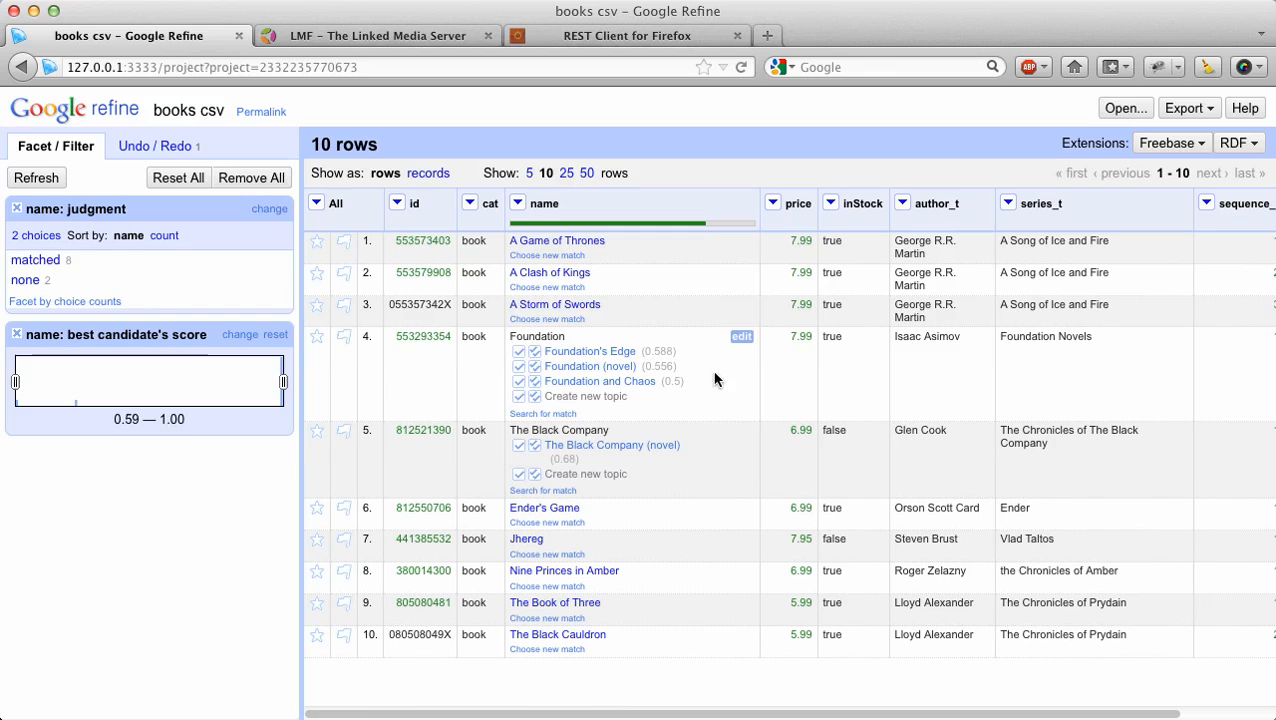
mouse_move(612, 476)
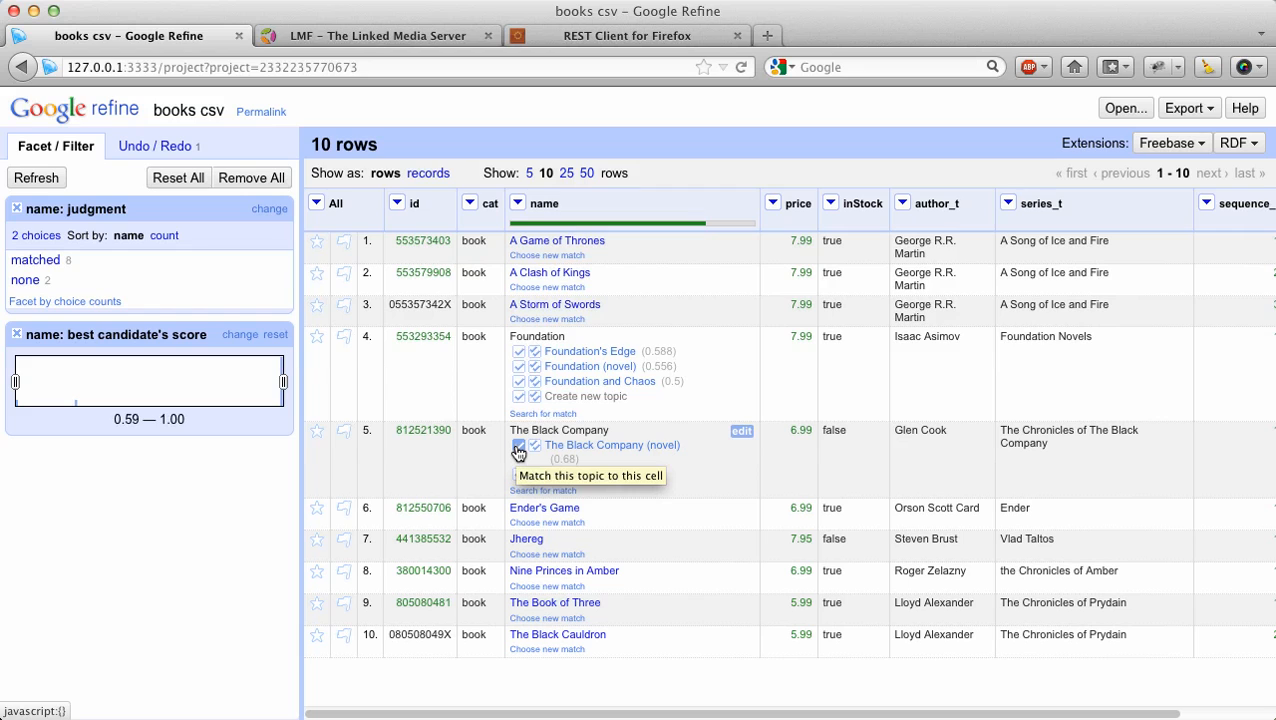
Match The Black Company to its novel candidate entry.
click(520, 446)
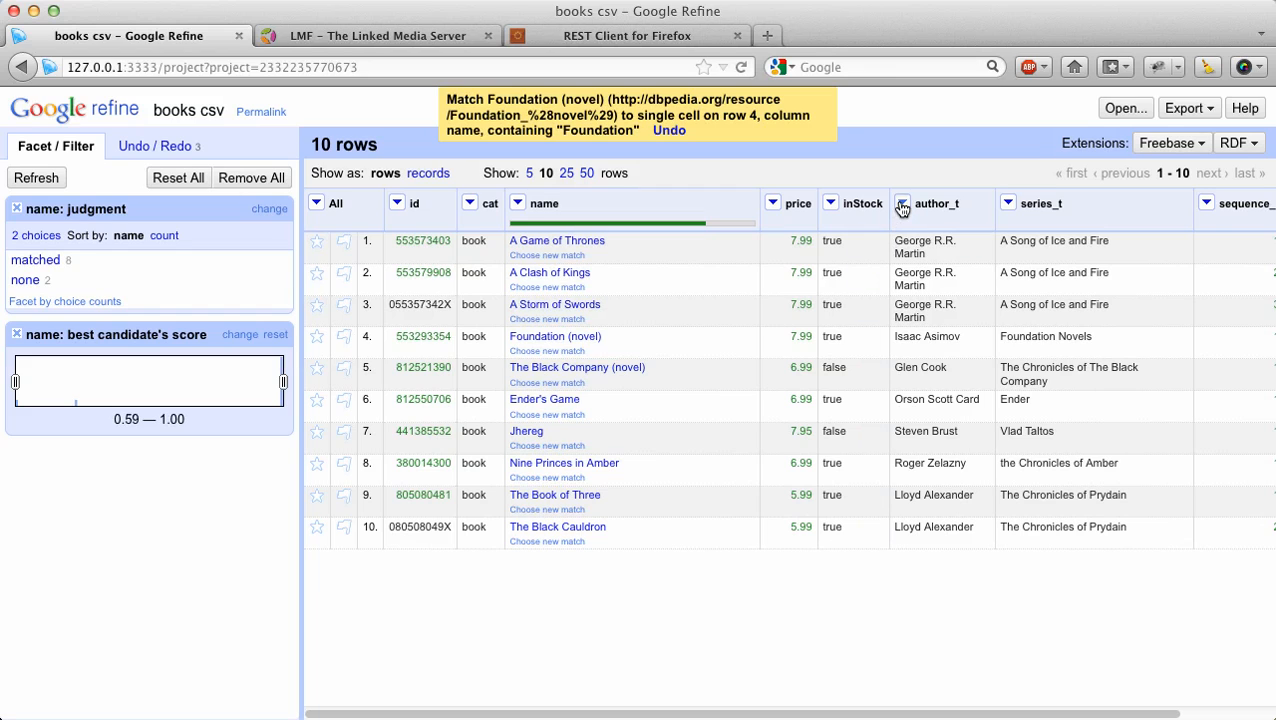
Reconcile the author_t column against the DBPedia dbo:Writer type.
click(902, 204)
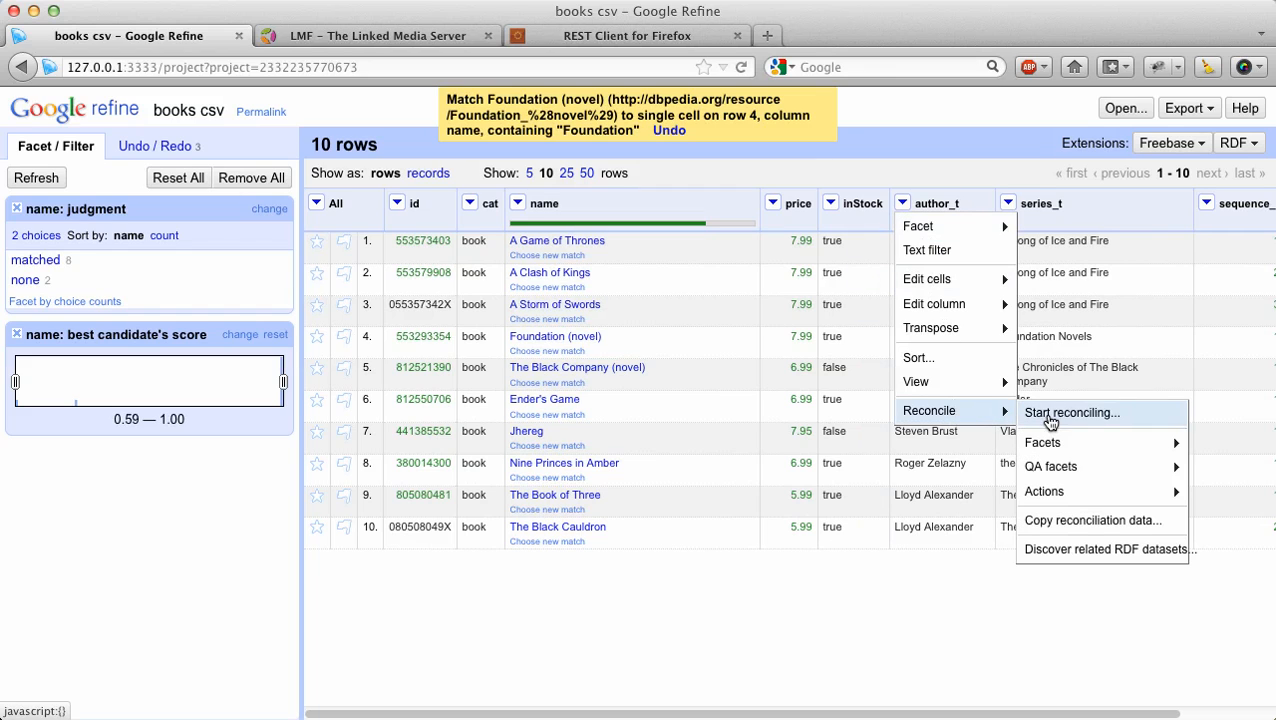
click(1072, 412)
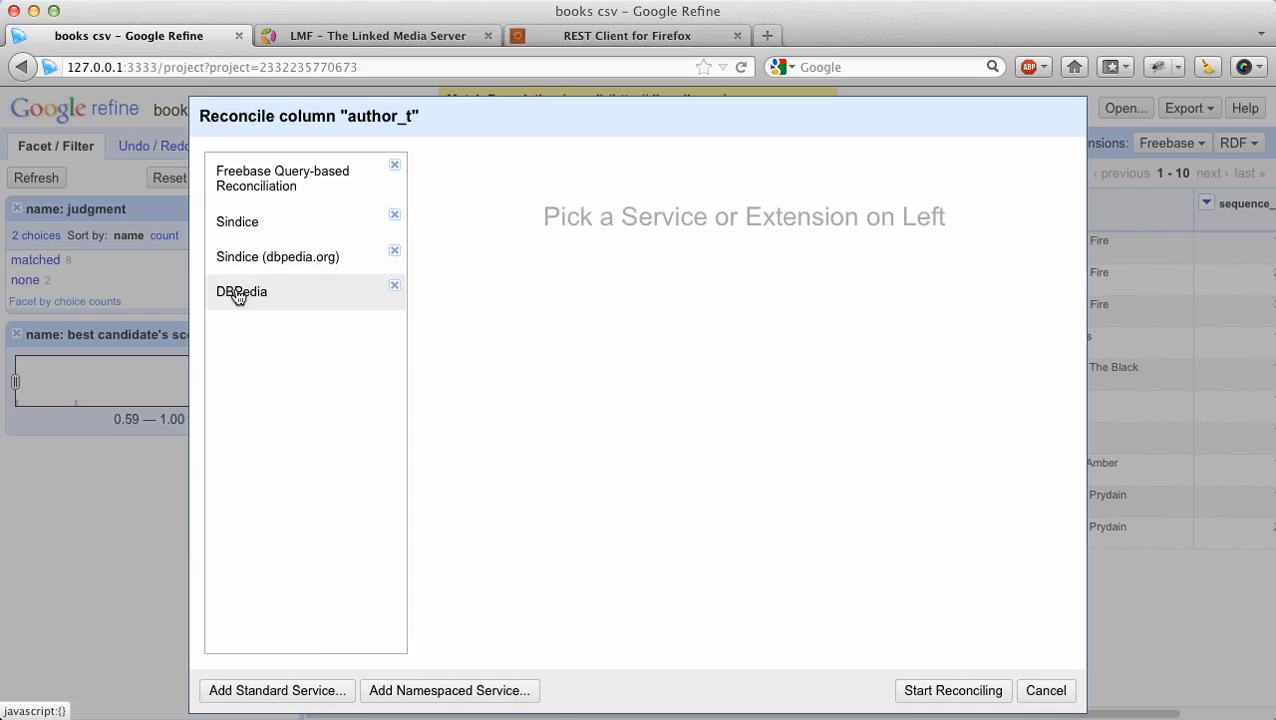
click(240, 292)
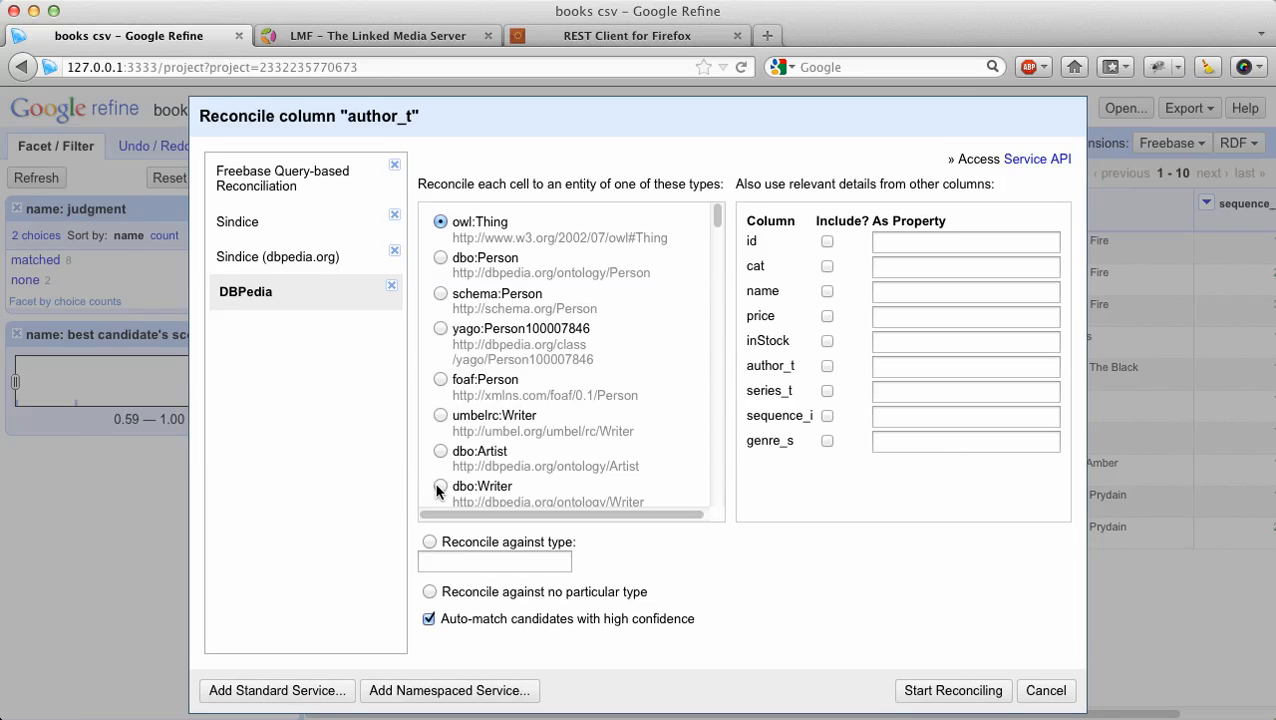
click(440, 488)
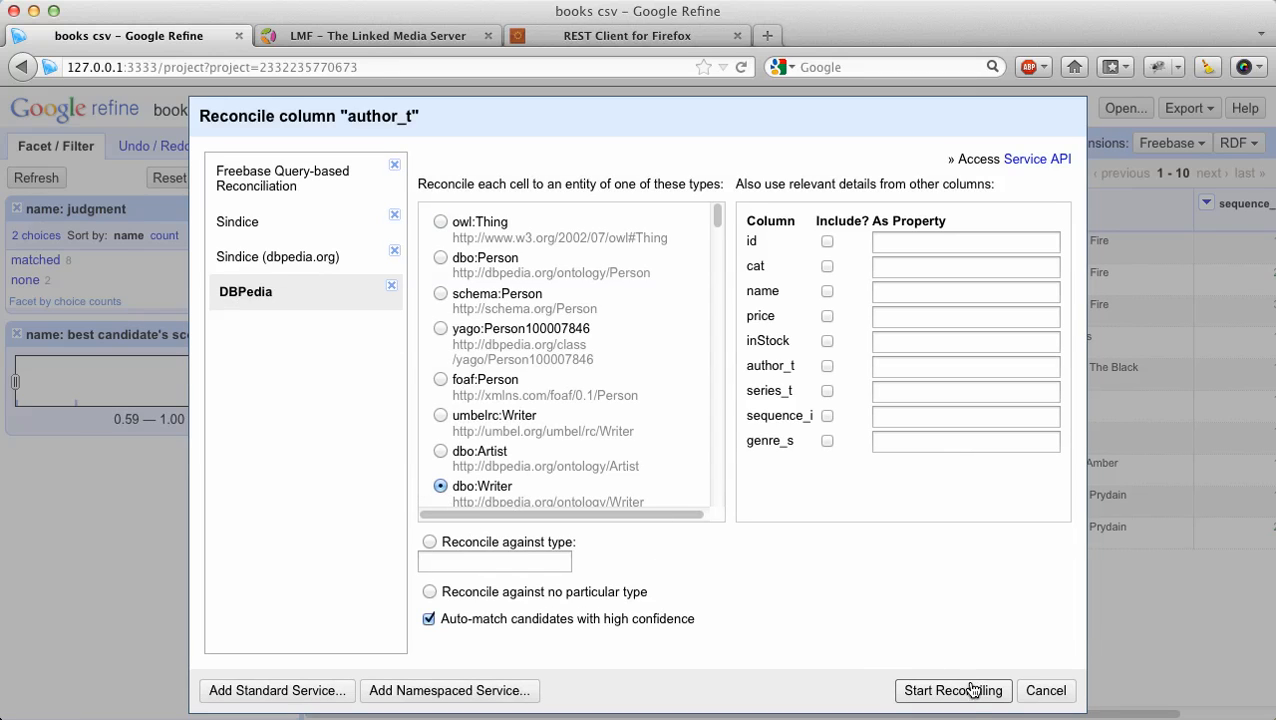
click(952, 690)
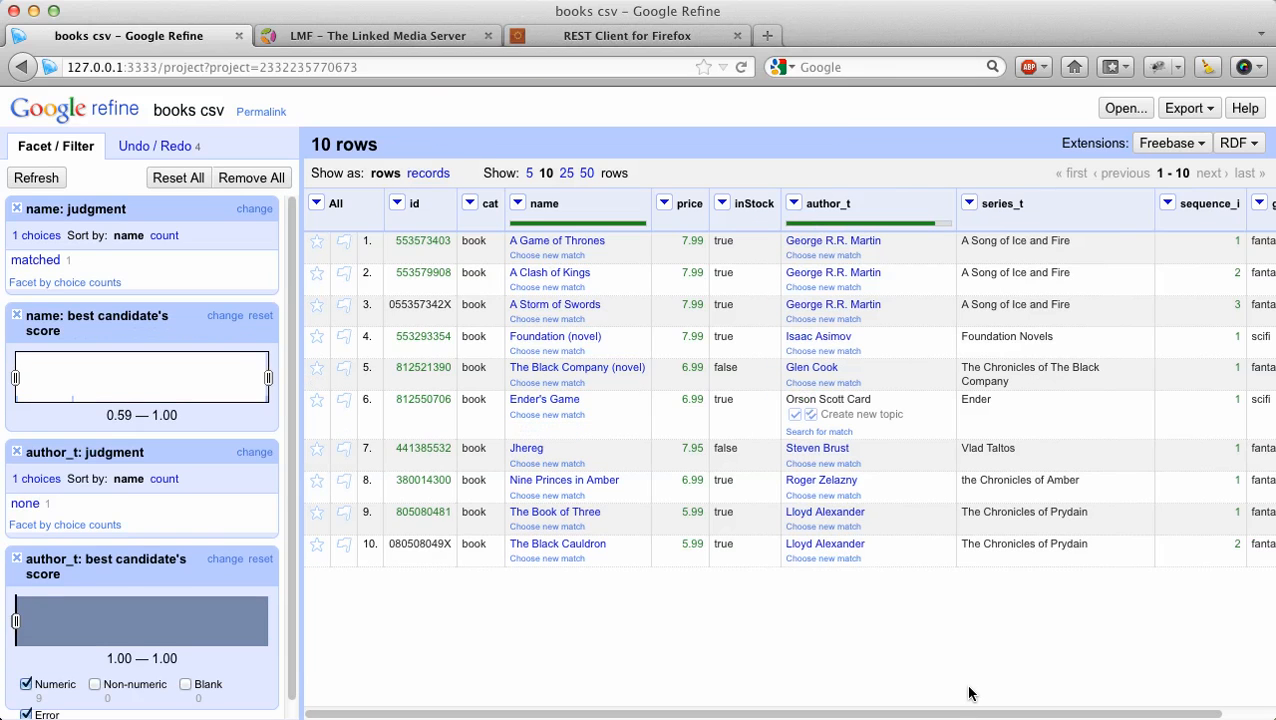
mouse_move(910, 428)
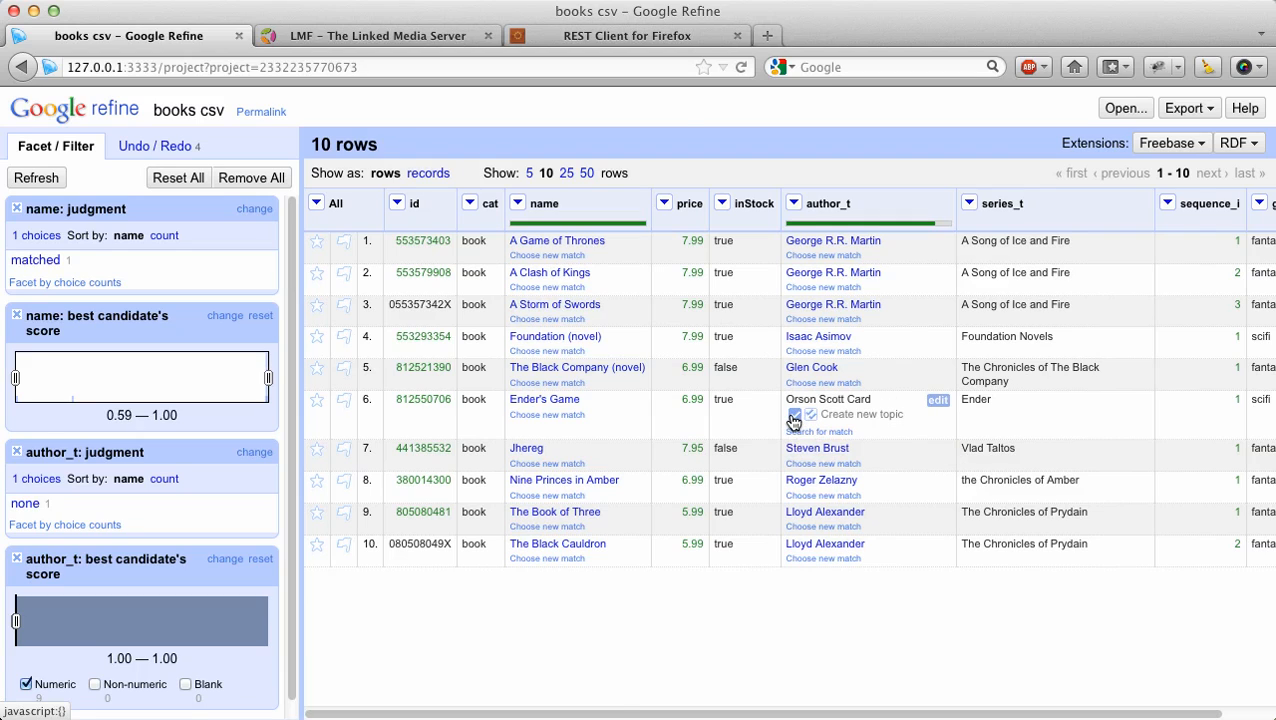
Create a new topic for the unmatched author Orson Scott Card.
click(794, 416)
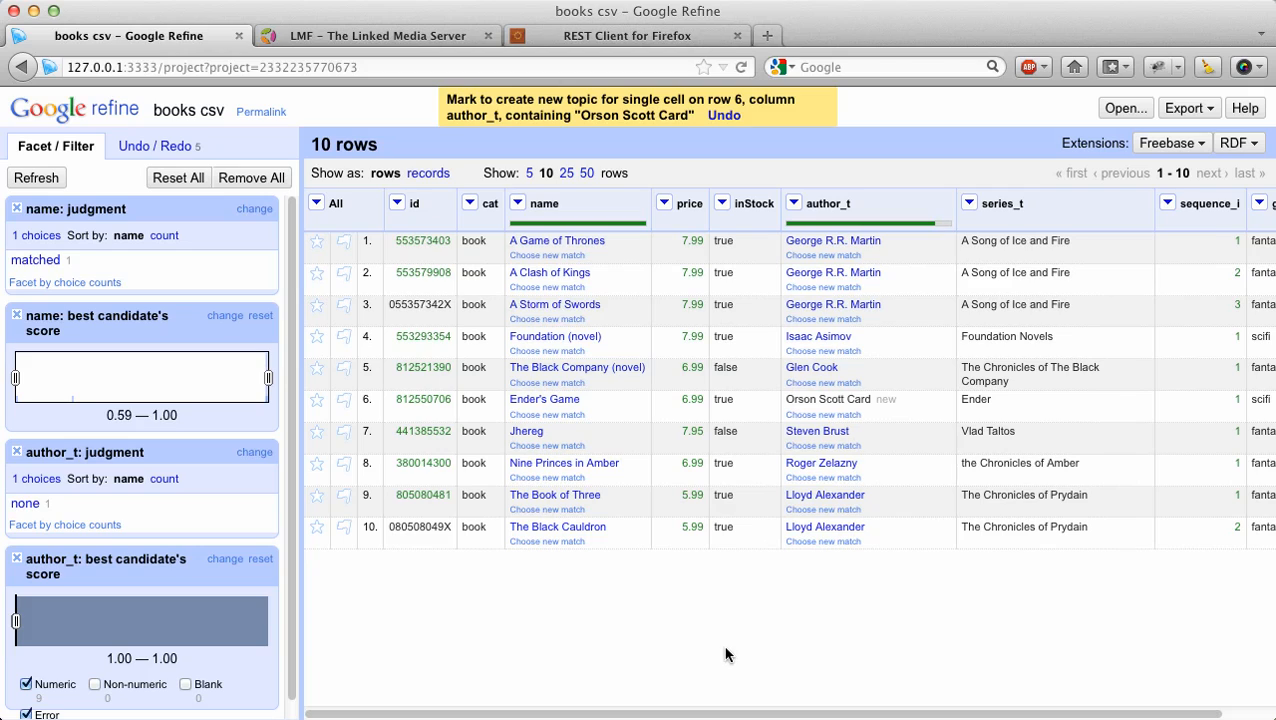
mouse_move(720, 656)
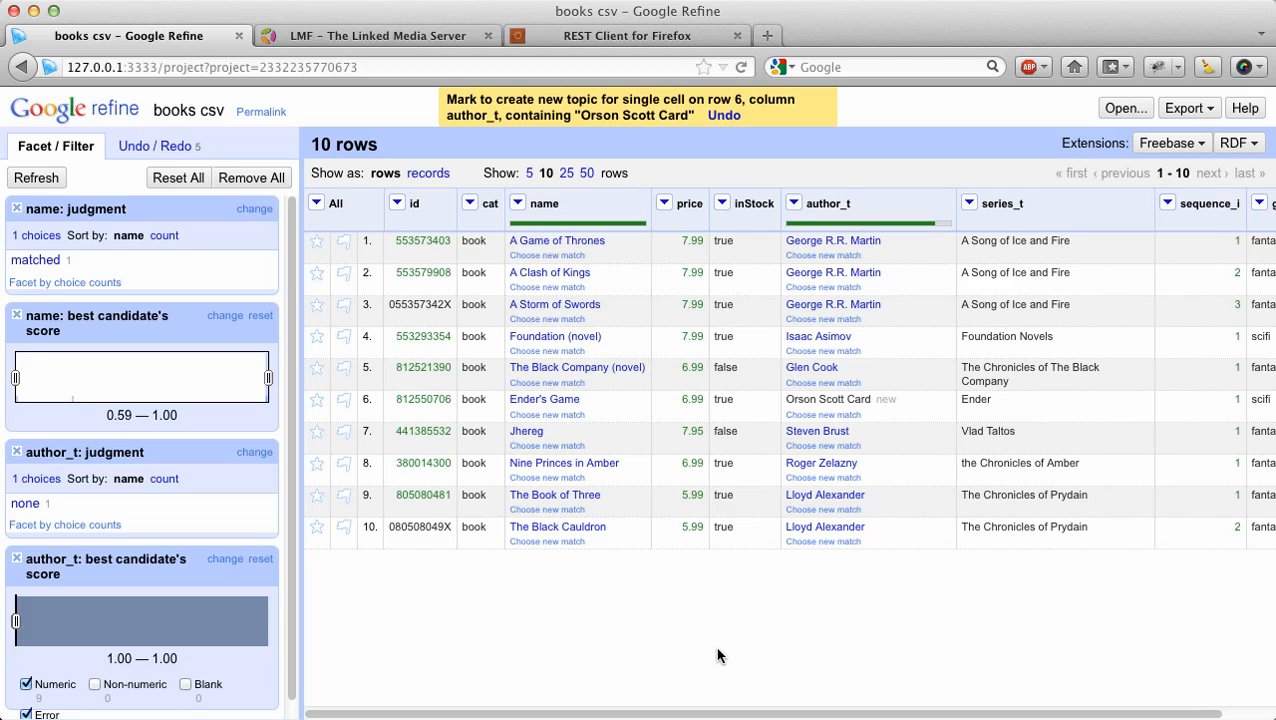
mouse_move(658, 638)
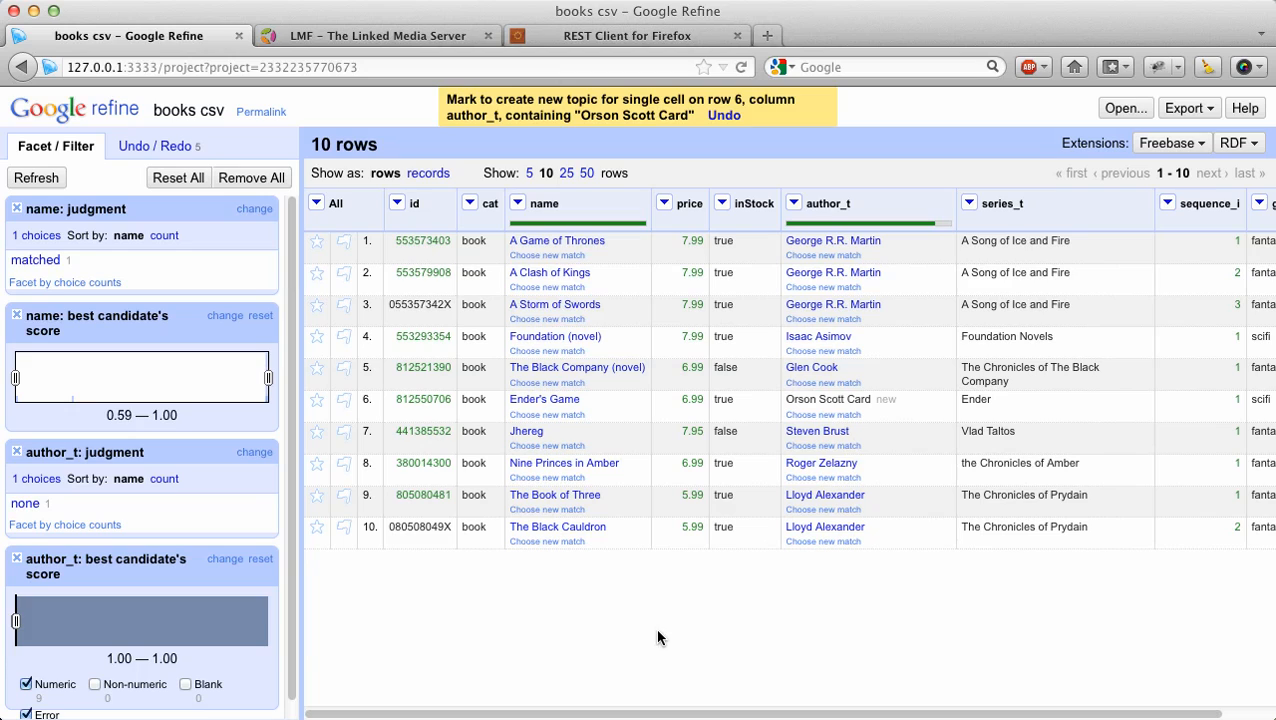
mouse_move(1048, 320)
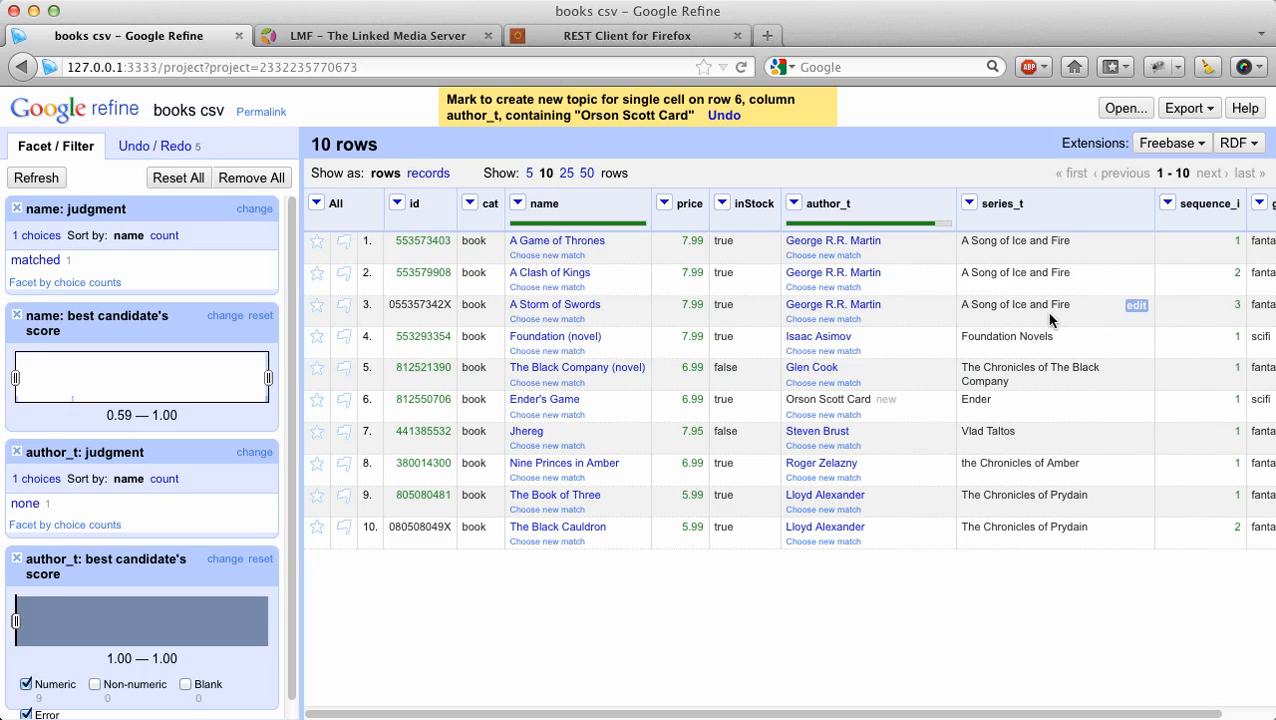
Open the RDF skeleton via RDF > Edit RDF Skeleton and look up the LMF server address for the base URI.
click(1238, 144)
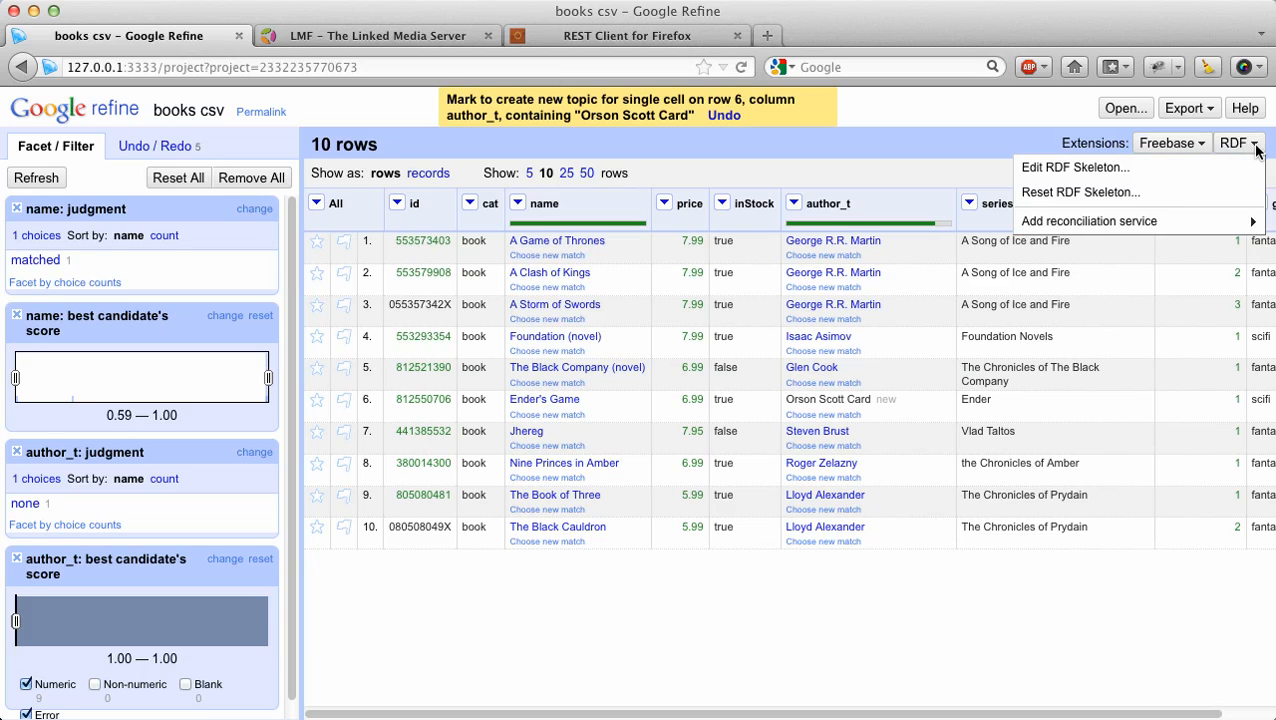
click(1074, 168)
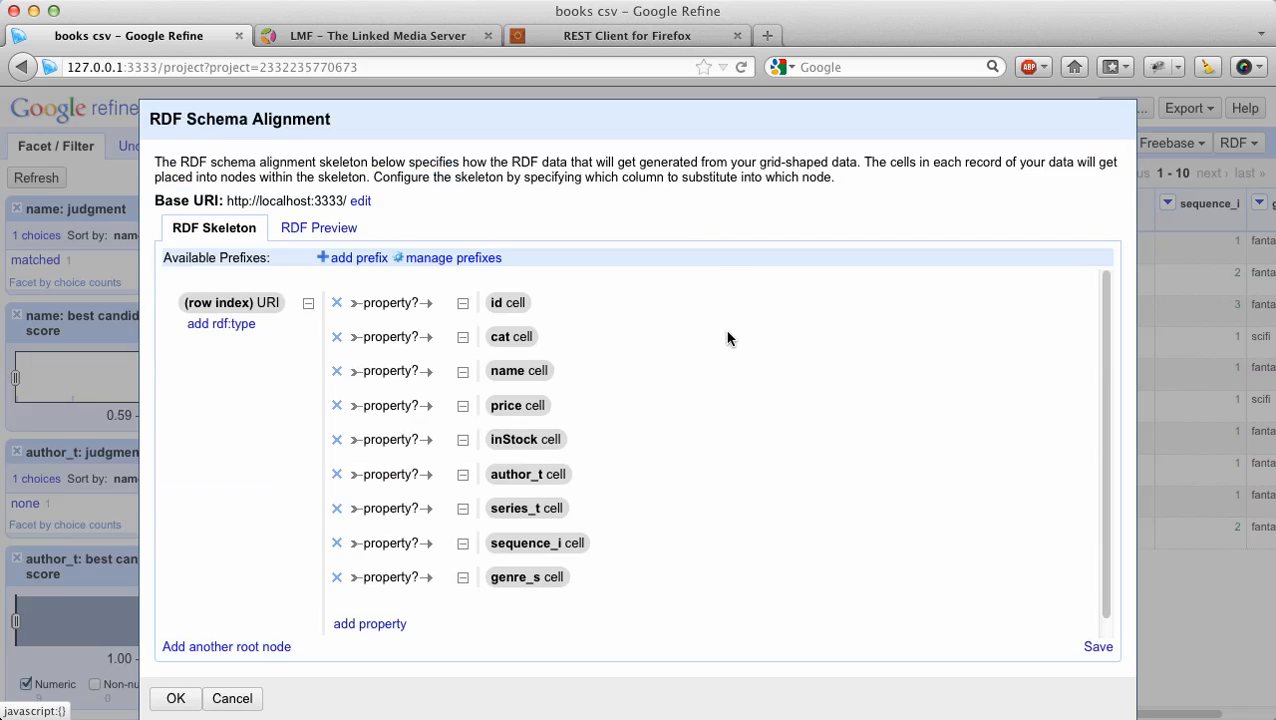
mouse_move(732, 346)
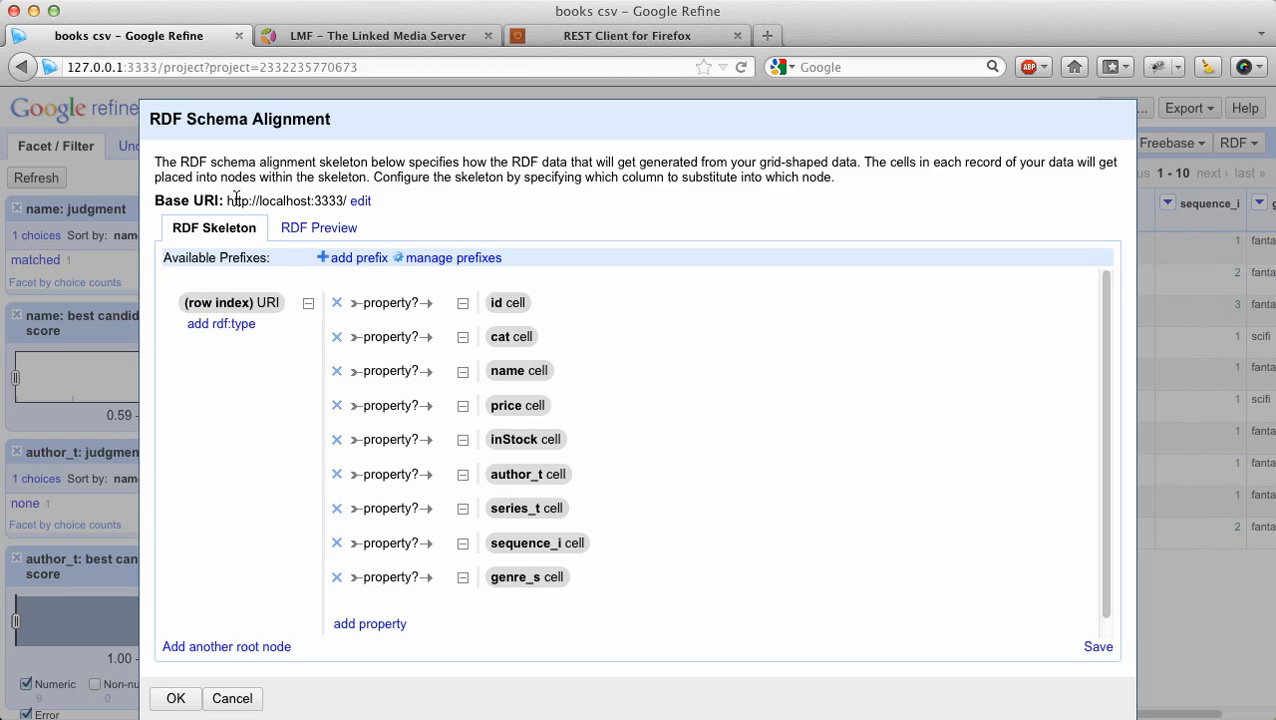
mouse_move(236, 200)
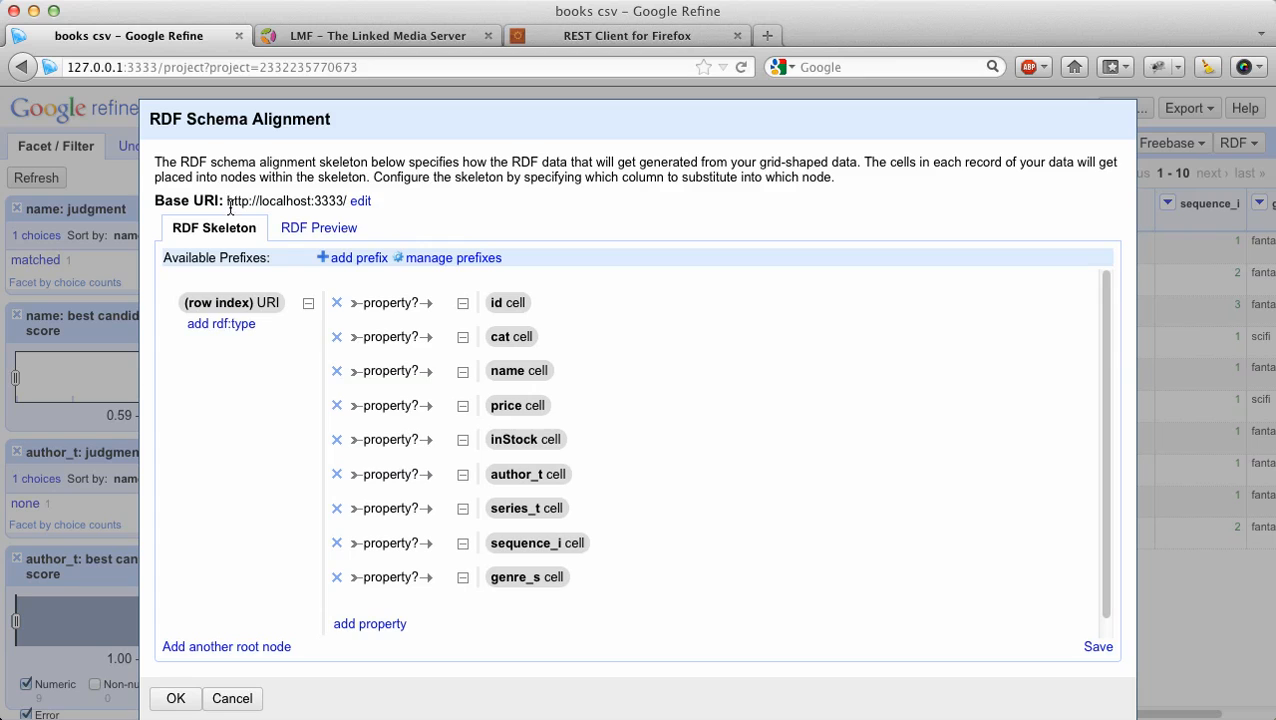
mouse_move(258, 204)
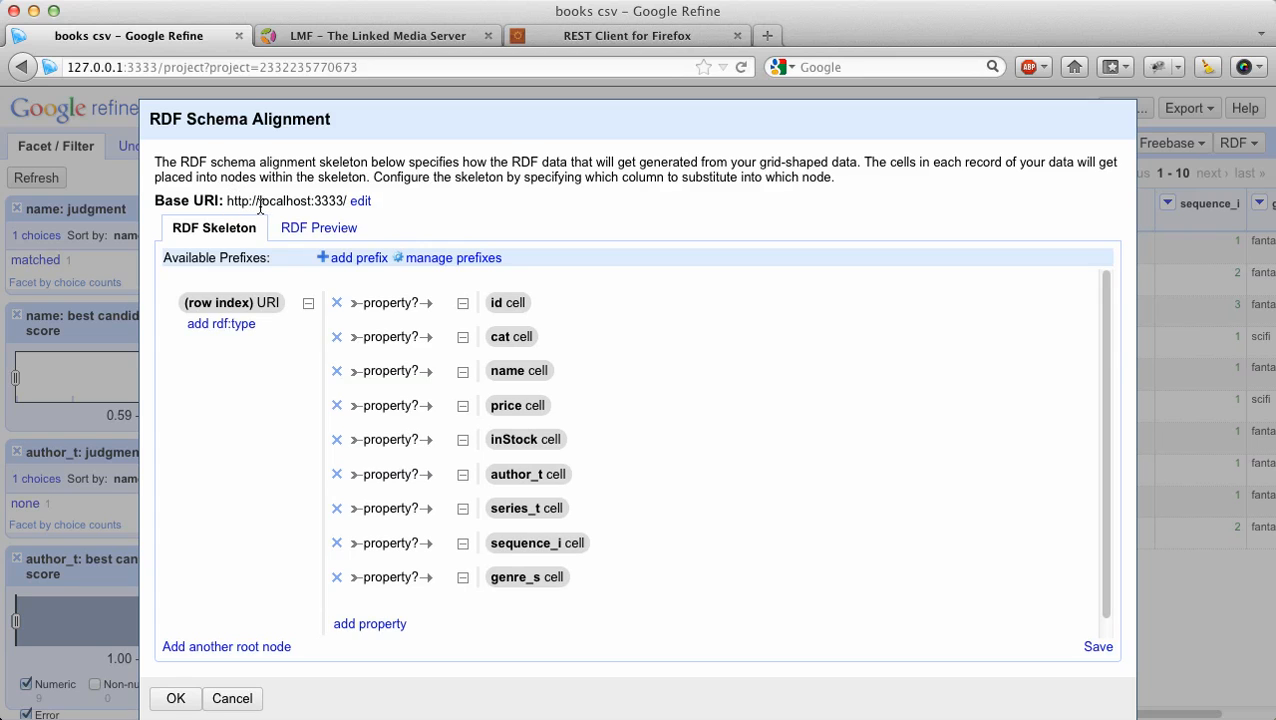
click(378, 36)
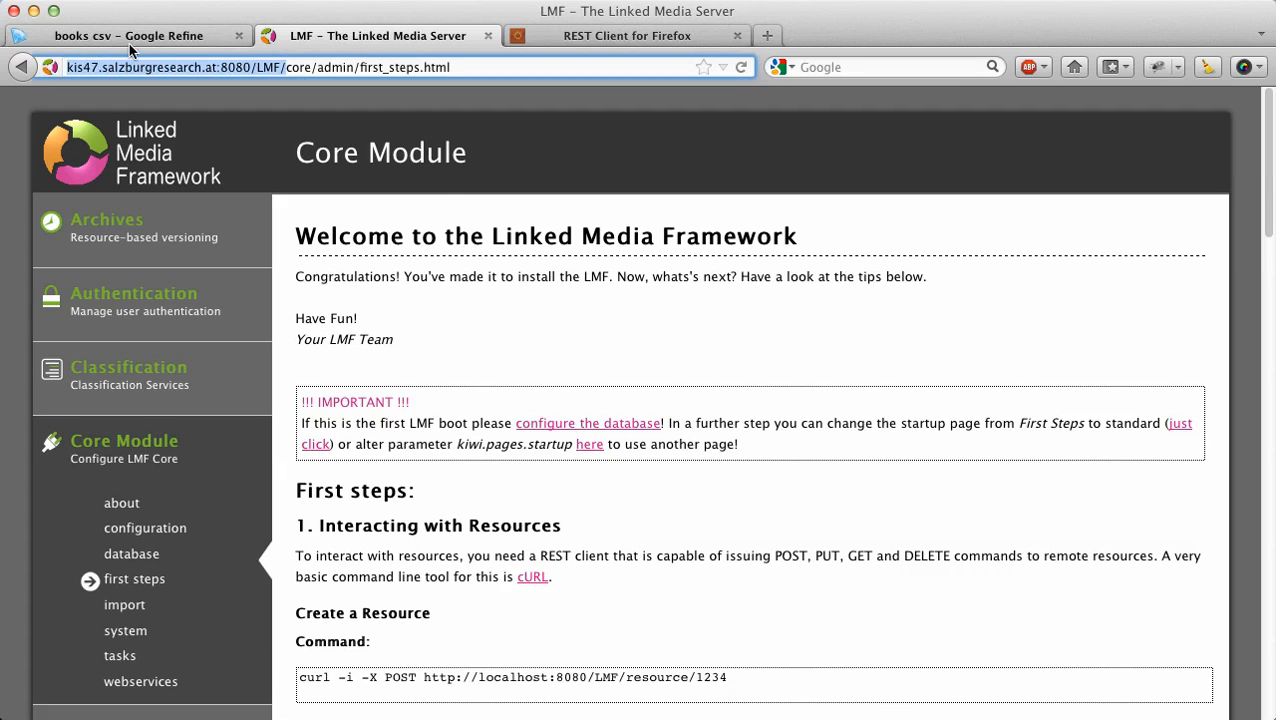
click(128, 36)
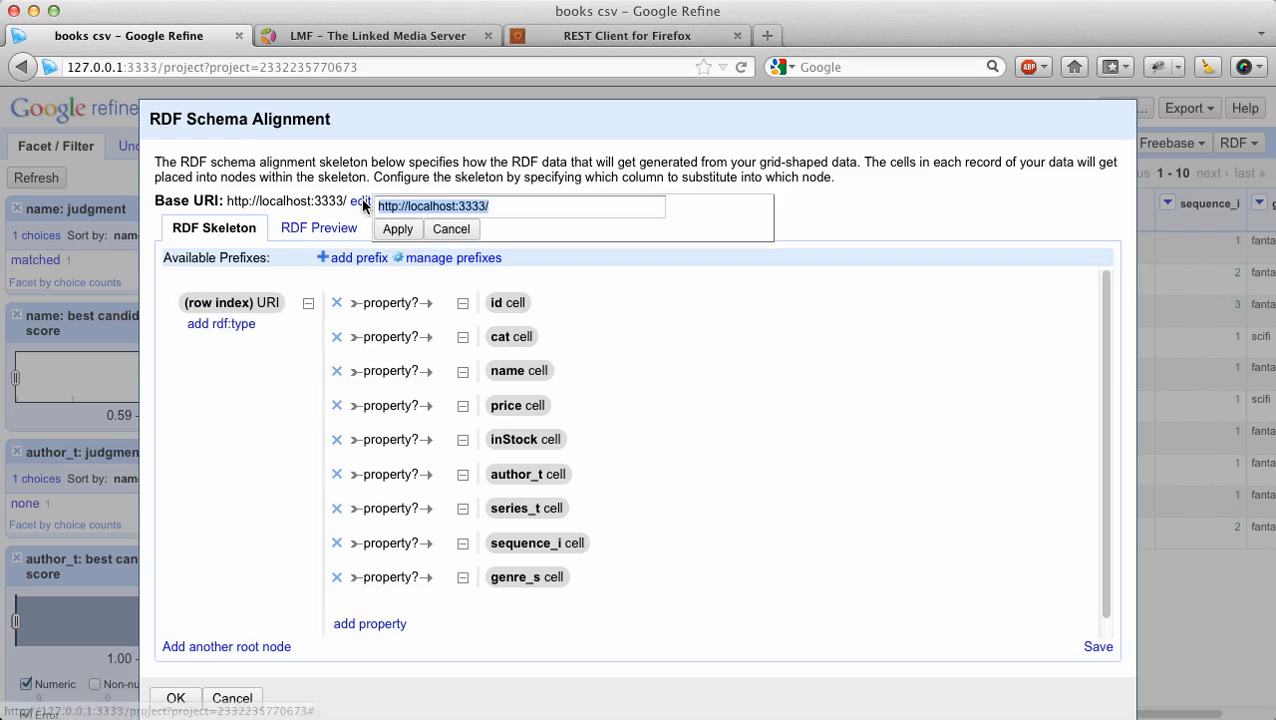
text(http://kis47.salzburgresearch.at:8080/LMF/resource/)
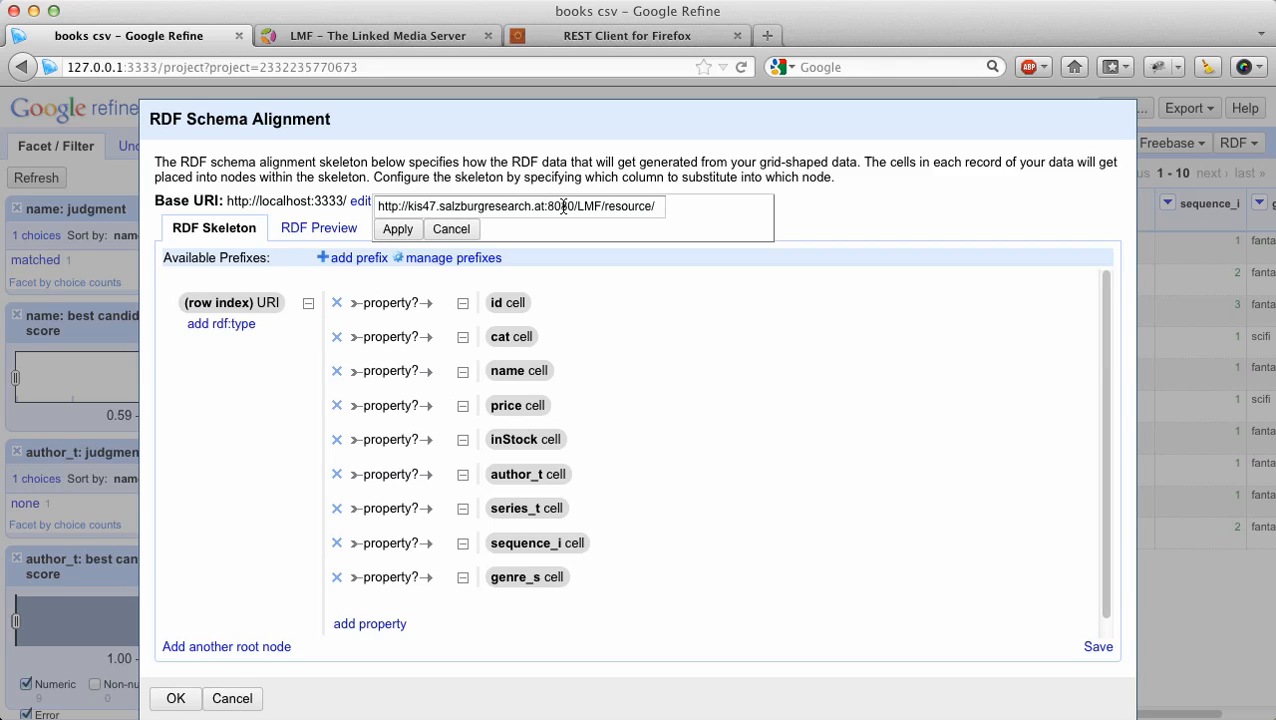
click(396, 228)
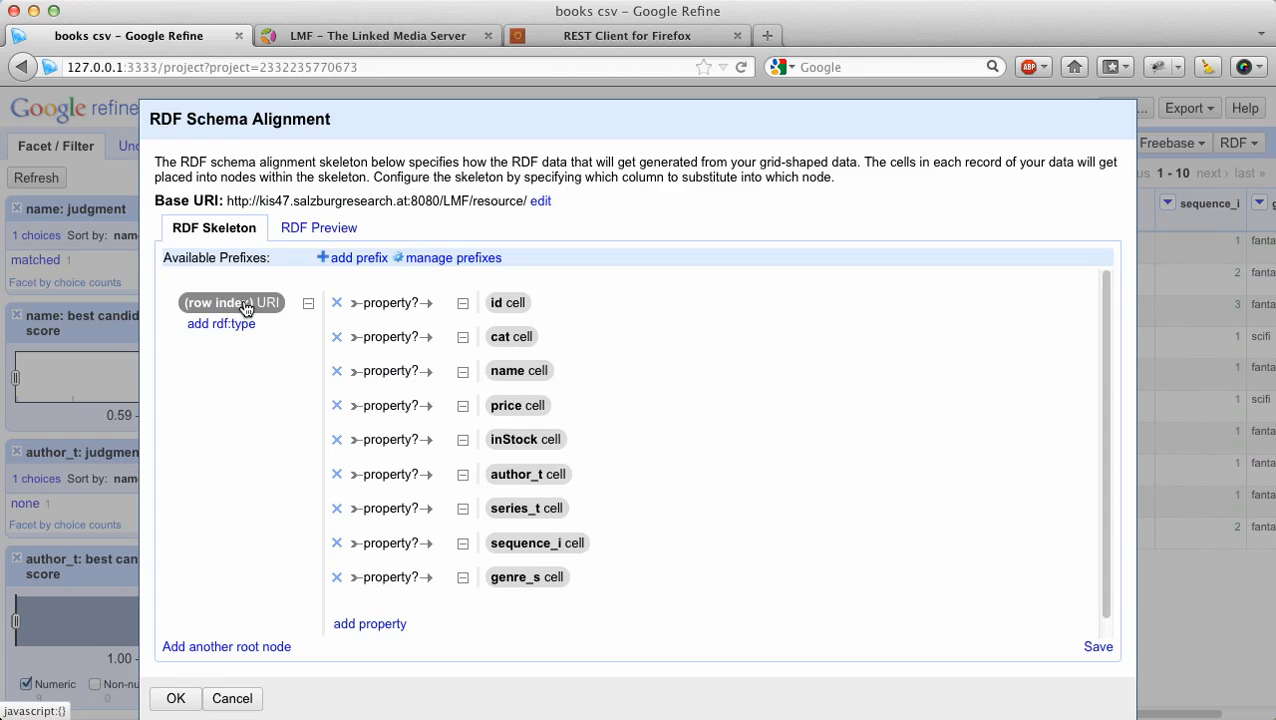
Build the root node URI from the name column's cell content instead of the row index.
click(232, 302)
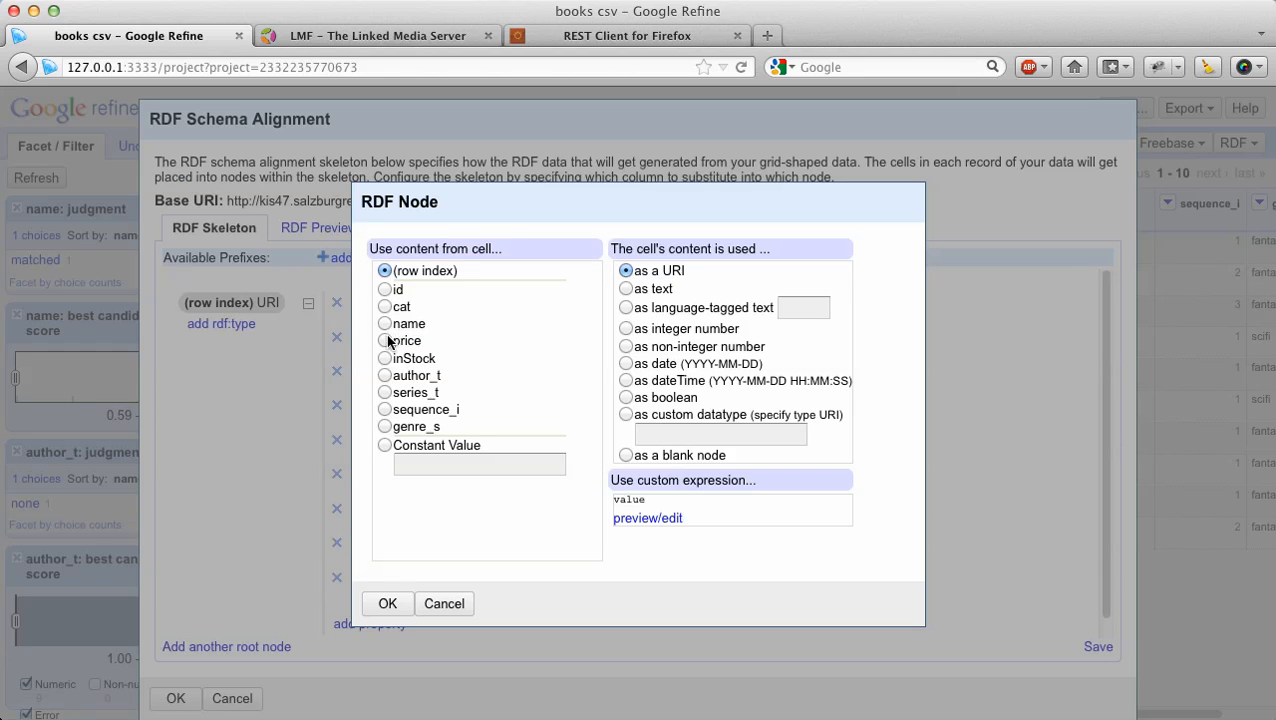
click(384, 324)
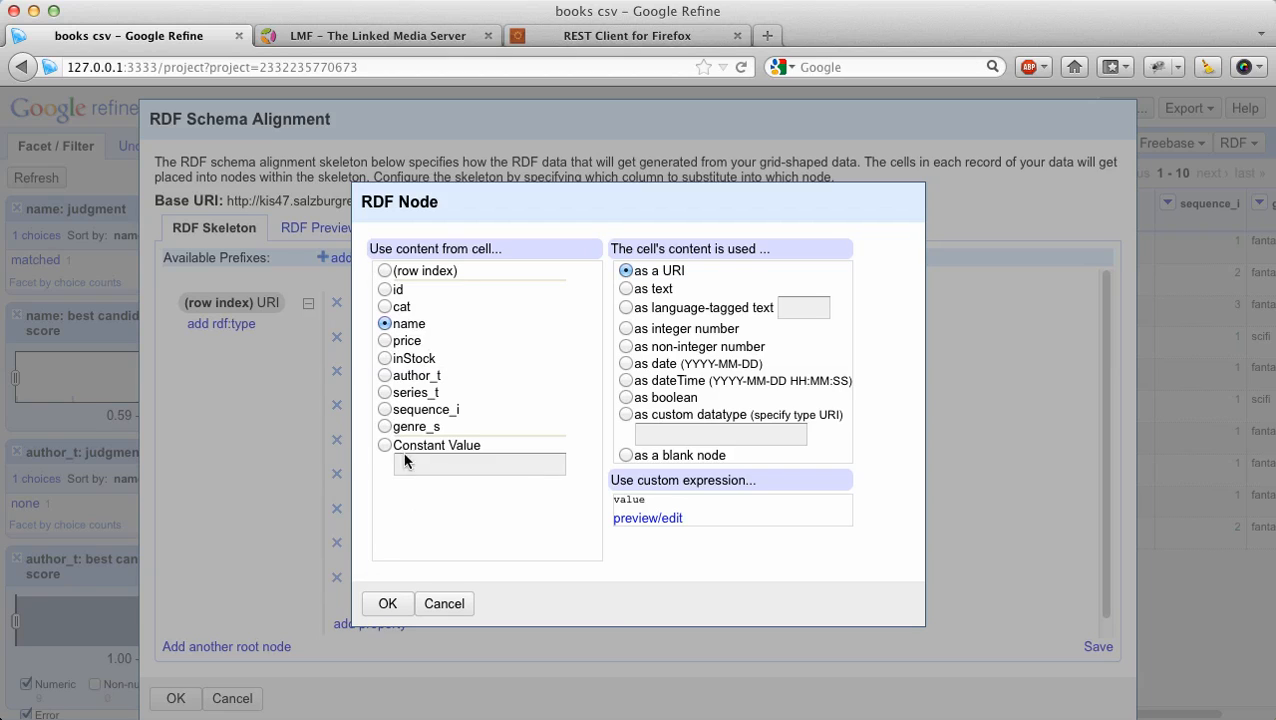
mouse_move(402, 358)
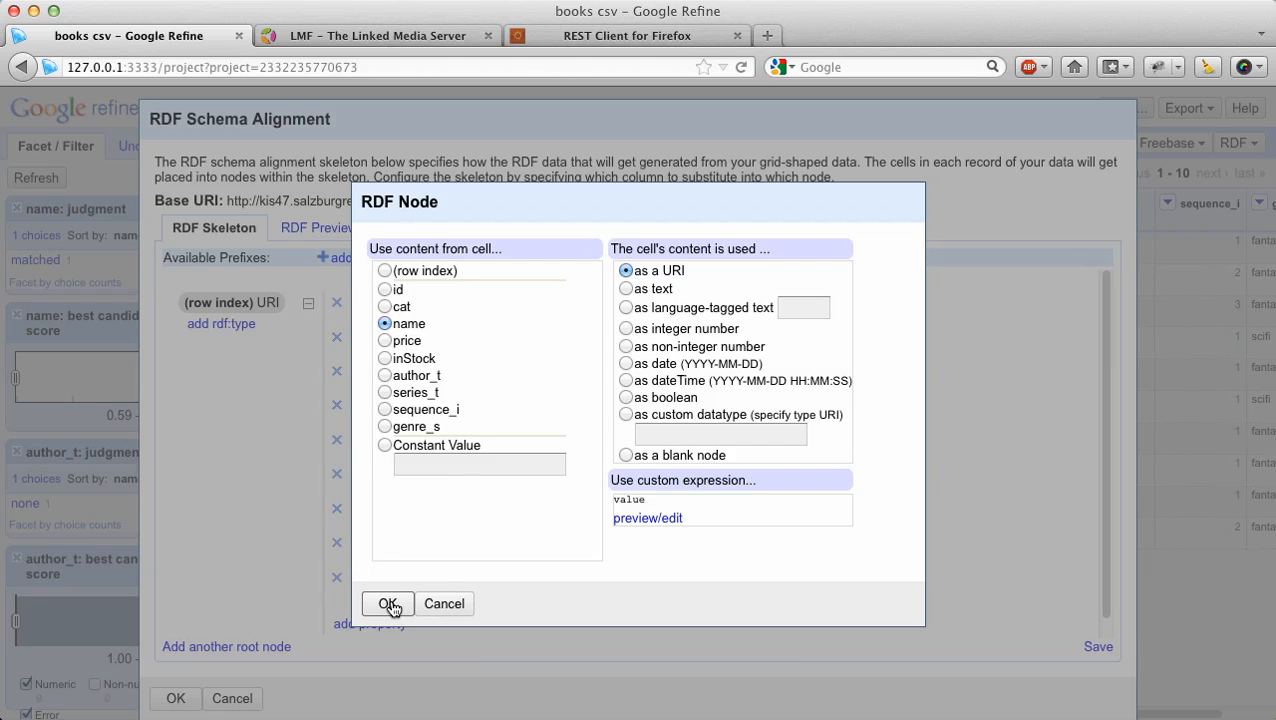
click(388, 604)
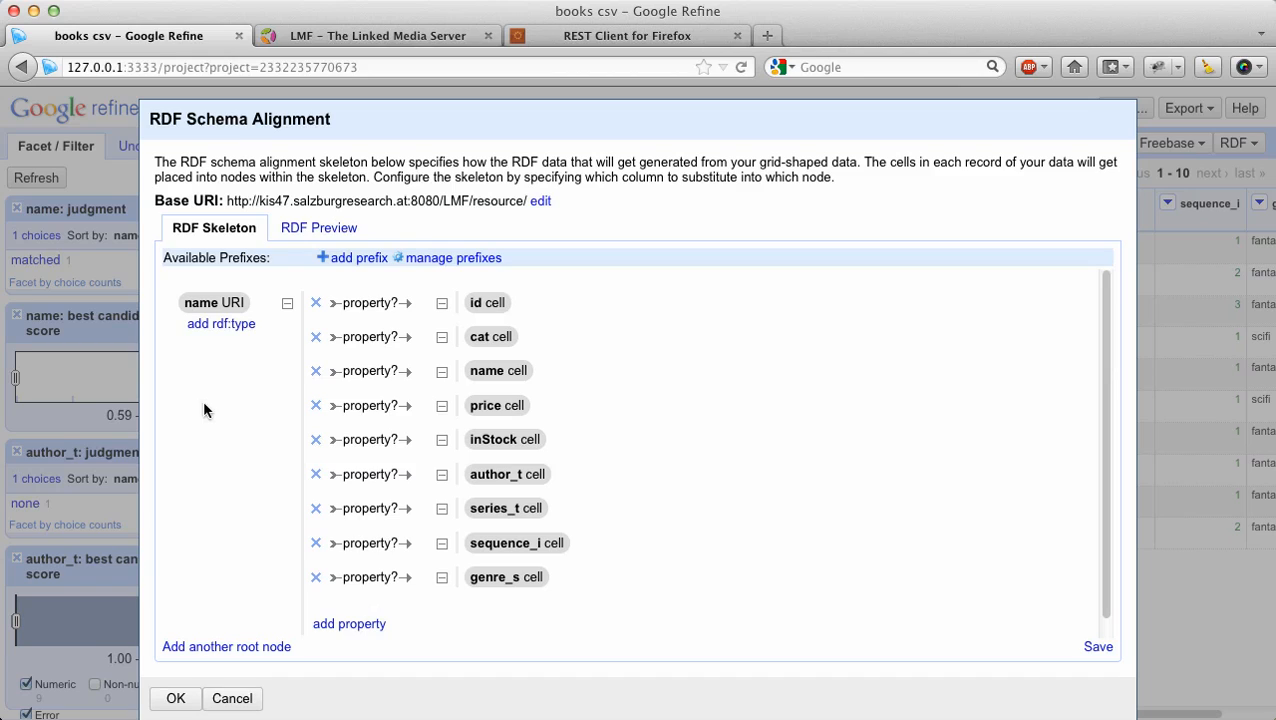
mouse_move(200, 404)
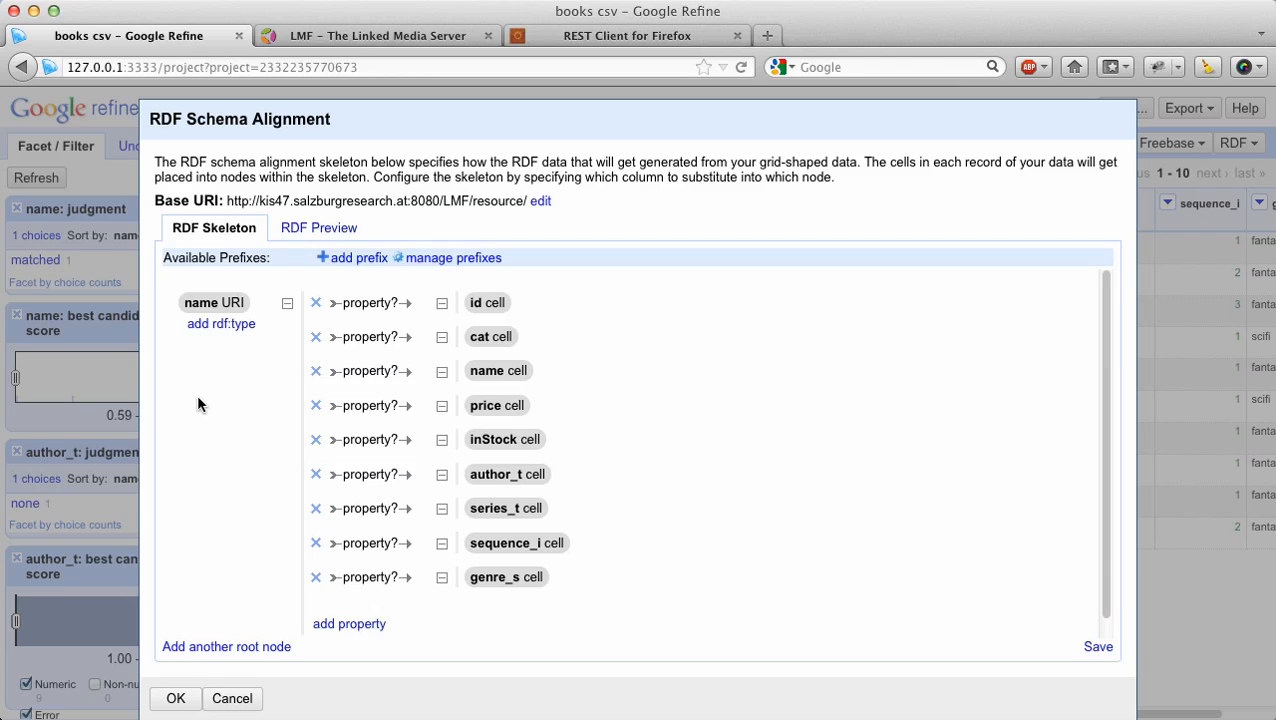
mouse_move(320, 228)
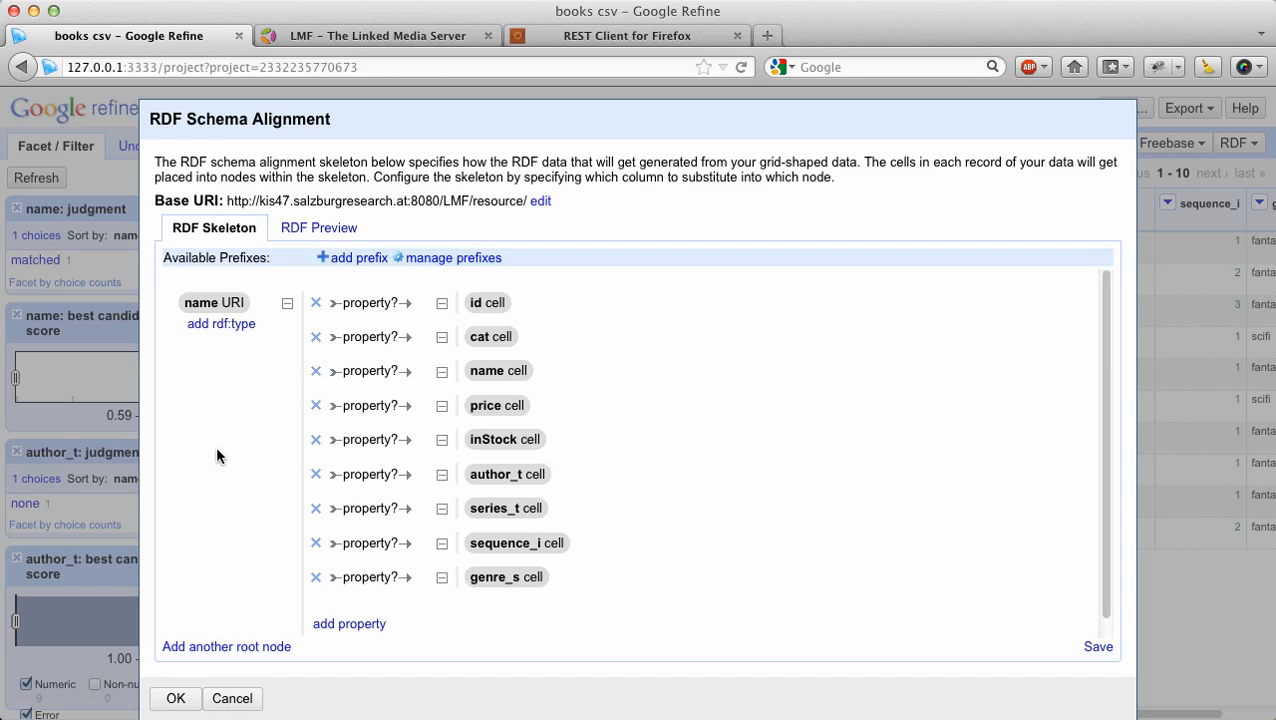
Add the new class Book as the root node's rdf:type.
click(220, 324)
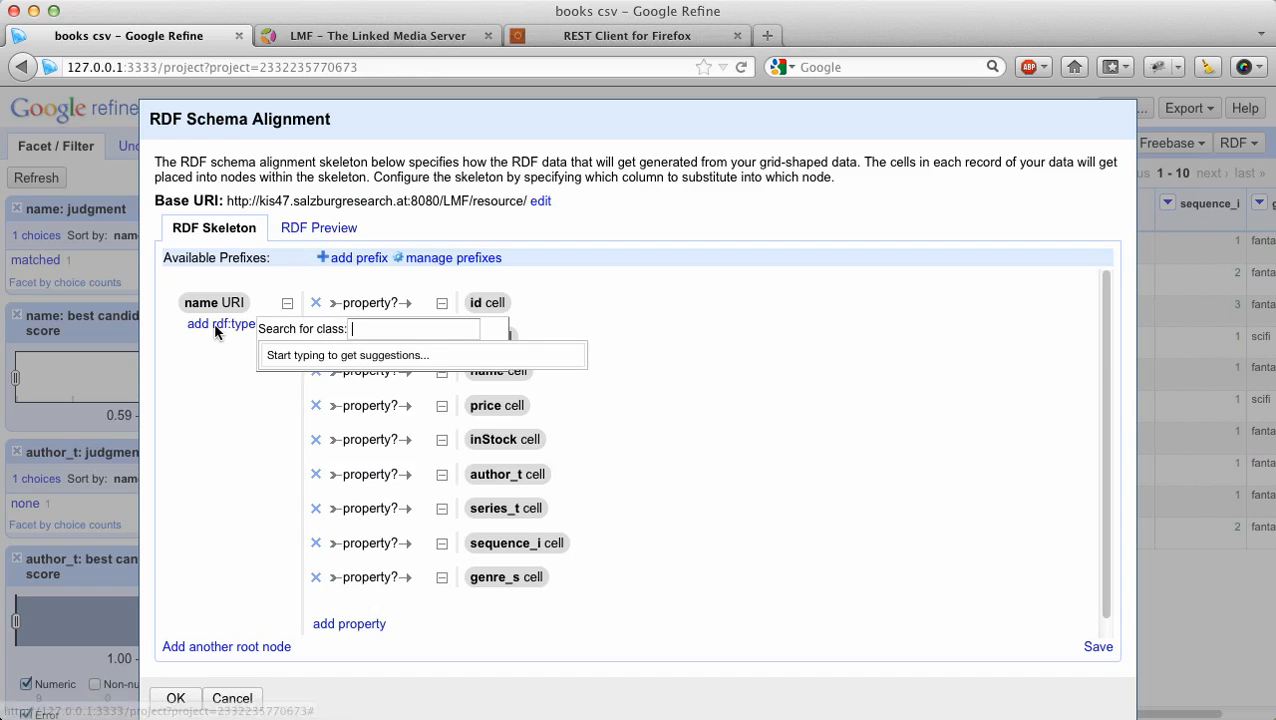
text(BNook)
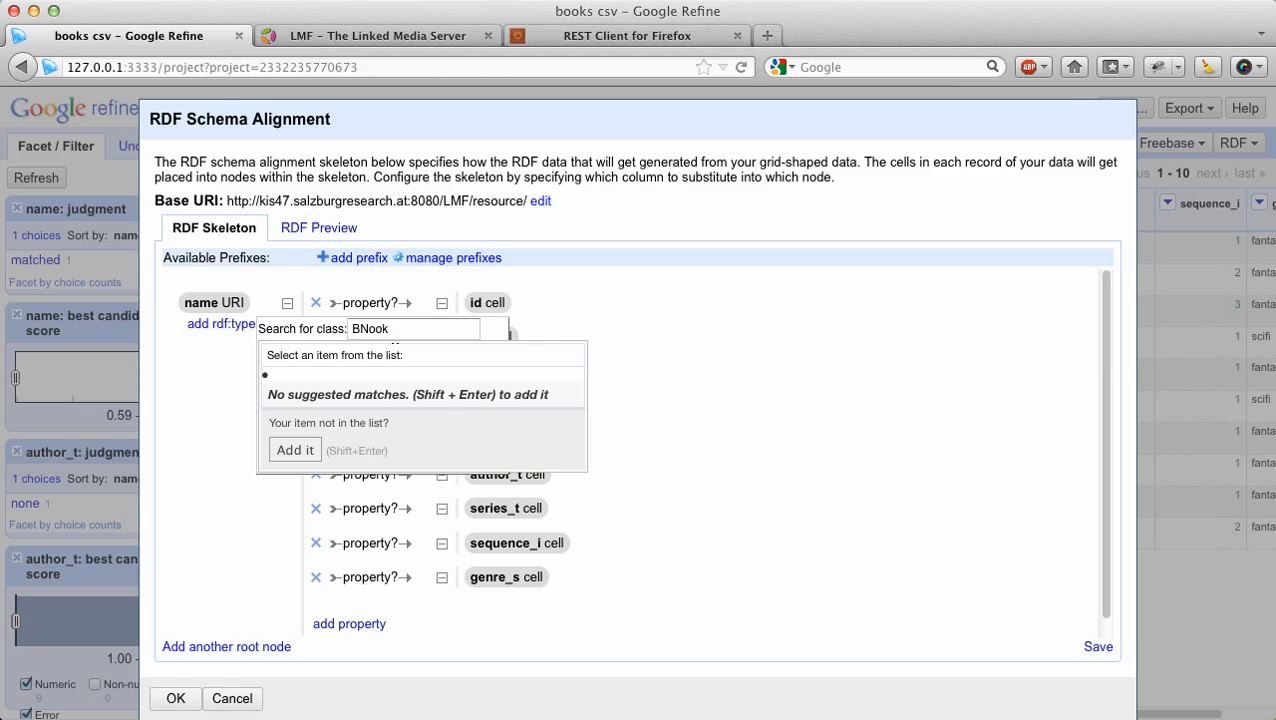
text(Book)
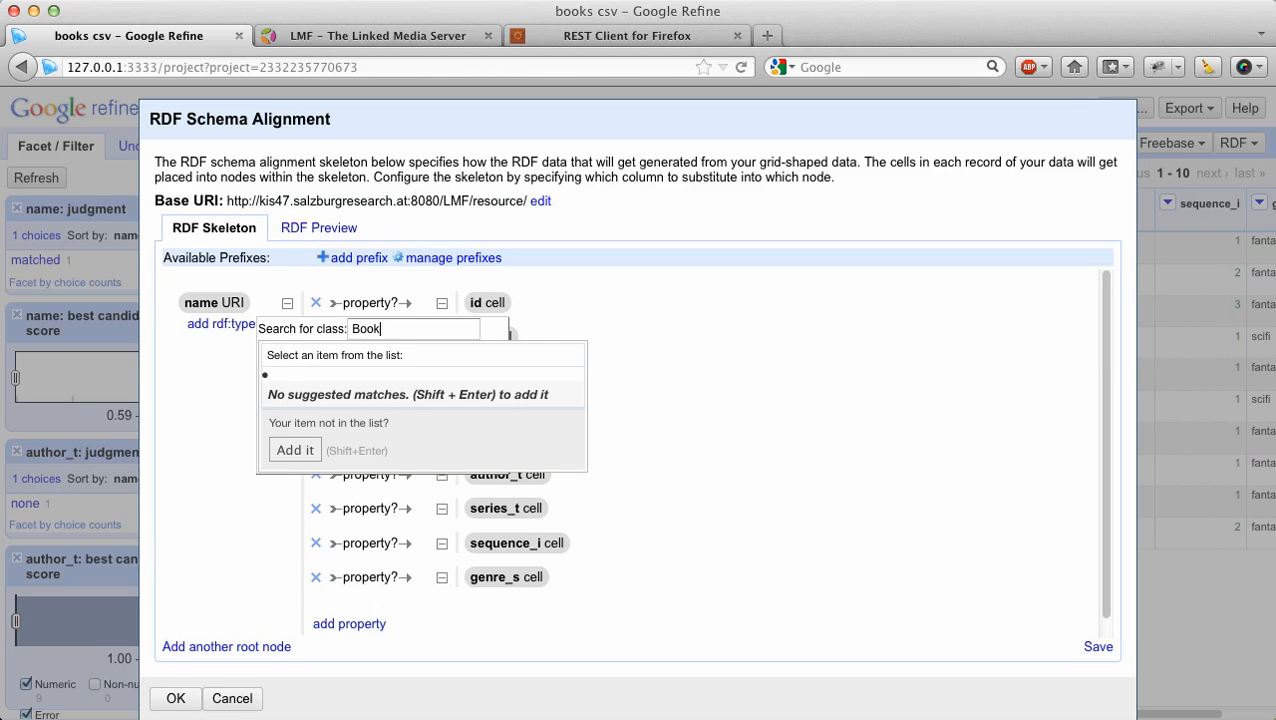
mouse_move(332, 364)
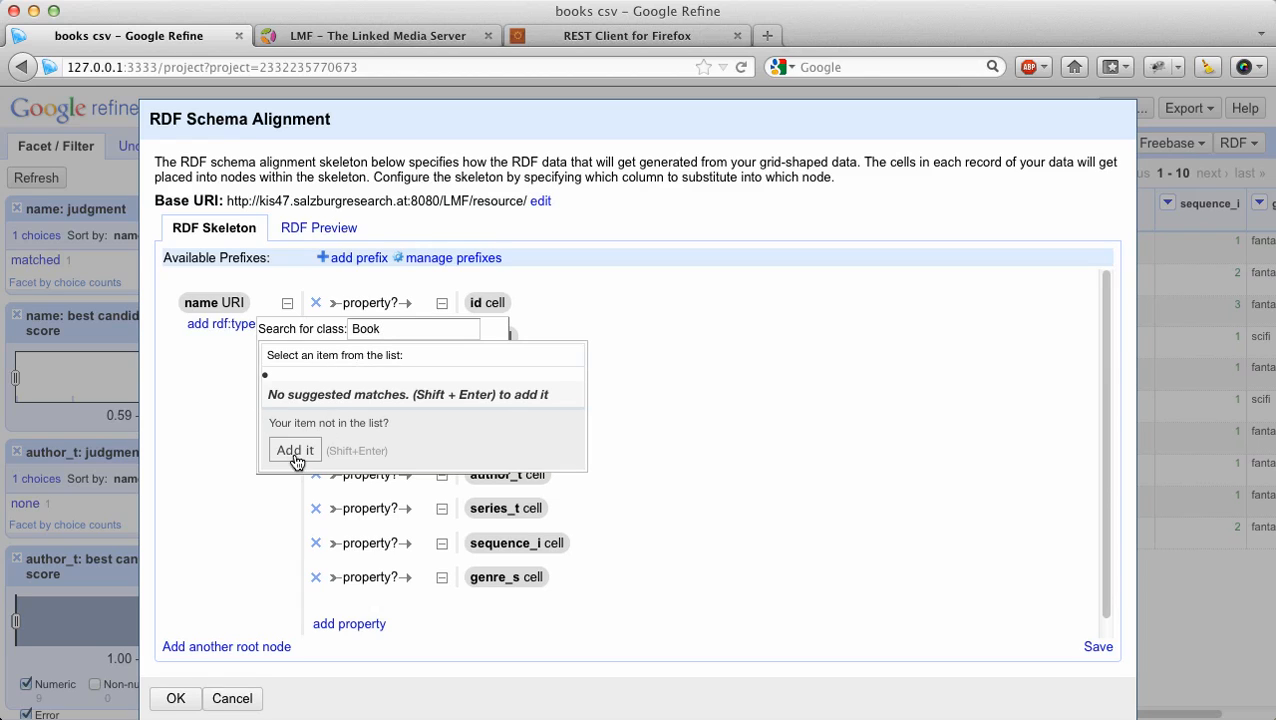
click(294, 450)
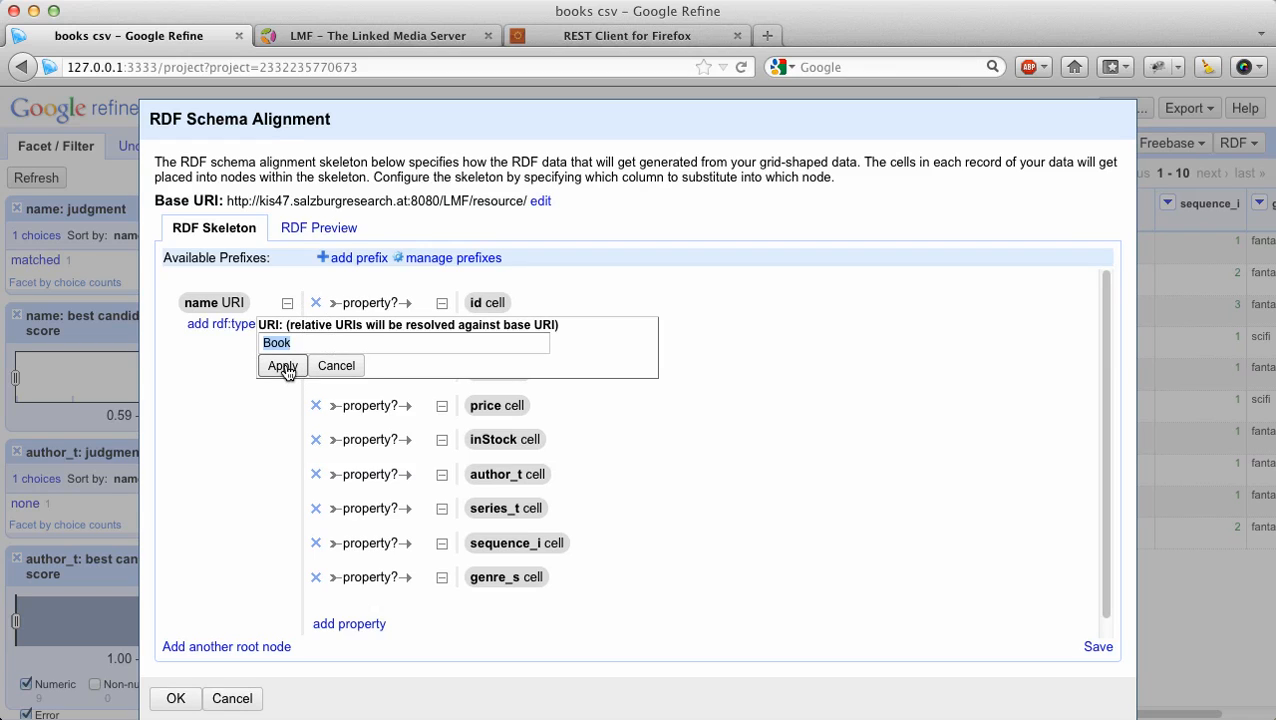
click(282, 364)
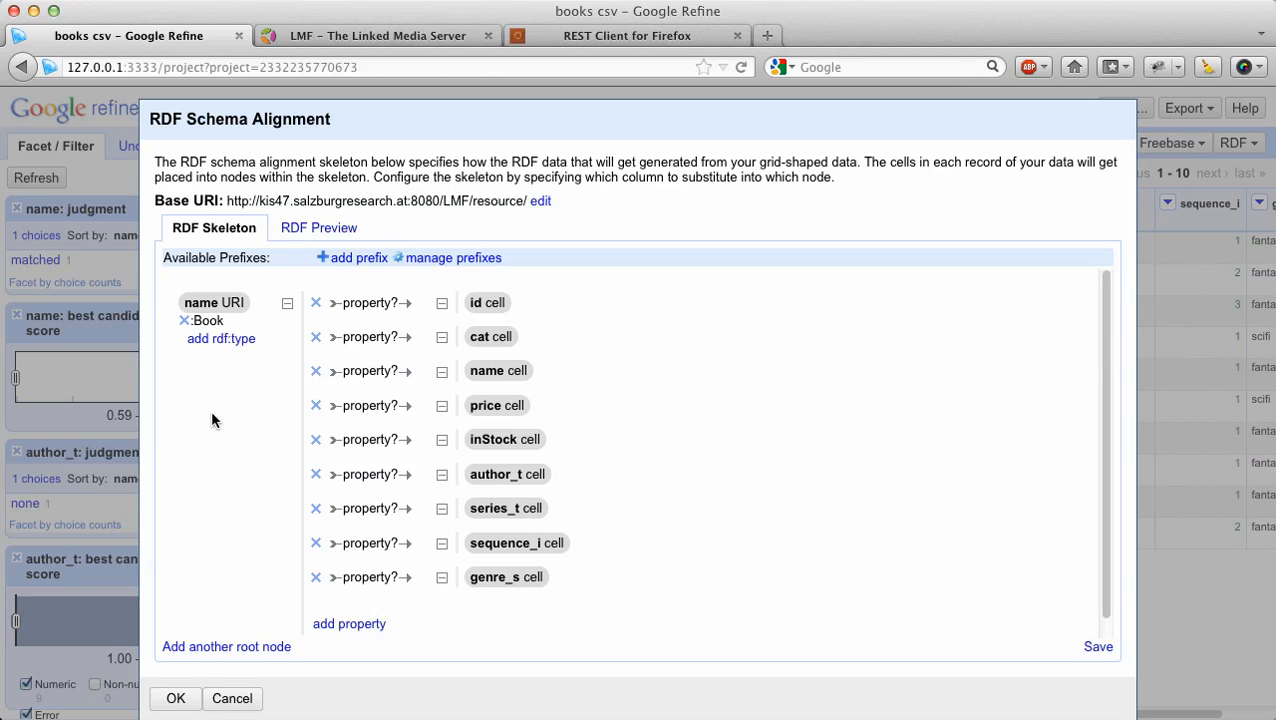
mouse_move(228, 454)
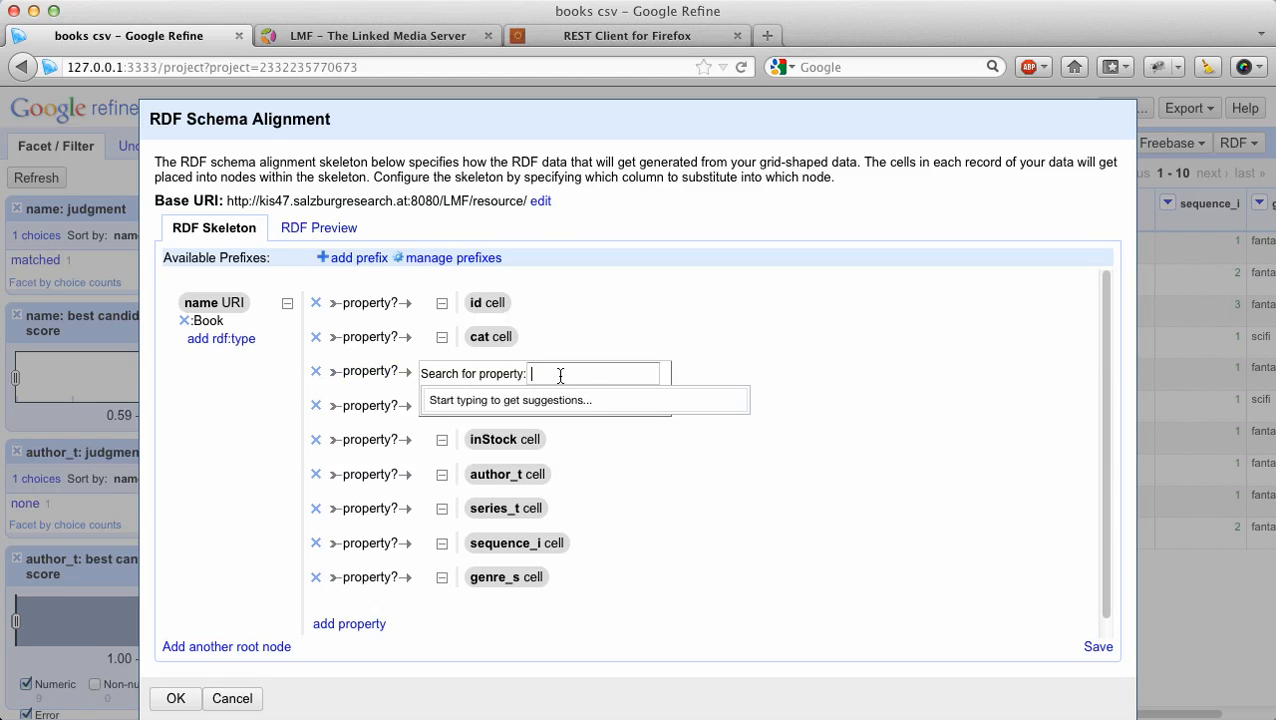
Map the name column to dc:title, accepting the new dc namespace prefix.
text(dc:title)
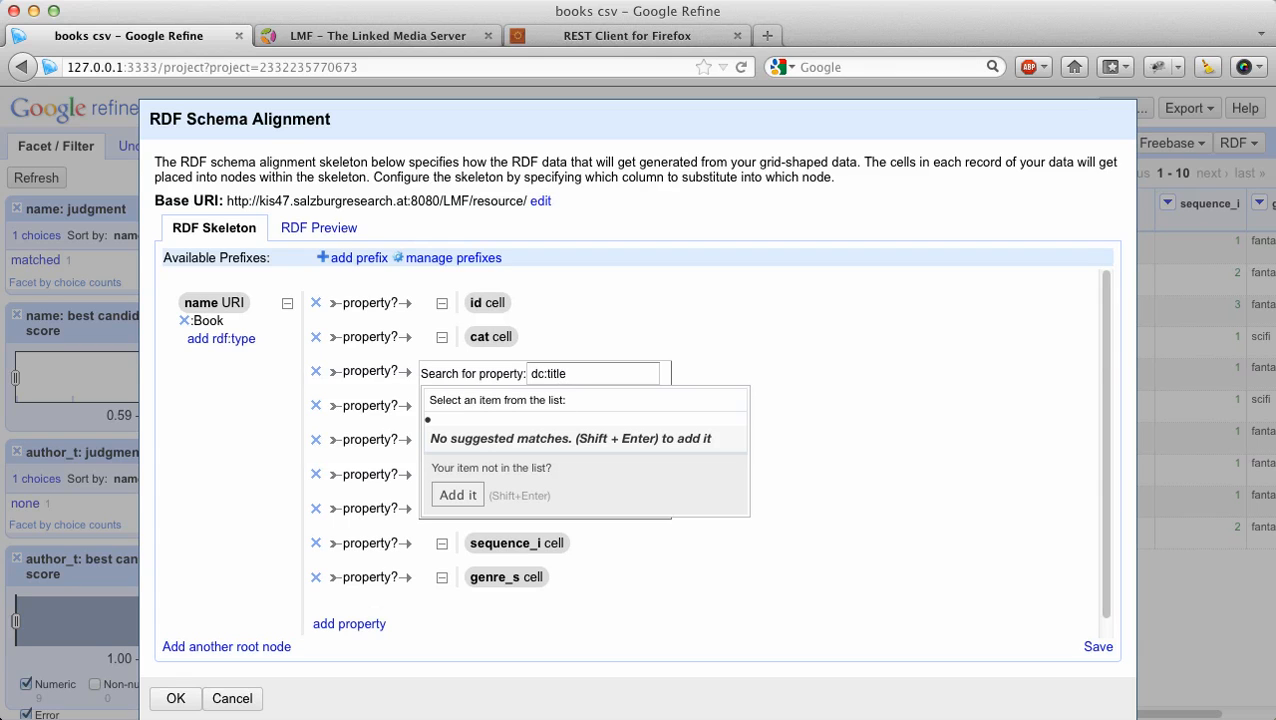
click(456, 494)
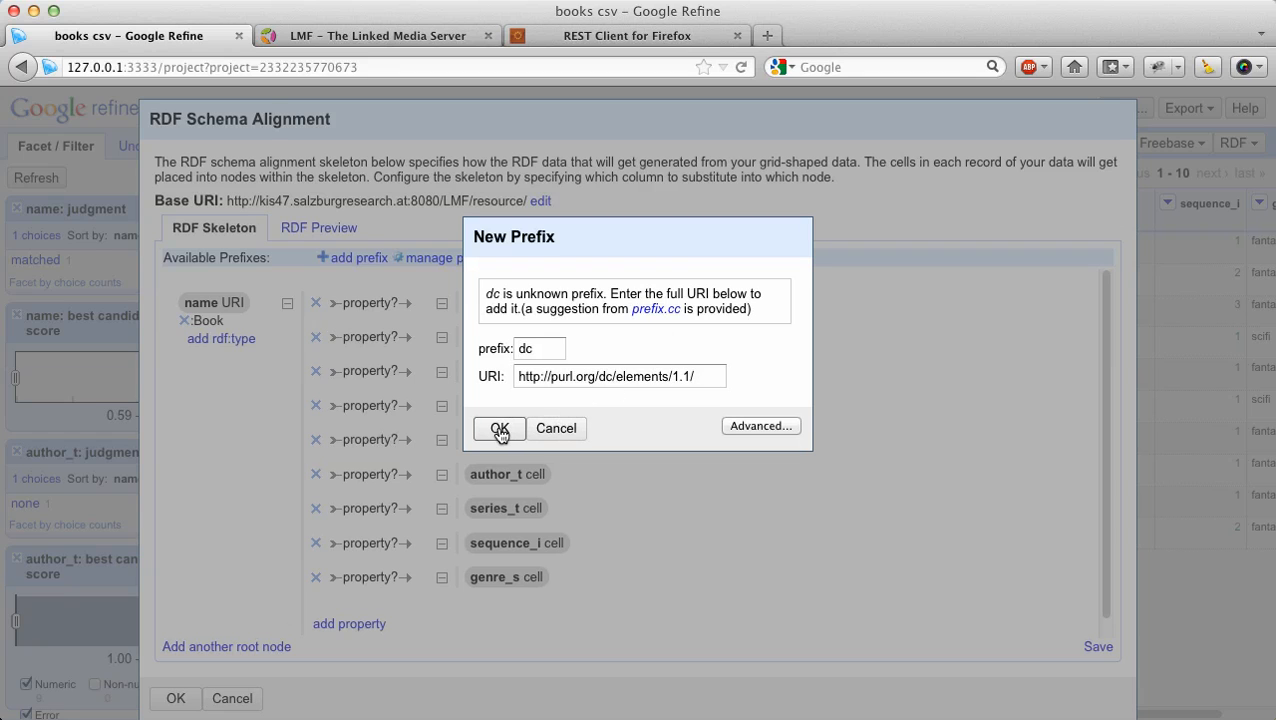
click(500, 428)
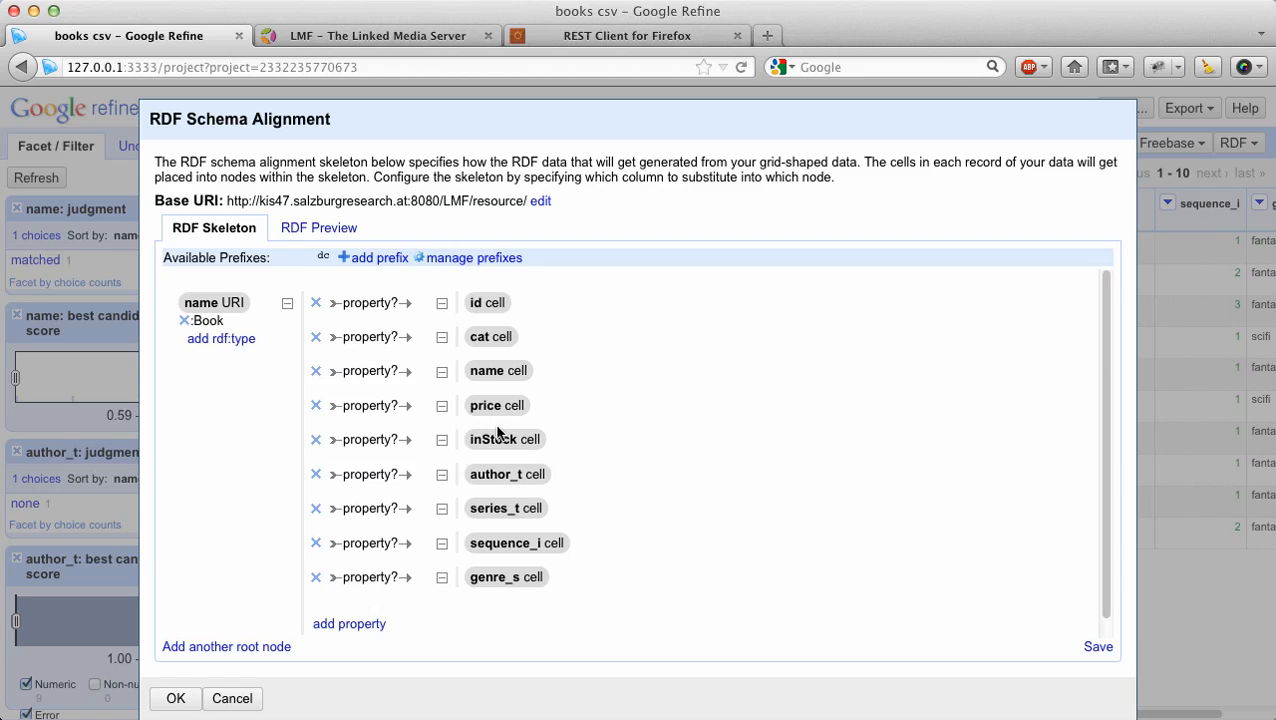
mouse_move(368, 370)
text(d)
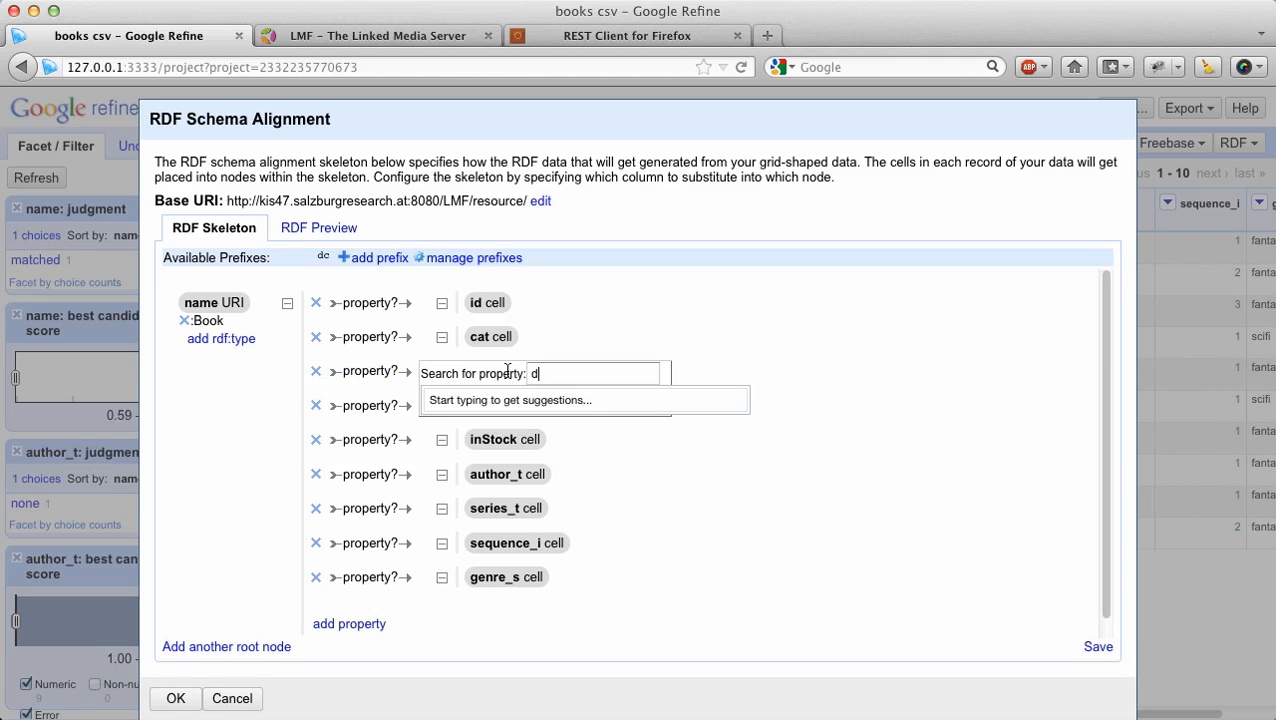
text(c:t)
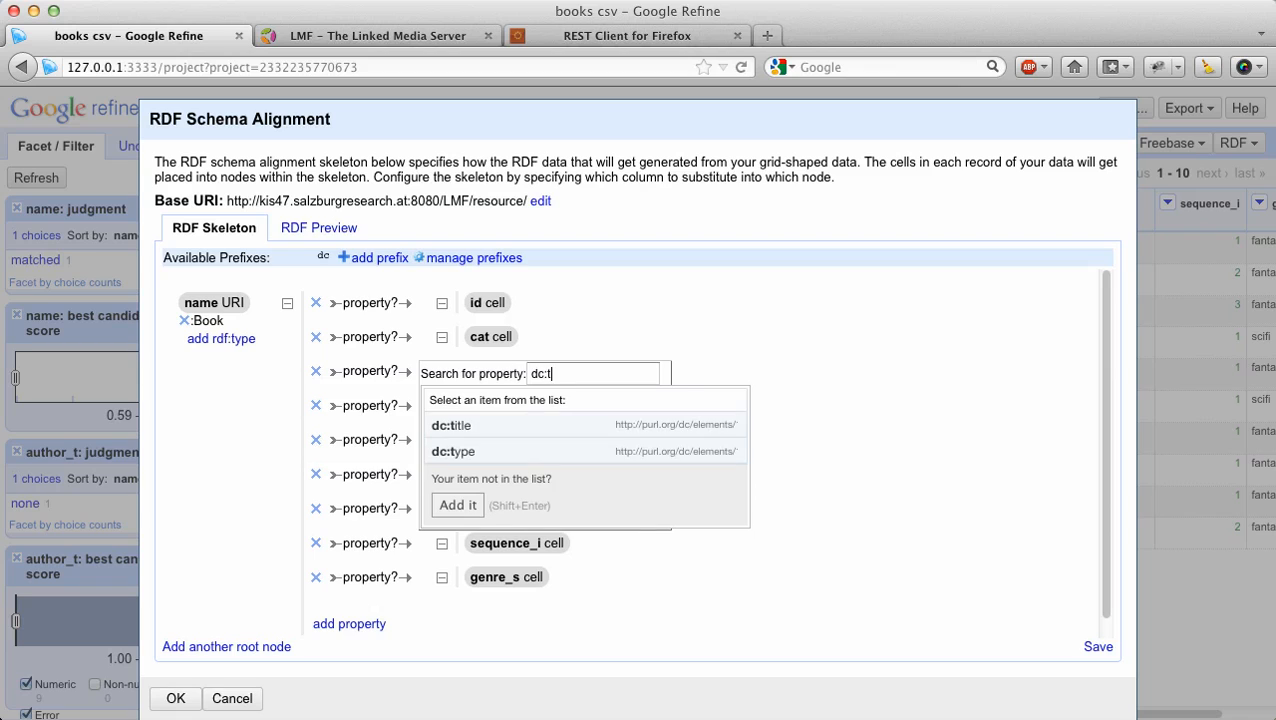
mouse_move(460, 424)
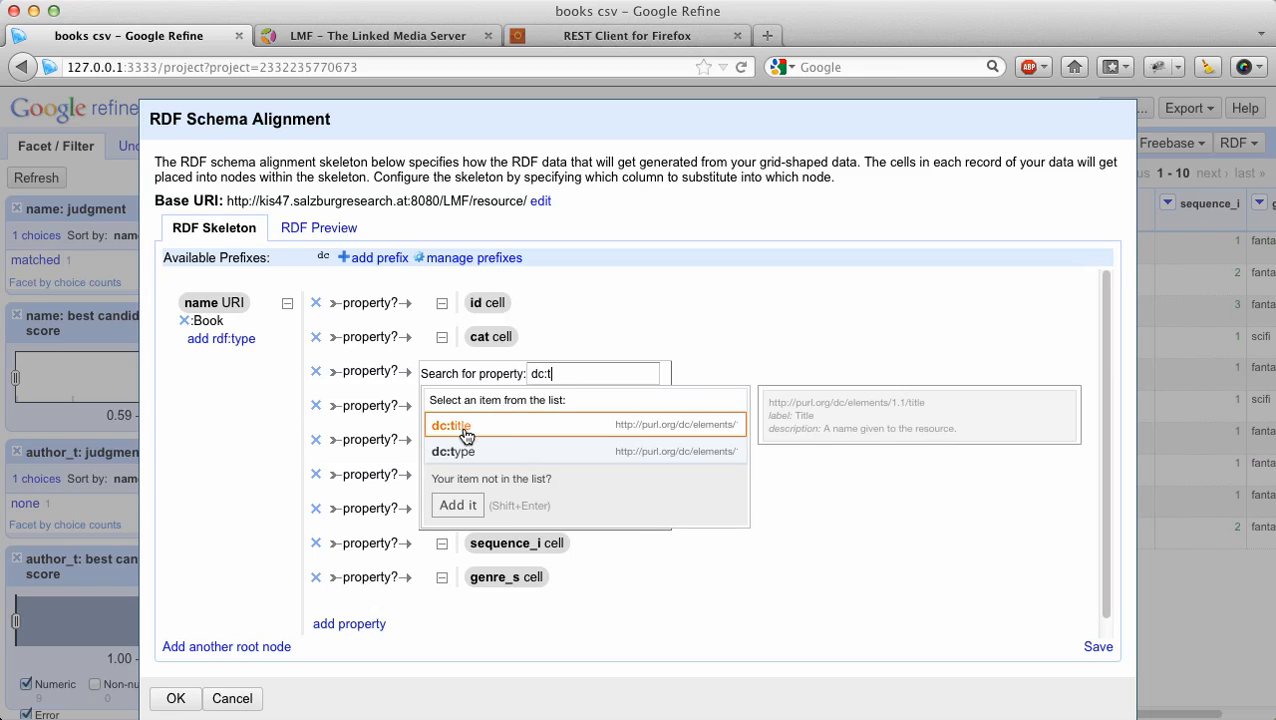
click(450, 424)
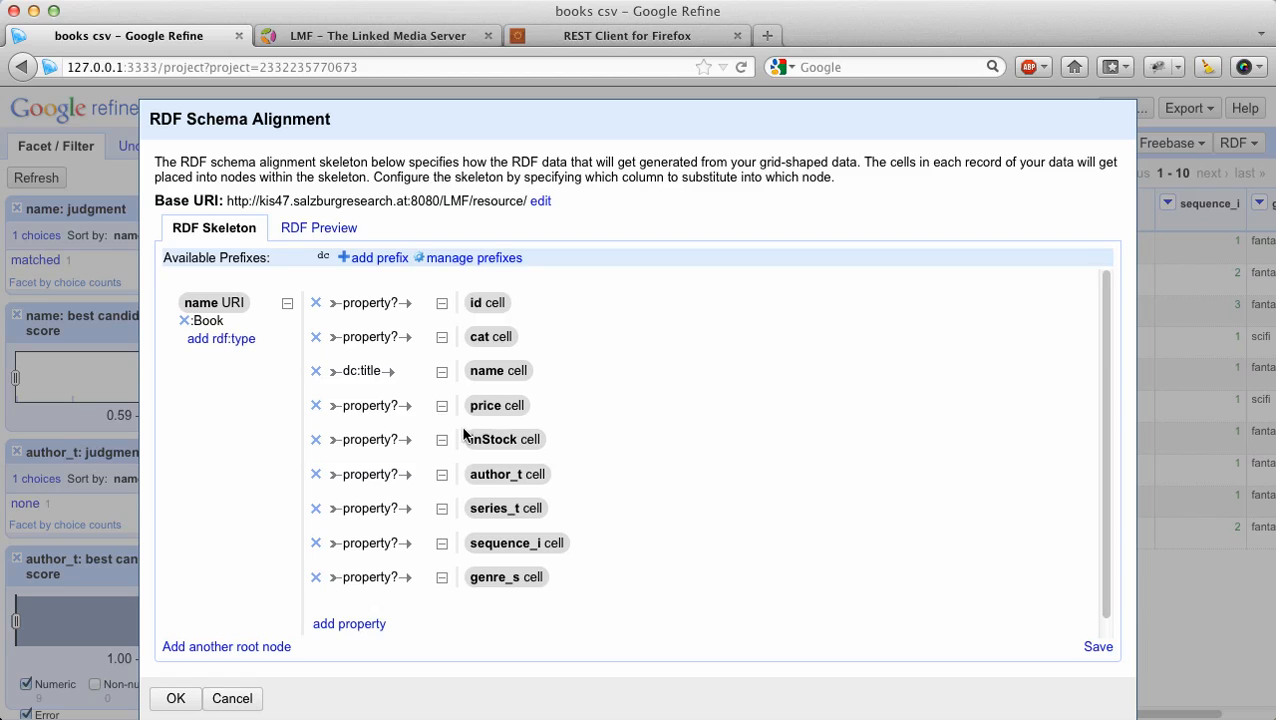
mouse_move(680, 464)
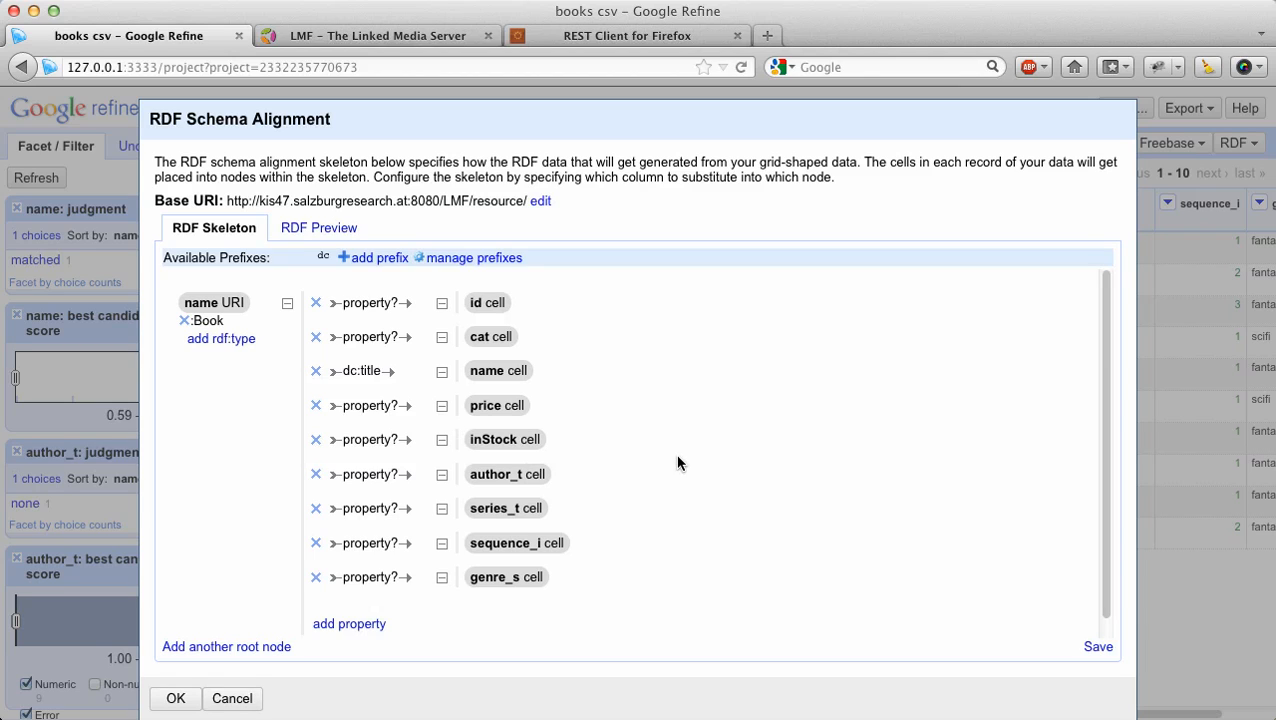
mouse_move(368, 474)
text(dc:creator)
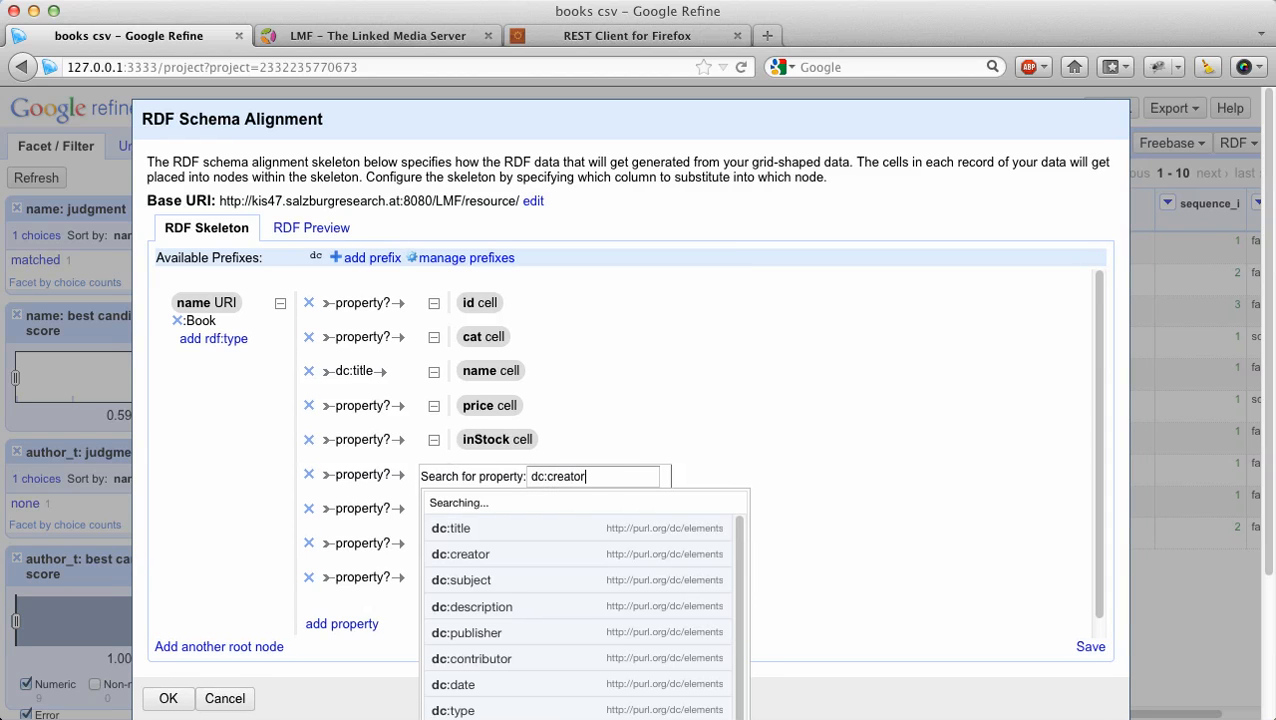
Map the id column to dc:identifier, then start entering dc:subject for the genre property.
click(460, 552)
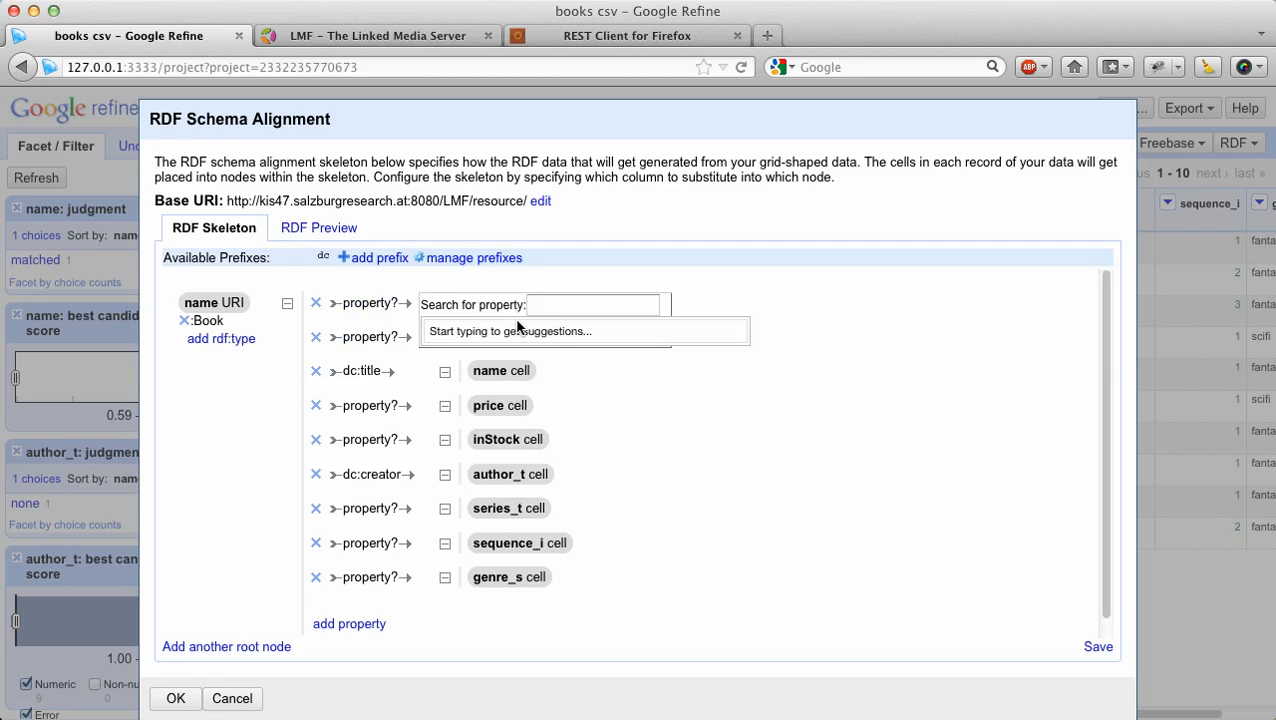
text(dc:identifer)
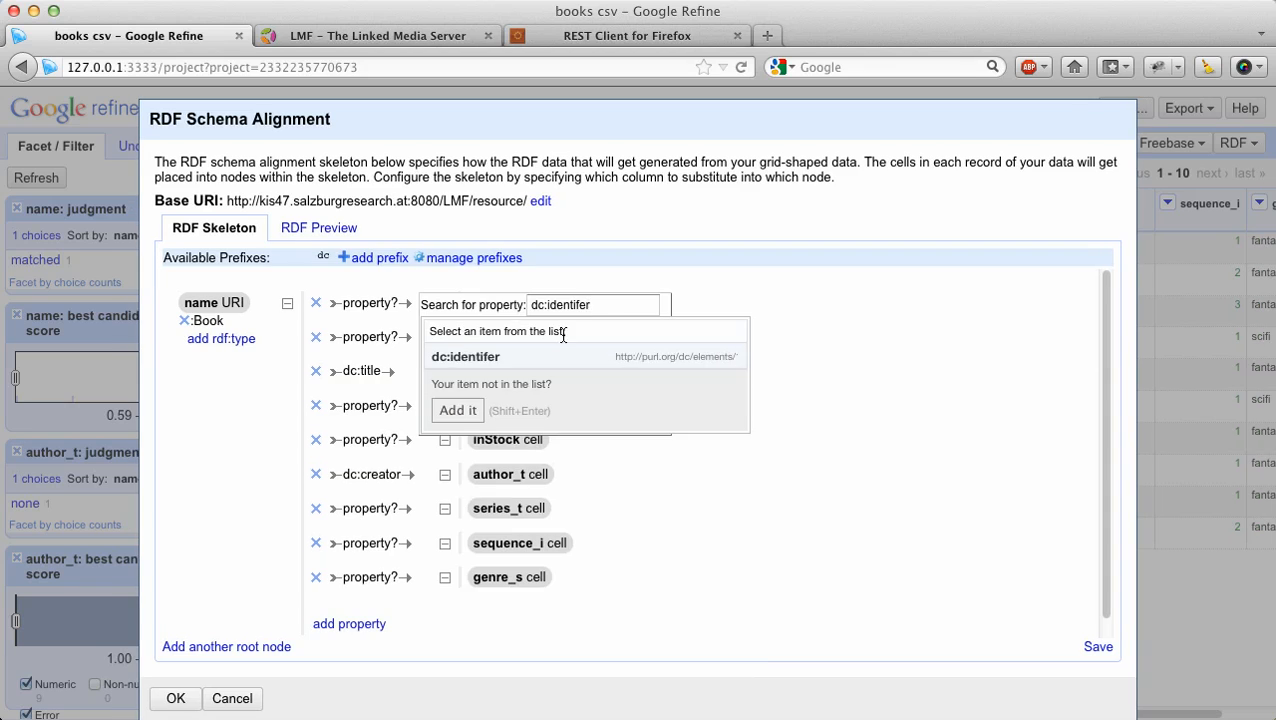
click(464, 356)
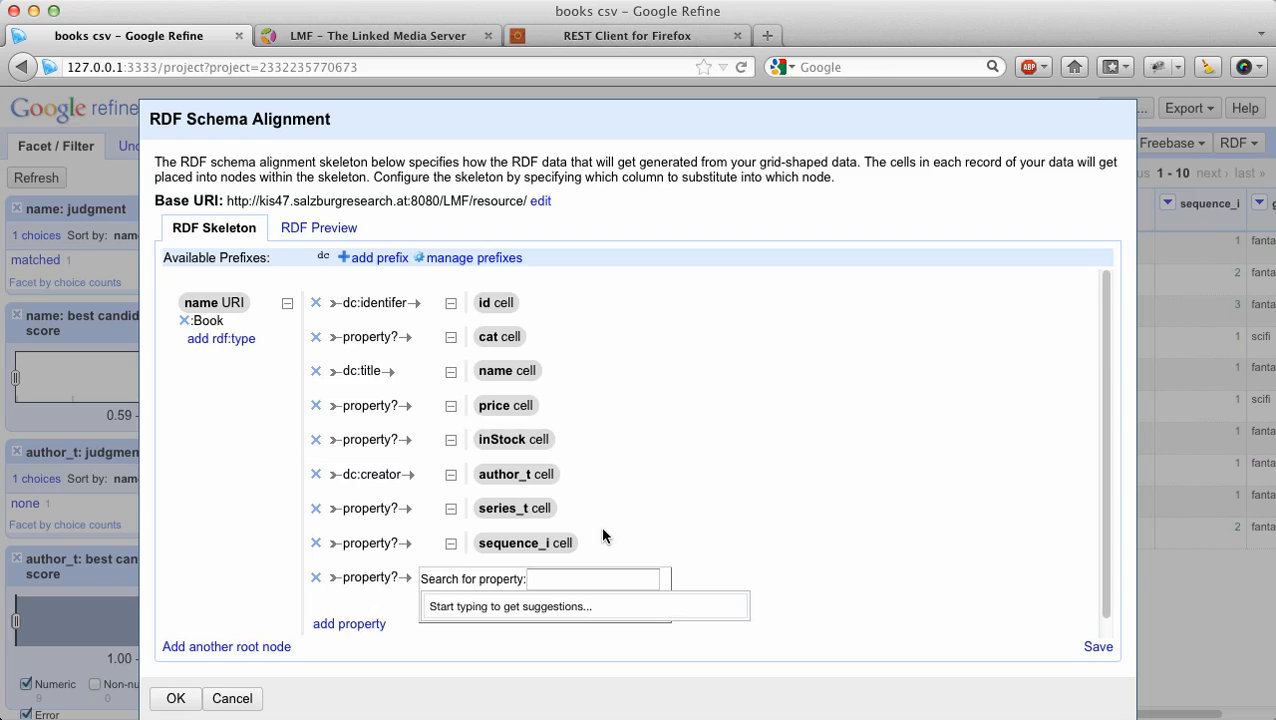
text(dc:subjec)
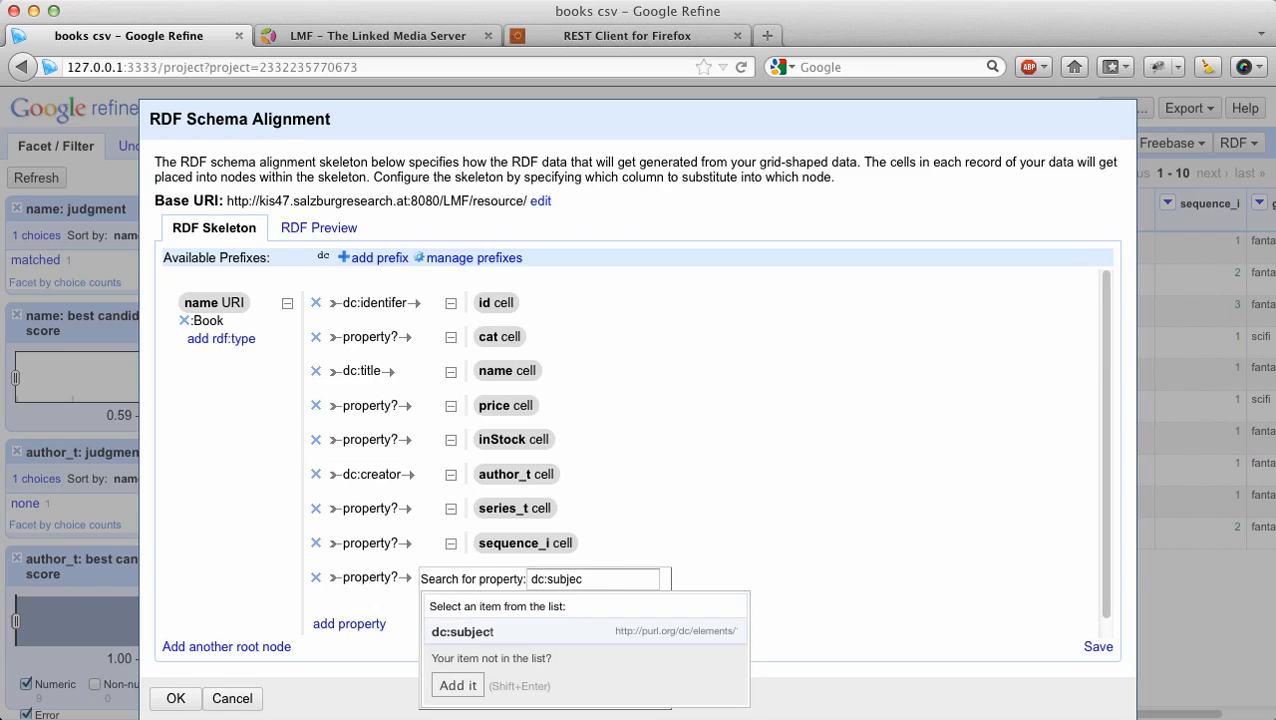
Map genre_s to dc:subject and review the Turtle preview listing each book's subject.
click(318, 228)
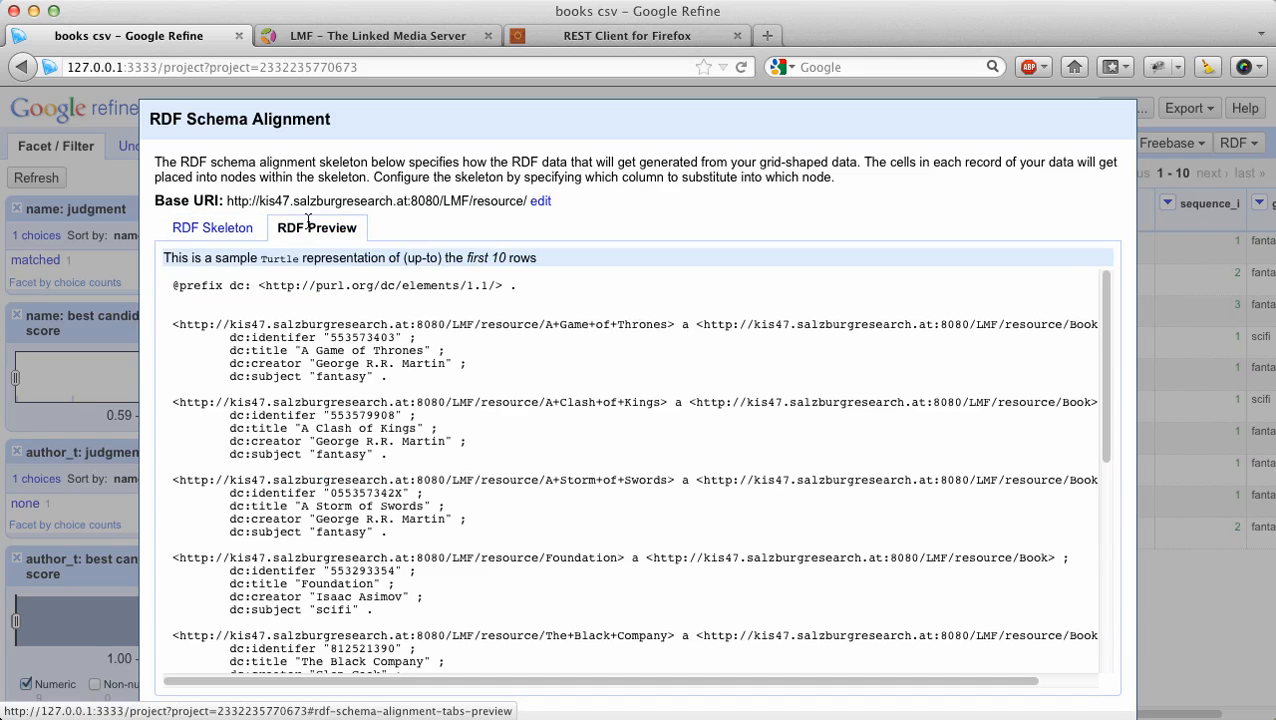
mouse_move(504, 412)
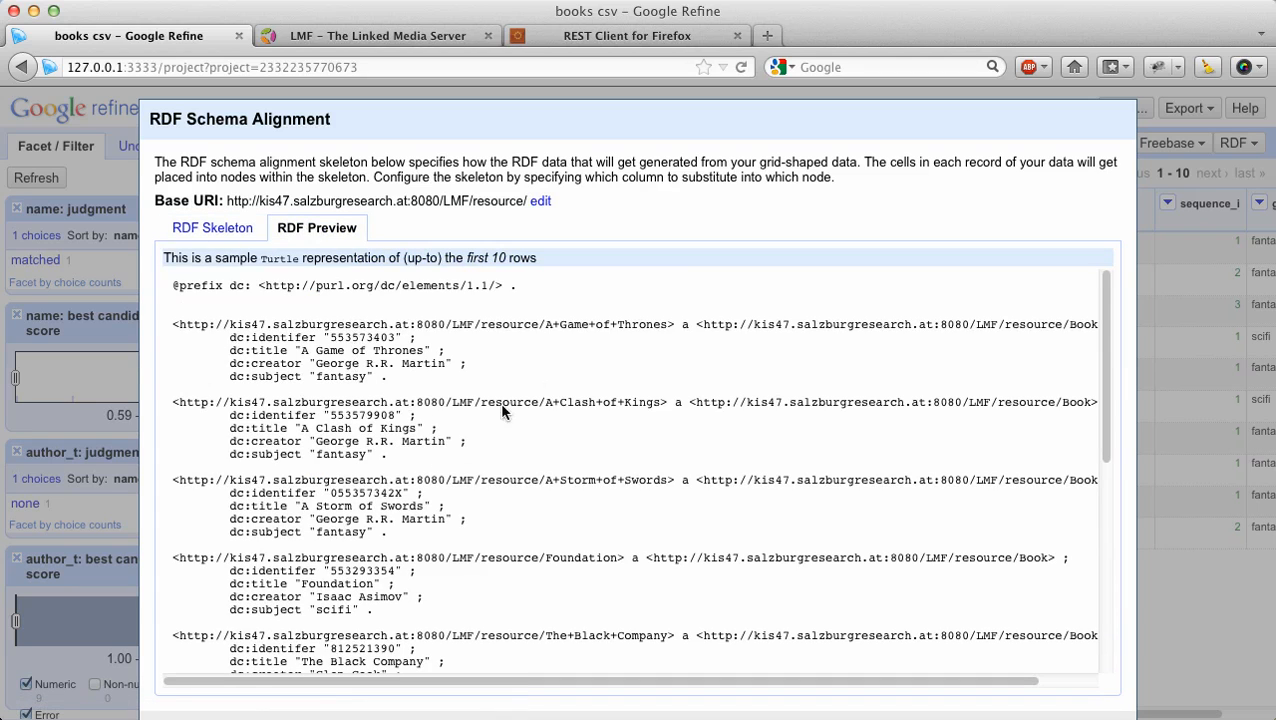
mouse_move(324, 364)
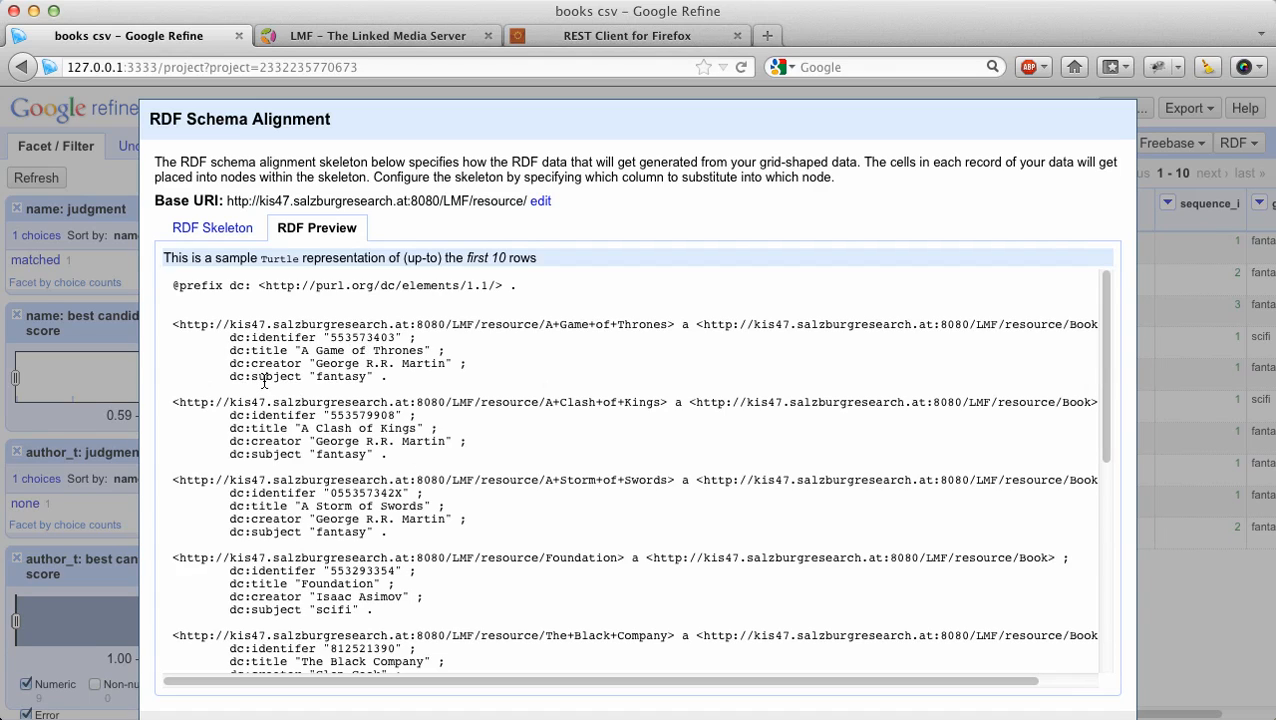
mouse_move(310, 350)
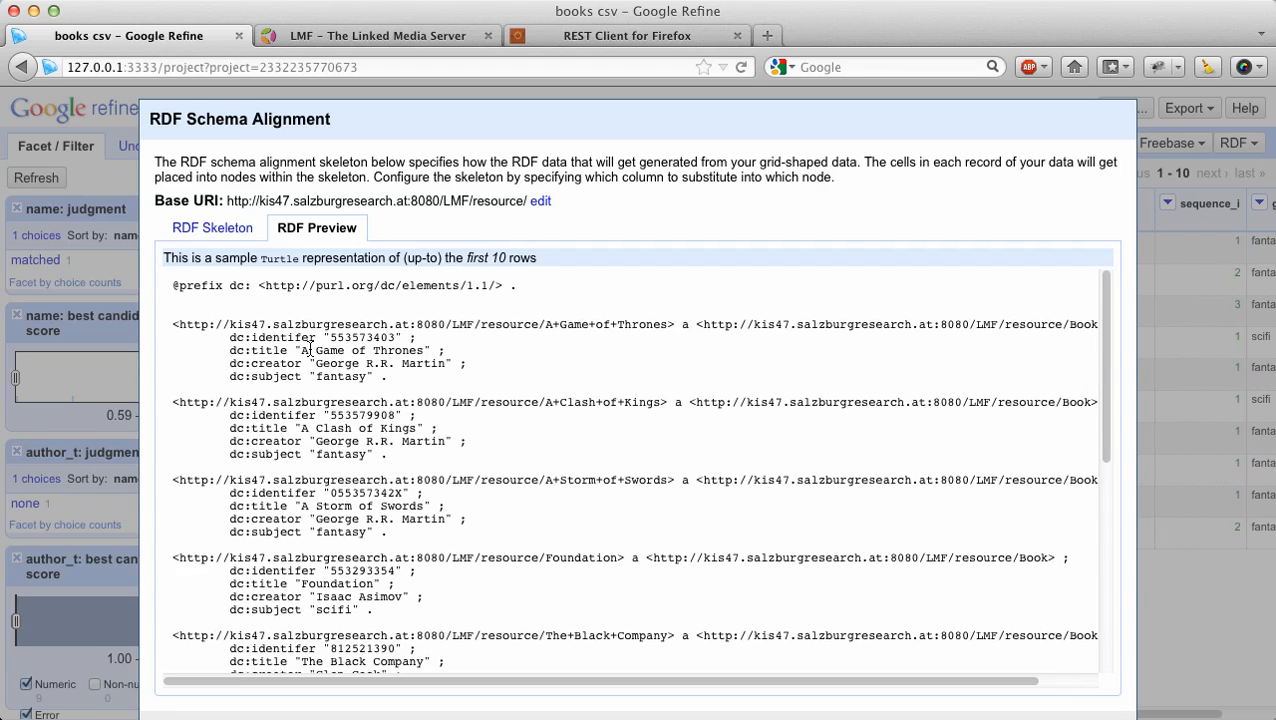
mouse_move(464, 424)
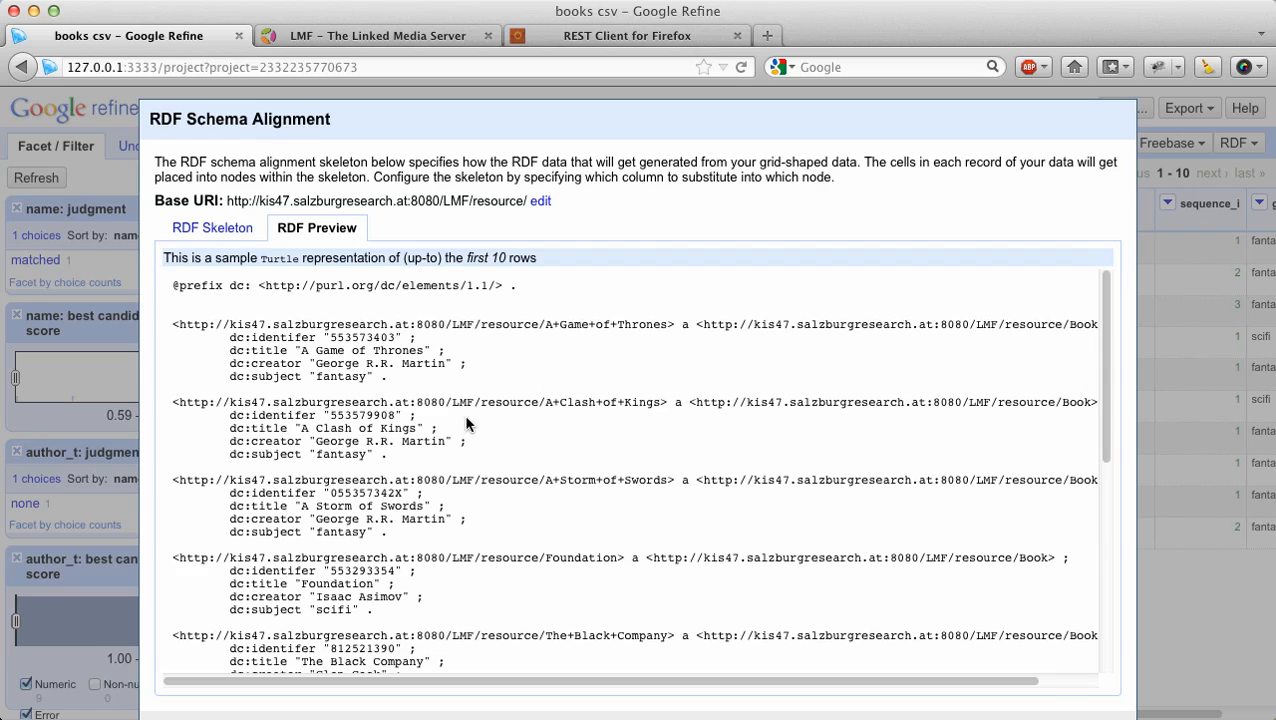
click(212, 228)
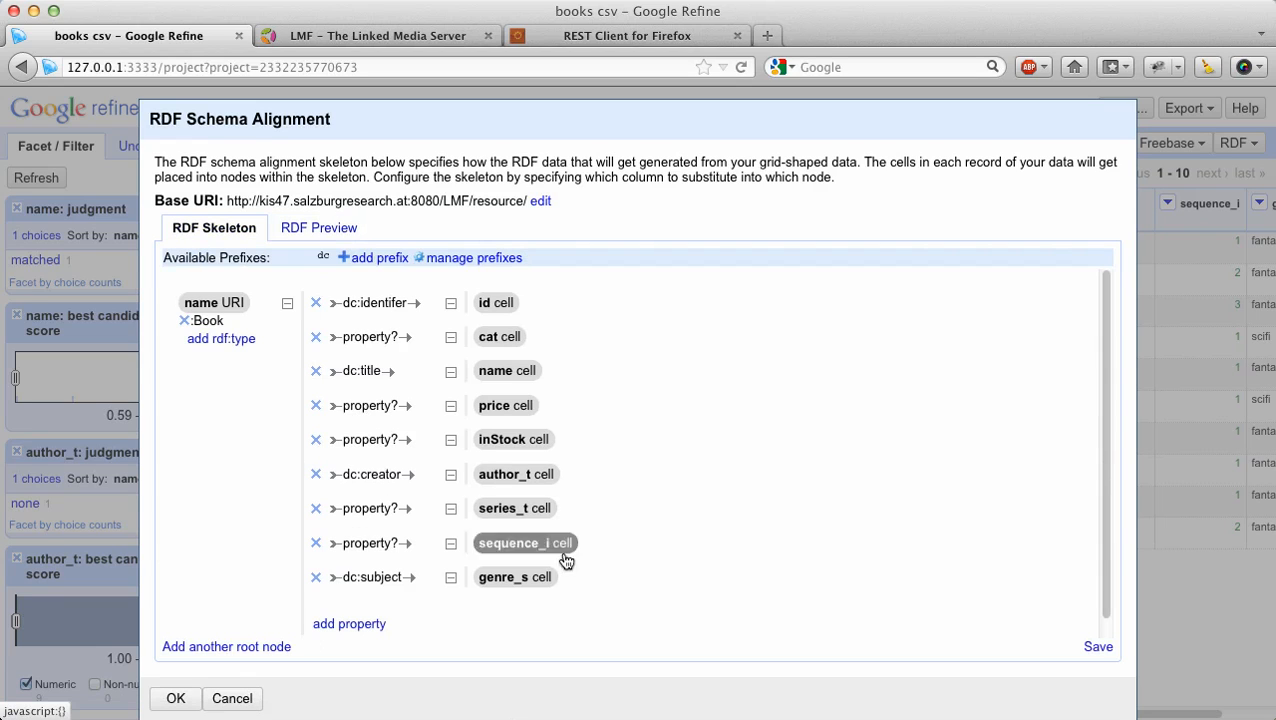
mouse_move(500, 632)
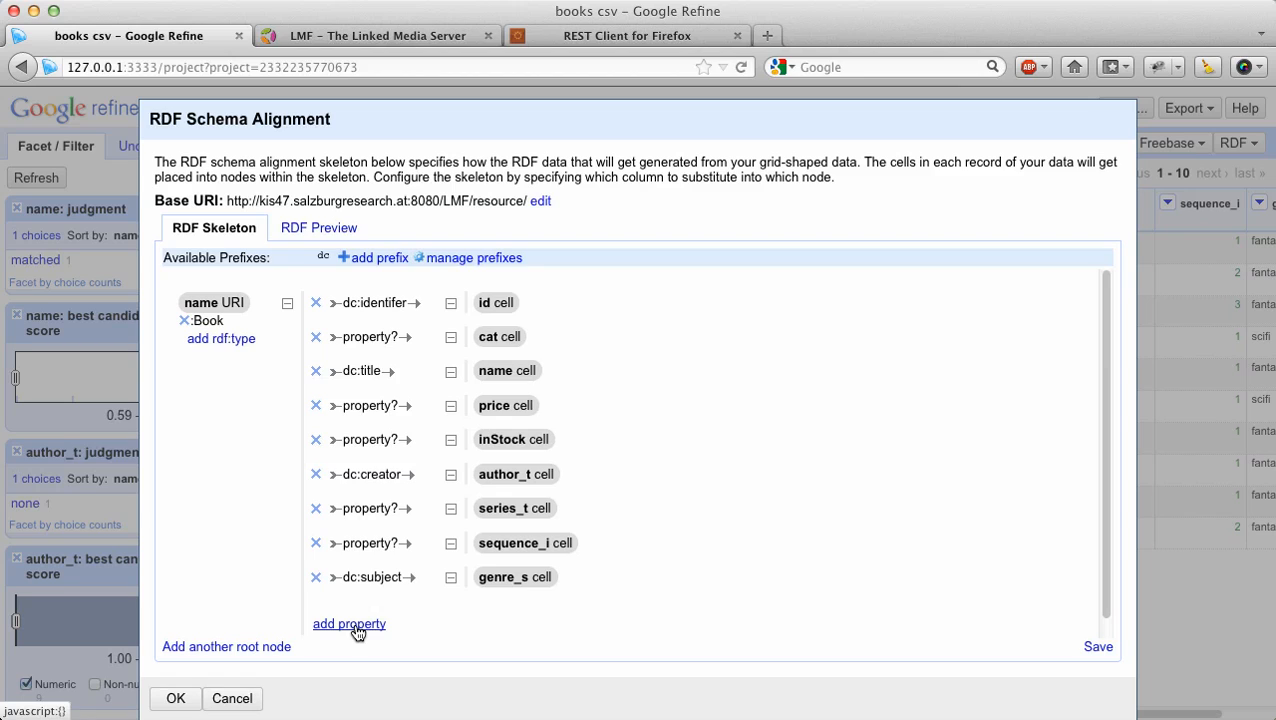
Add an owl:sameAs property to the Book node, registering the owl prefix when prompted.
click(348, 624)
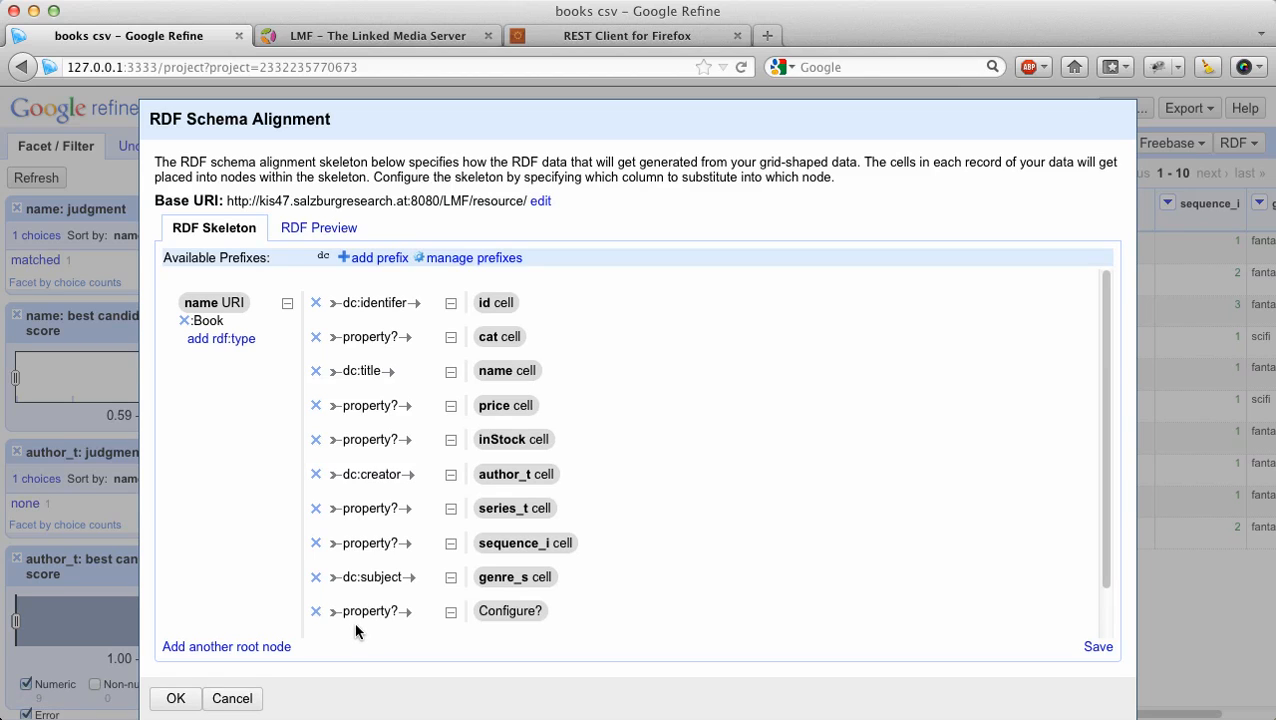
click(508, 610)
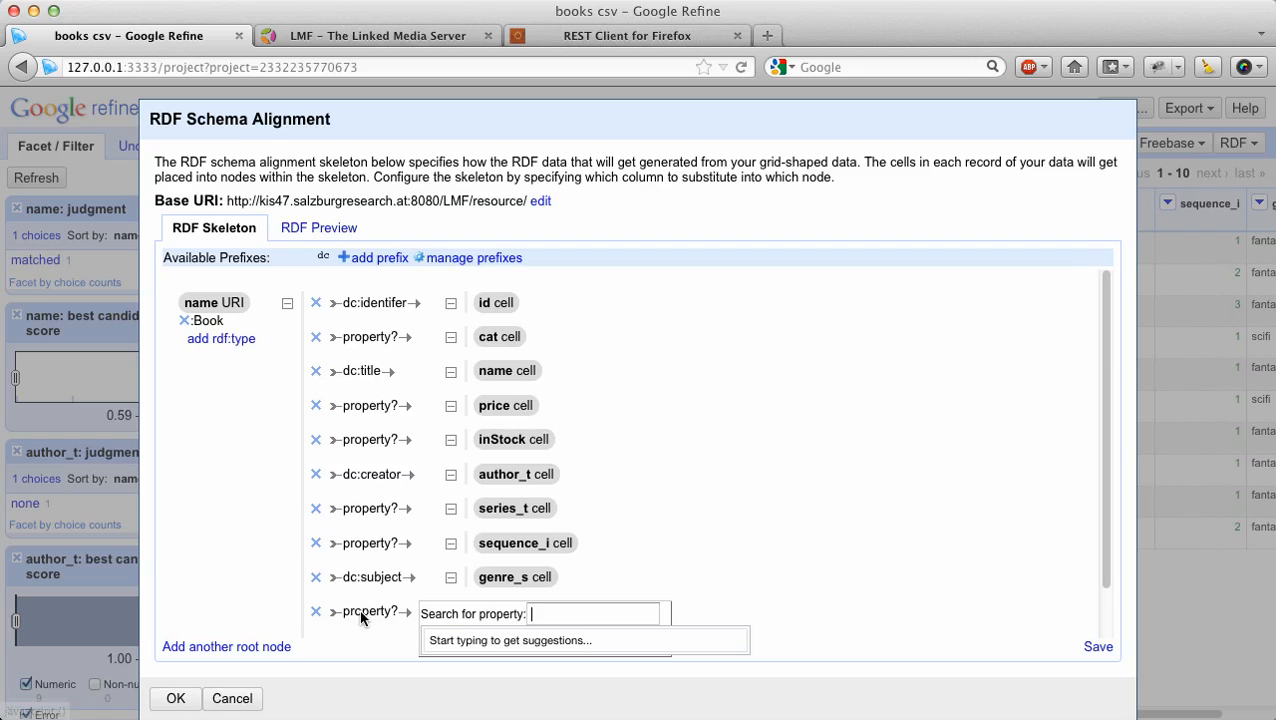
text(owl:s)
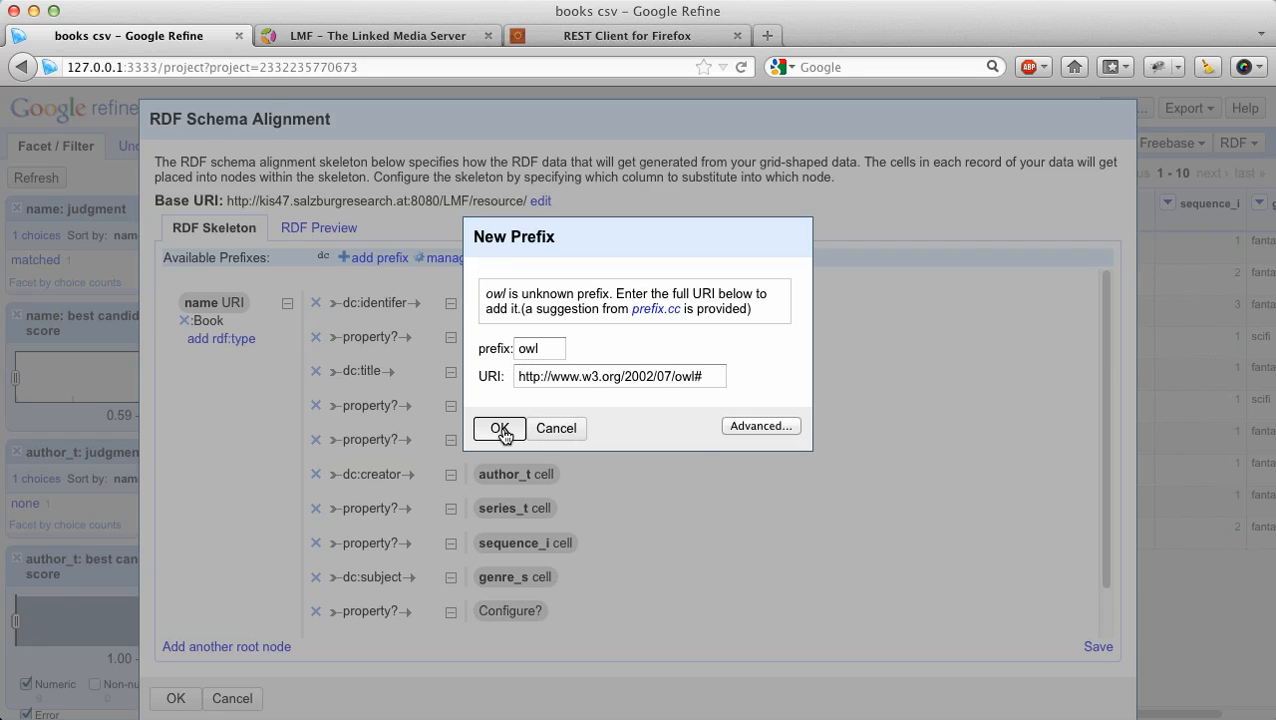
click(500, 428)
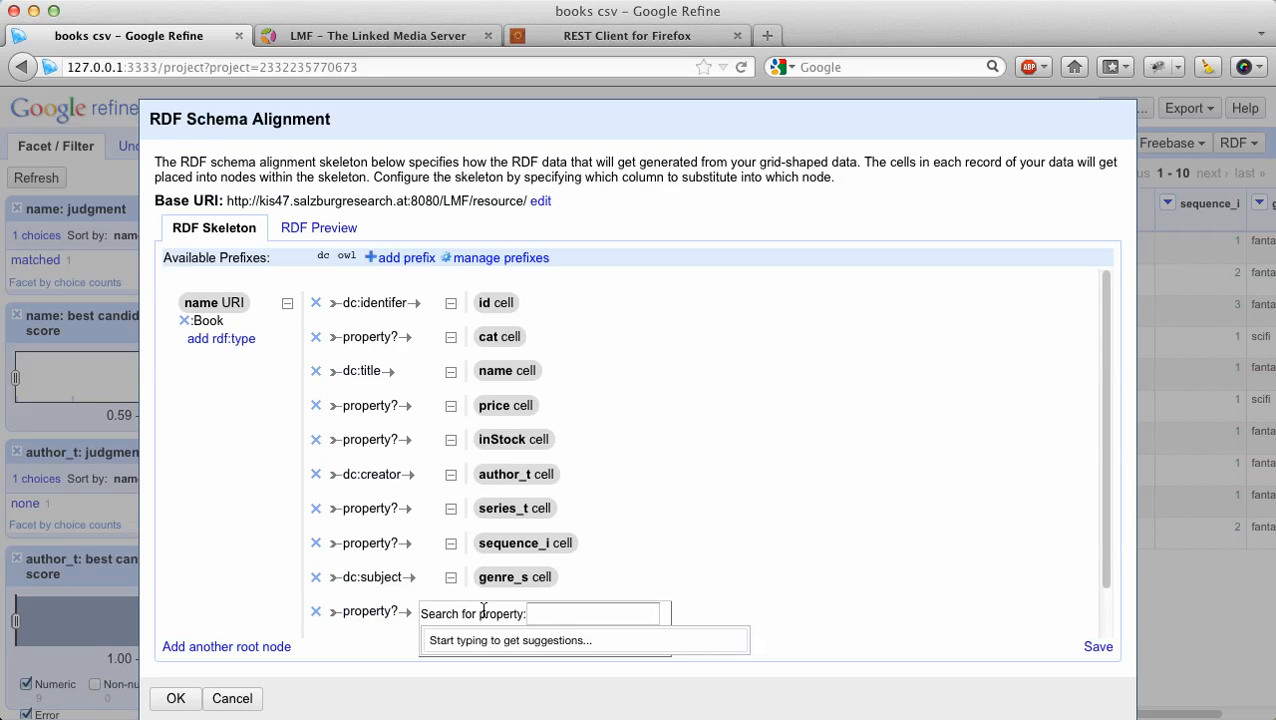
text(owl:s)
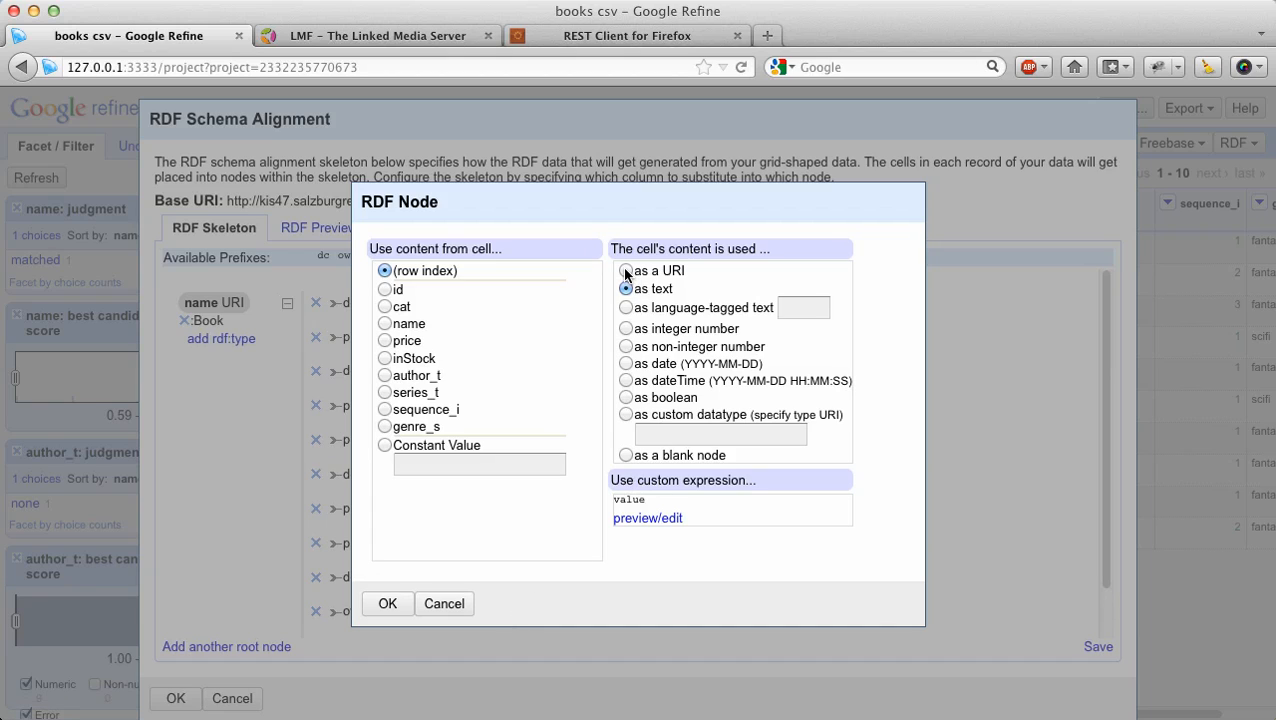
Set the owl:sameAs node to the name column as a URI with expression cell.recon.match.id and check the Turtle preview.
click(626, 270)
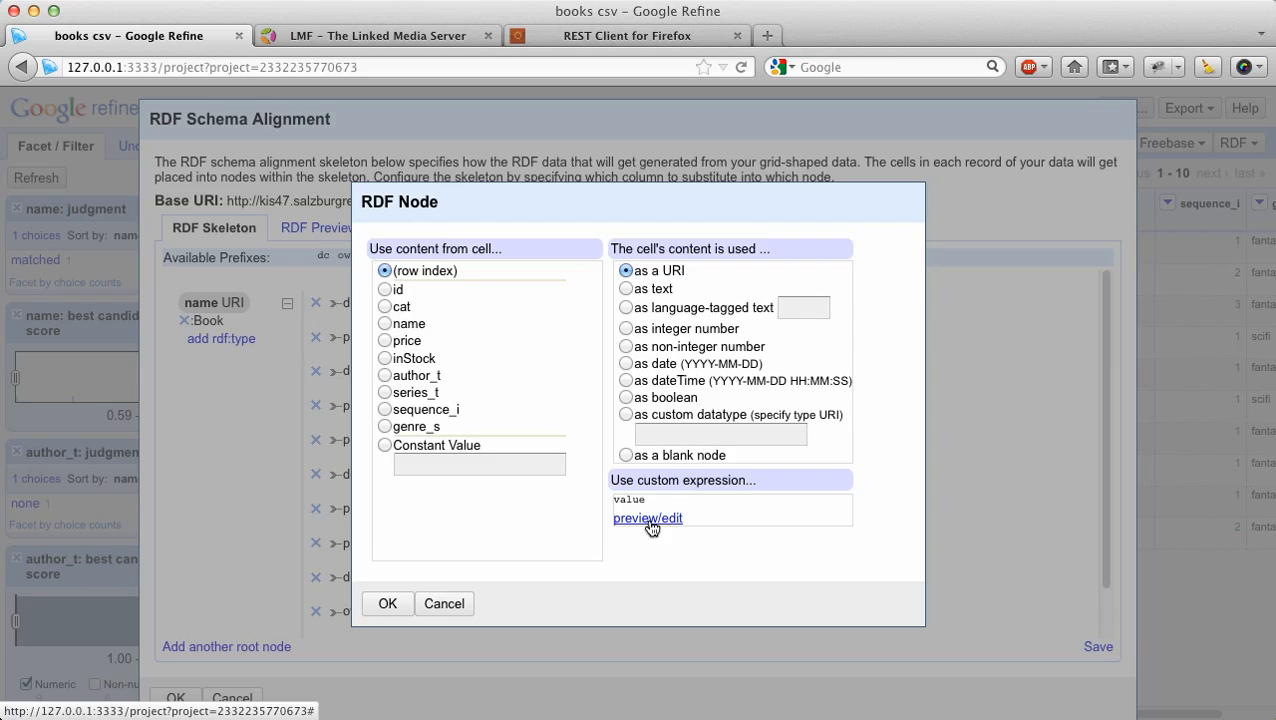
click(648, 518)
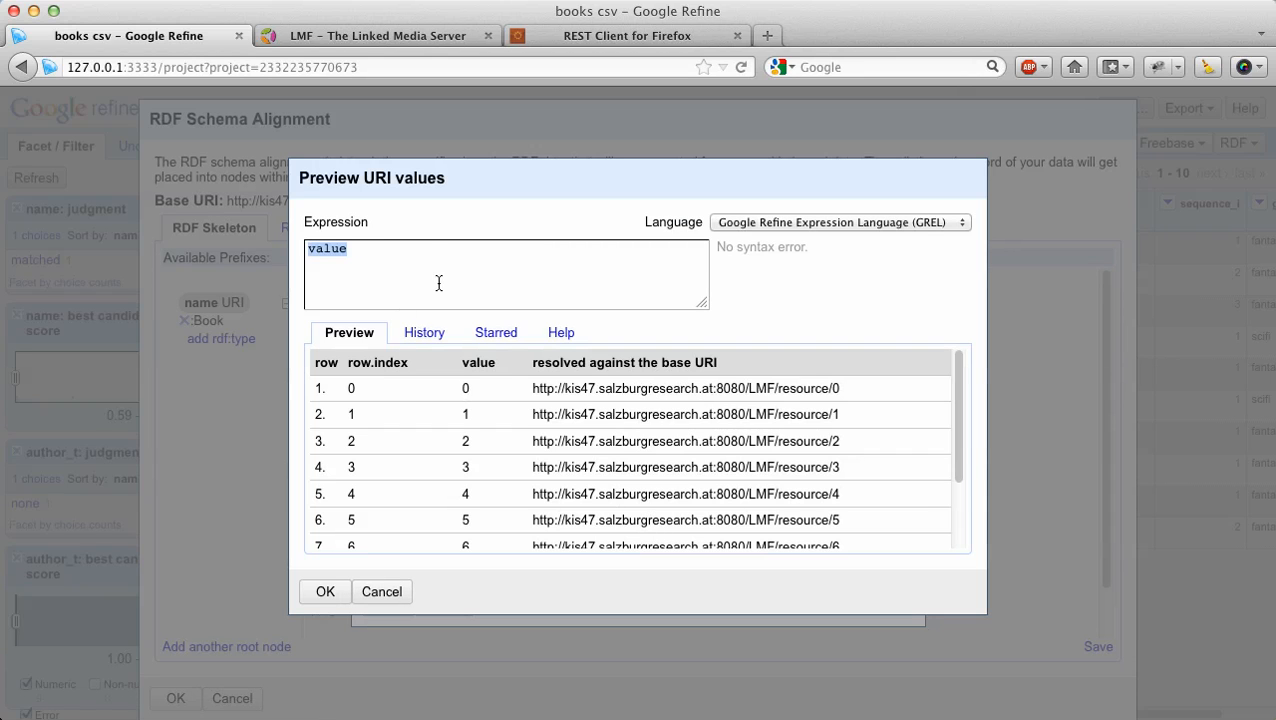
mouse_move(432, 274)
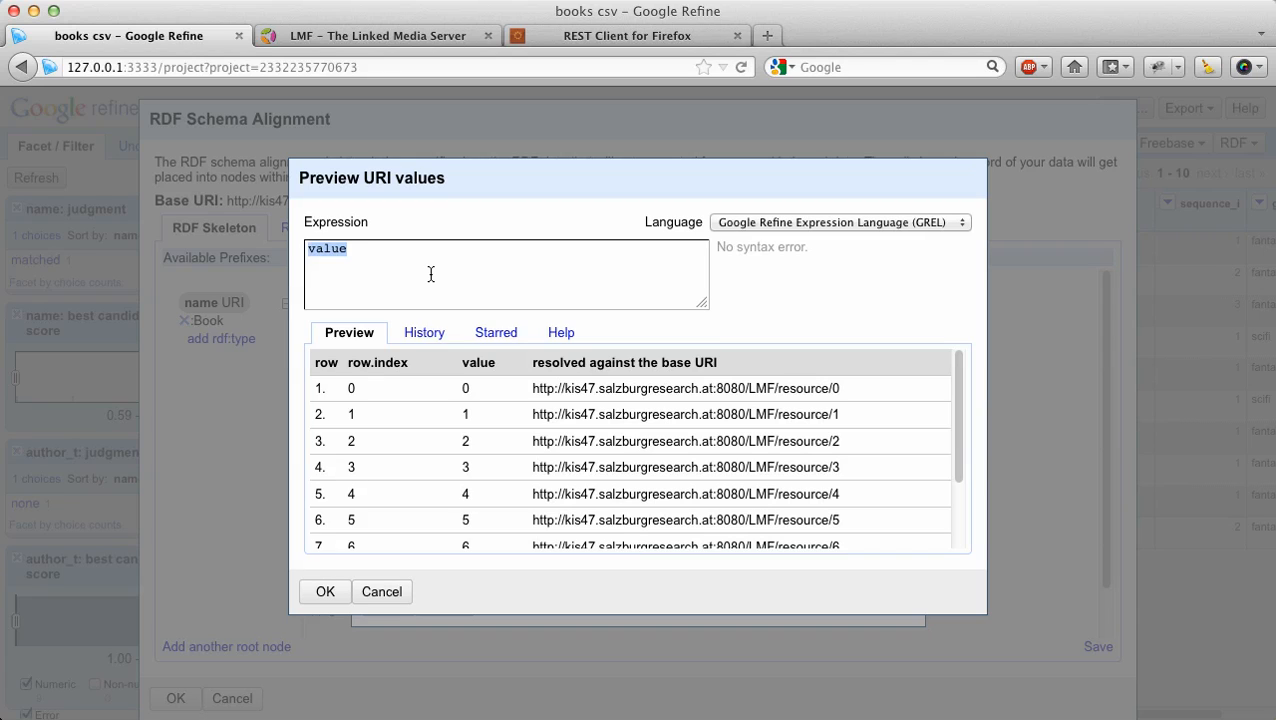
text(cell.)
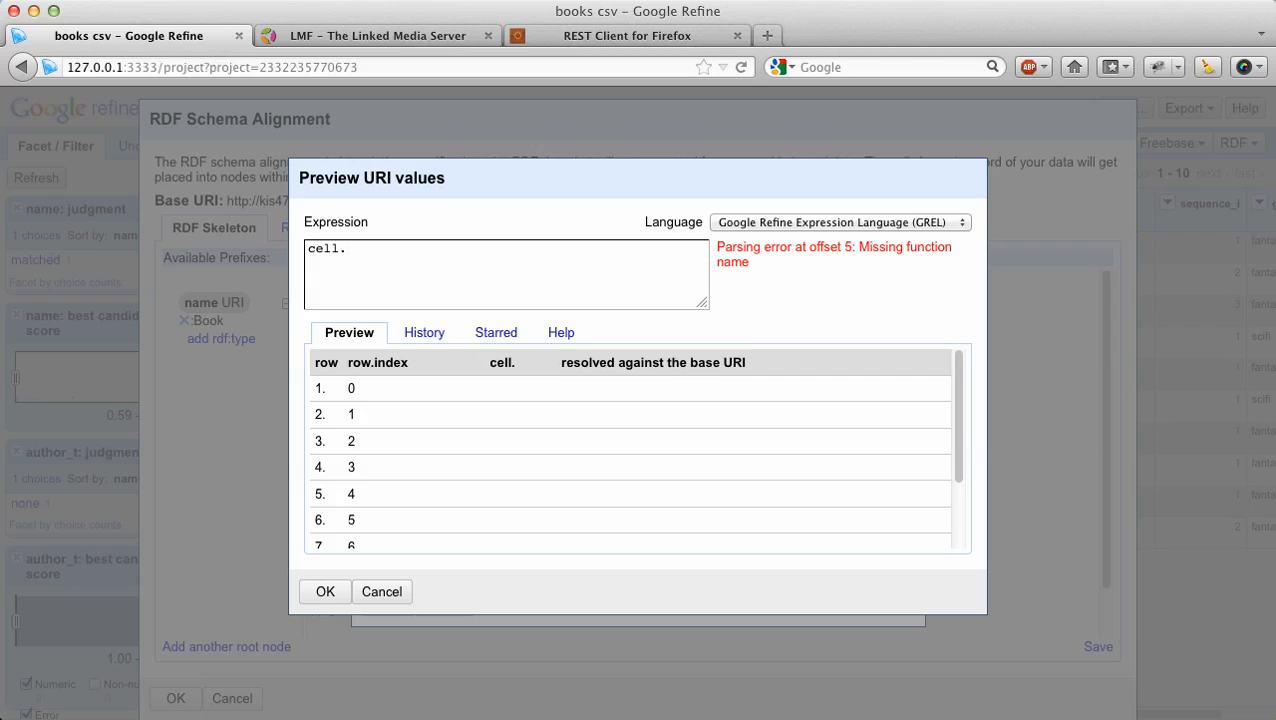
text(recon.match.id)
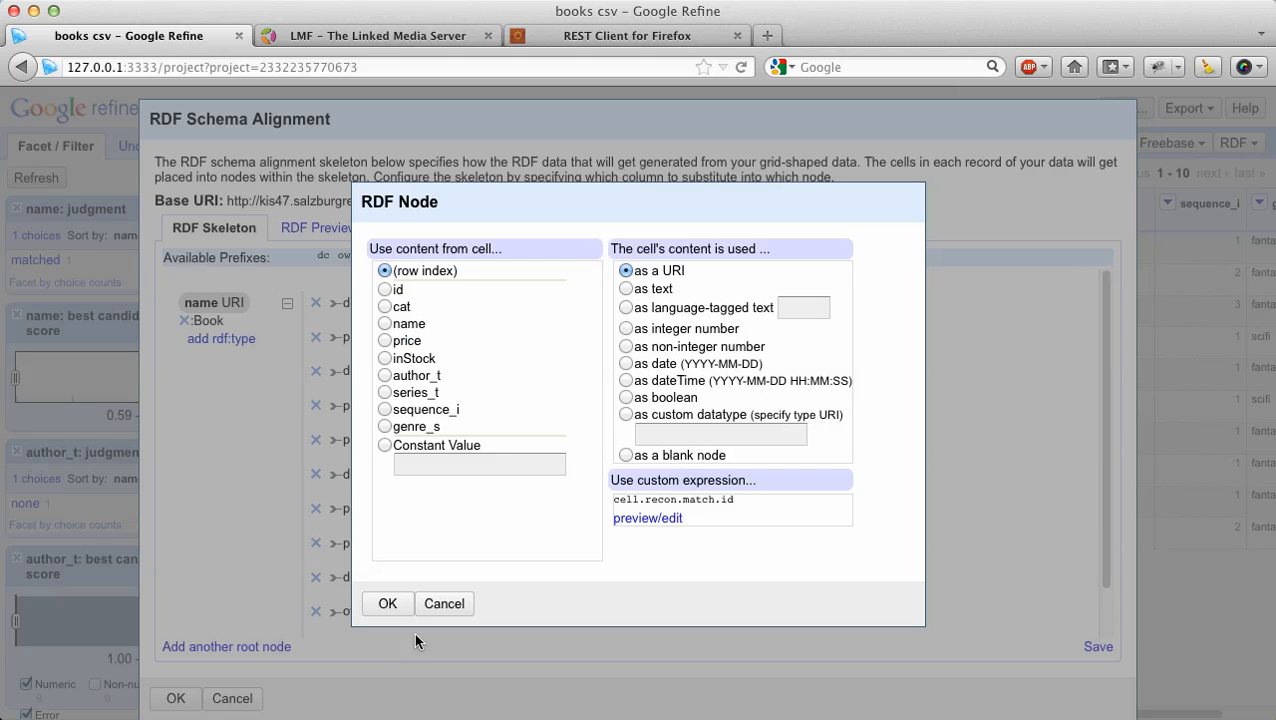
click(384, 324)
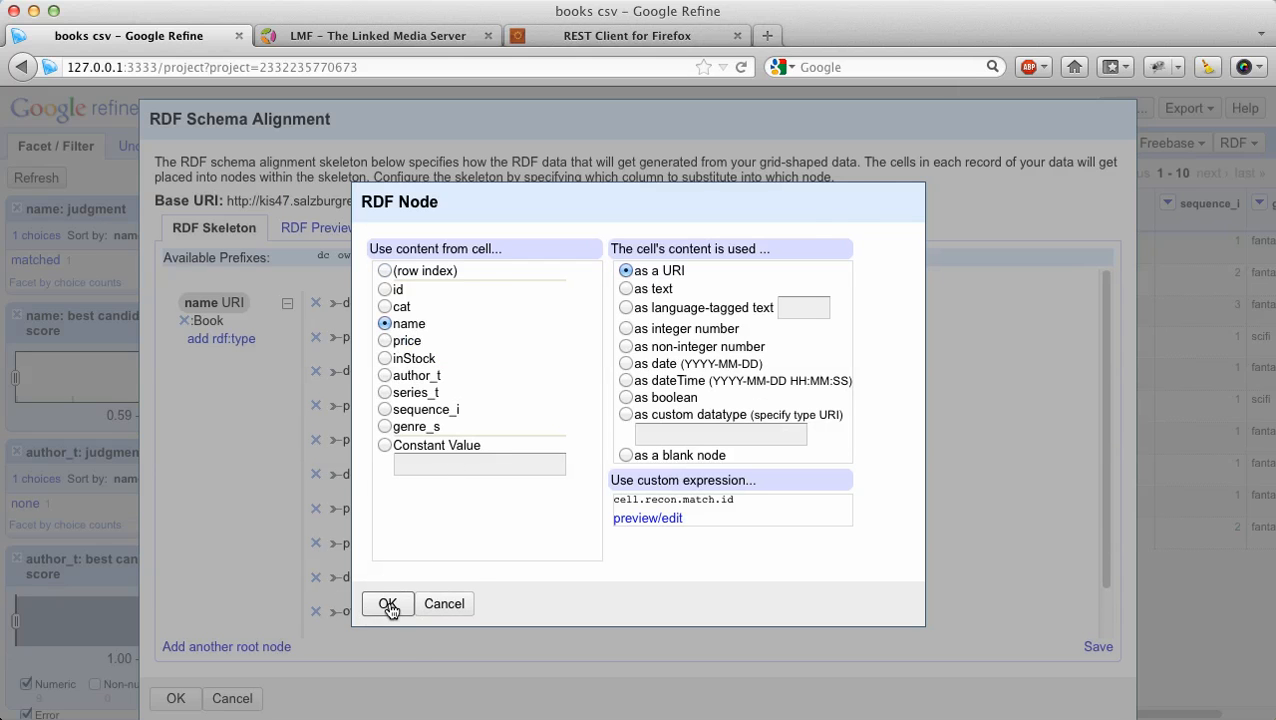
click(388, 604)
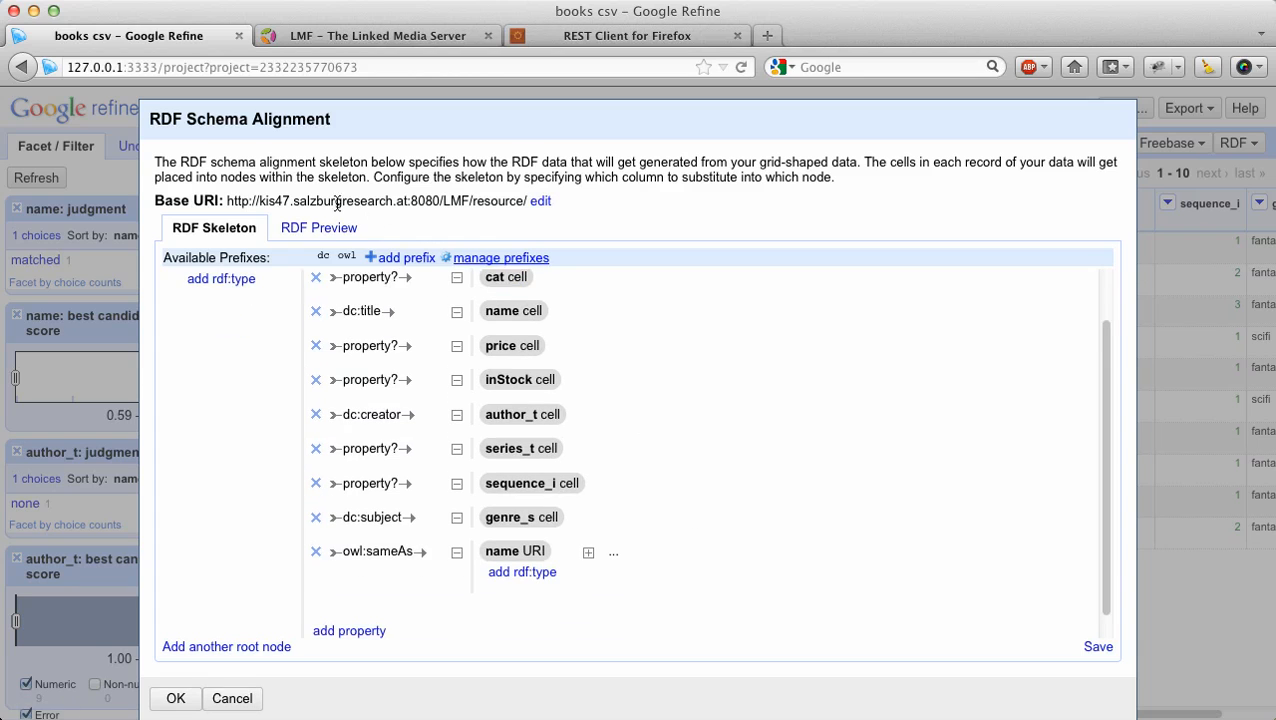
click(318, 228)
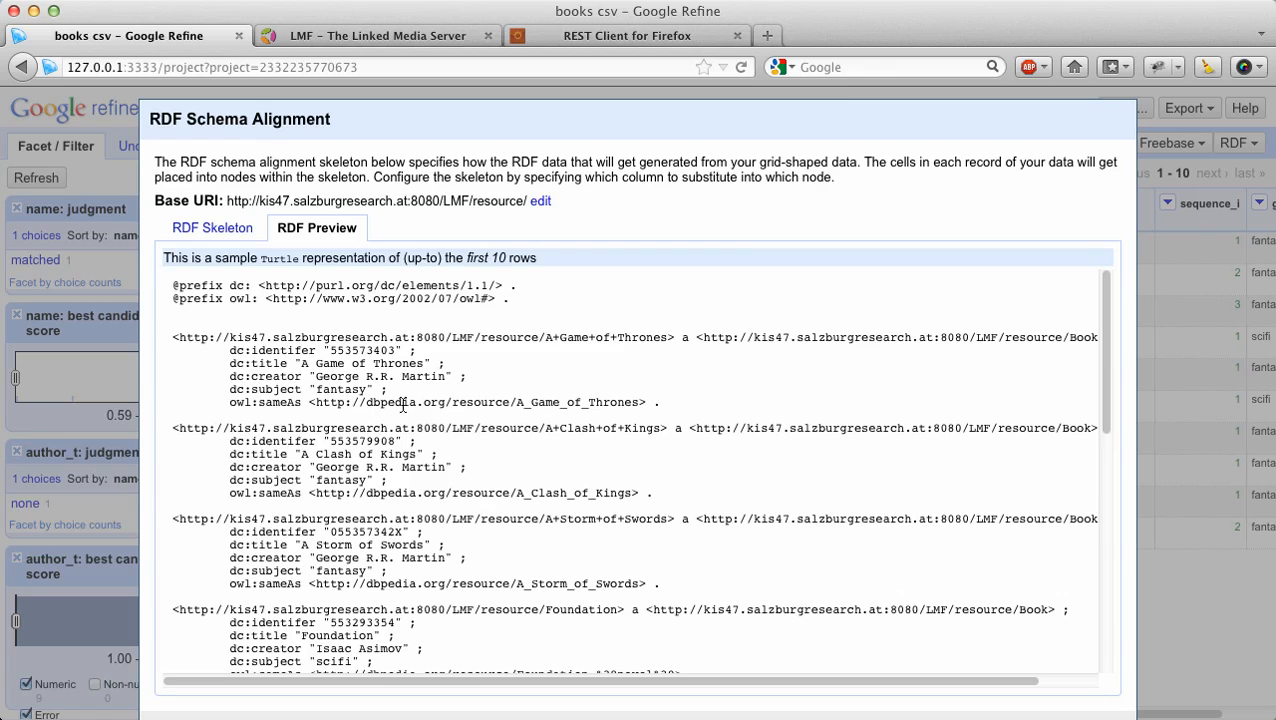
click(212, 228)
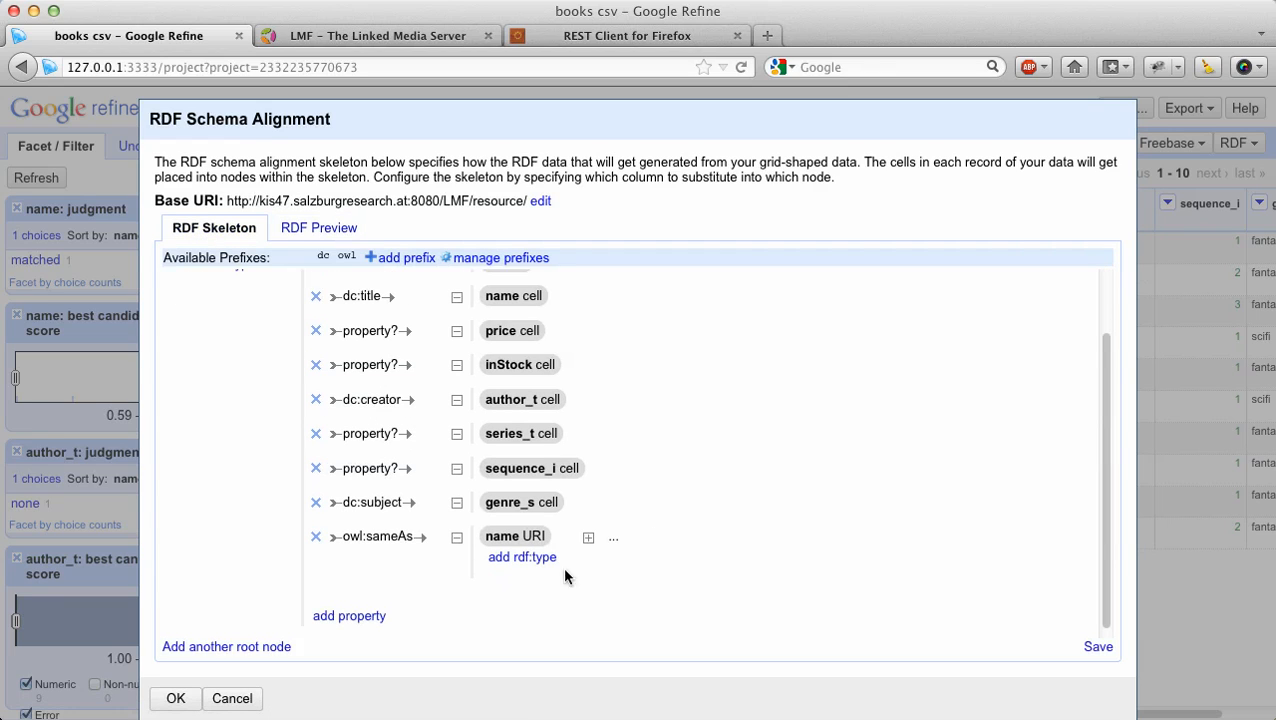
Add a foaf:maker property using author_t as a URI with the reconciled match expression and preview the RDF.
click(348, 616)
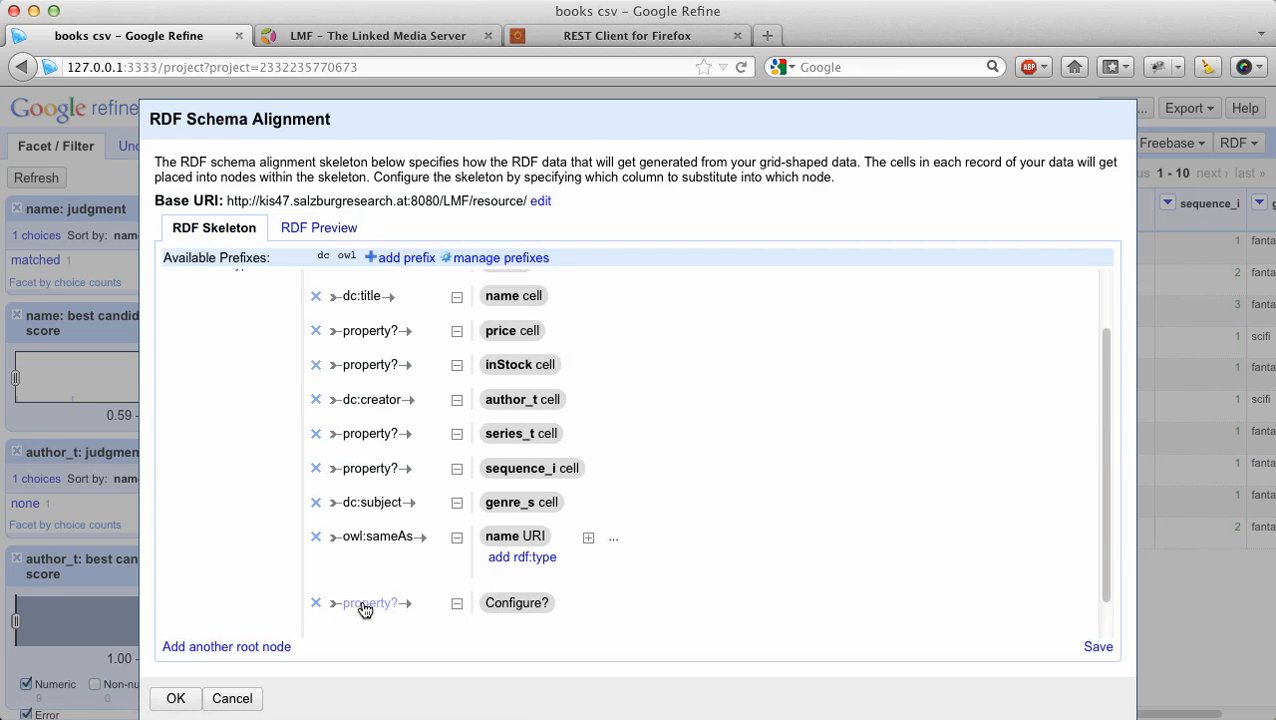
text(fo)
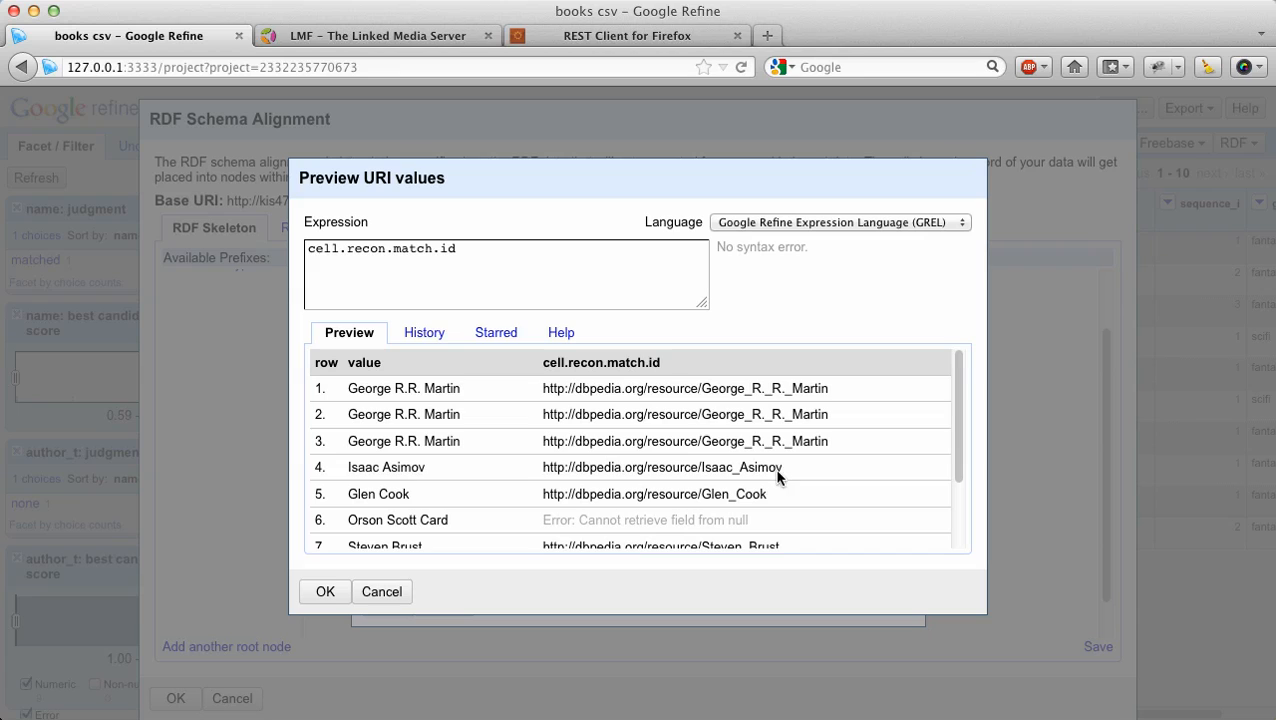
click(456, 248)
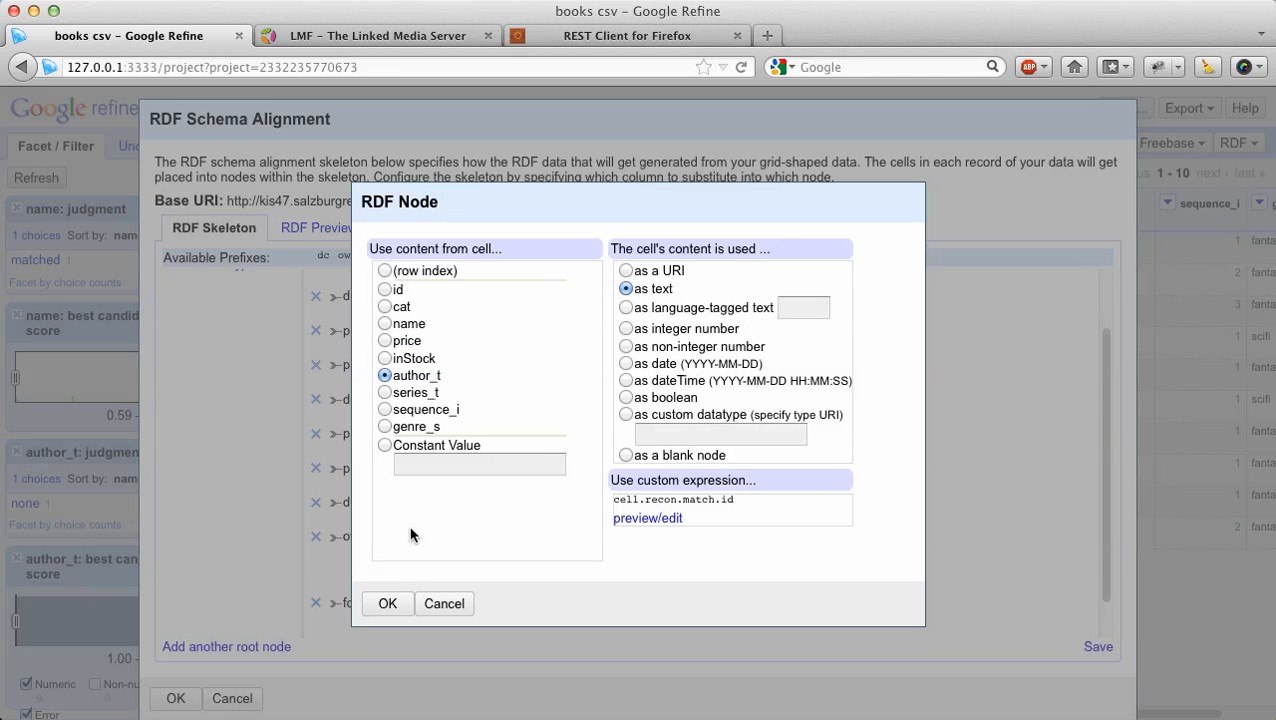
click(626, 270)
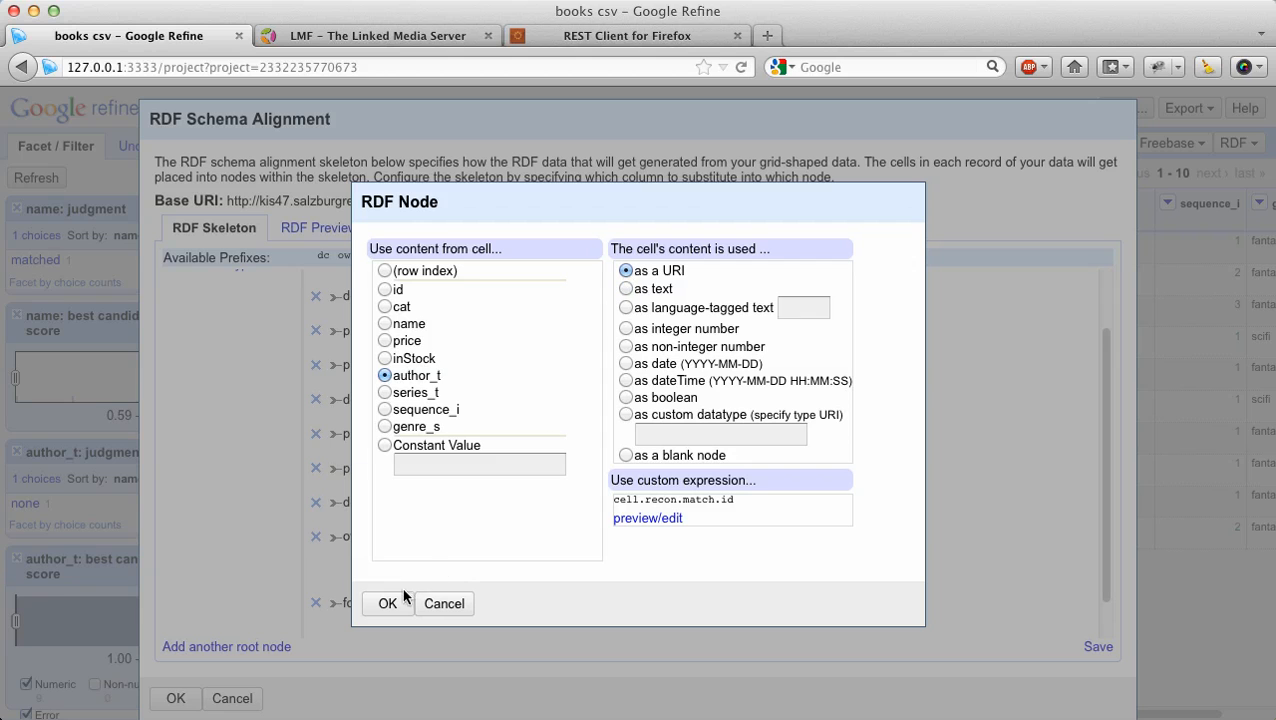
click(388, 604)
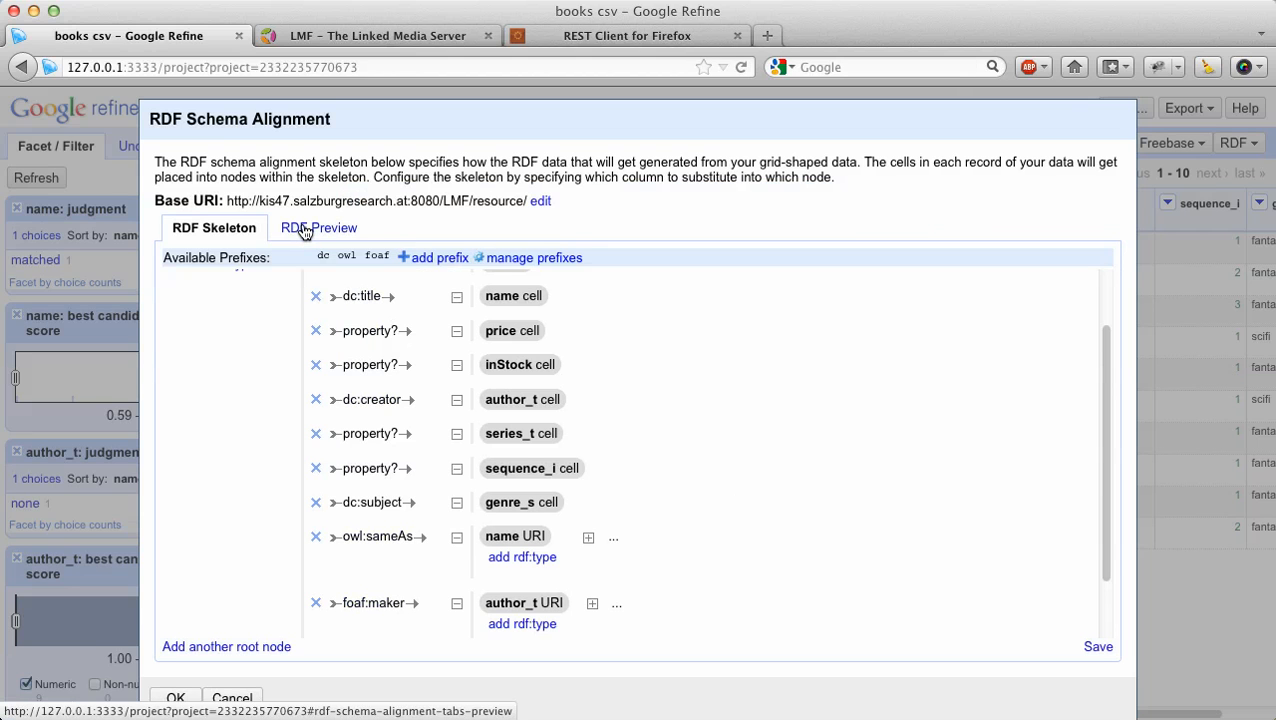
click(318, 228)
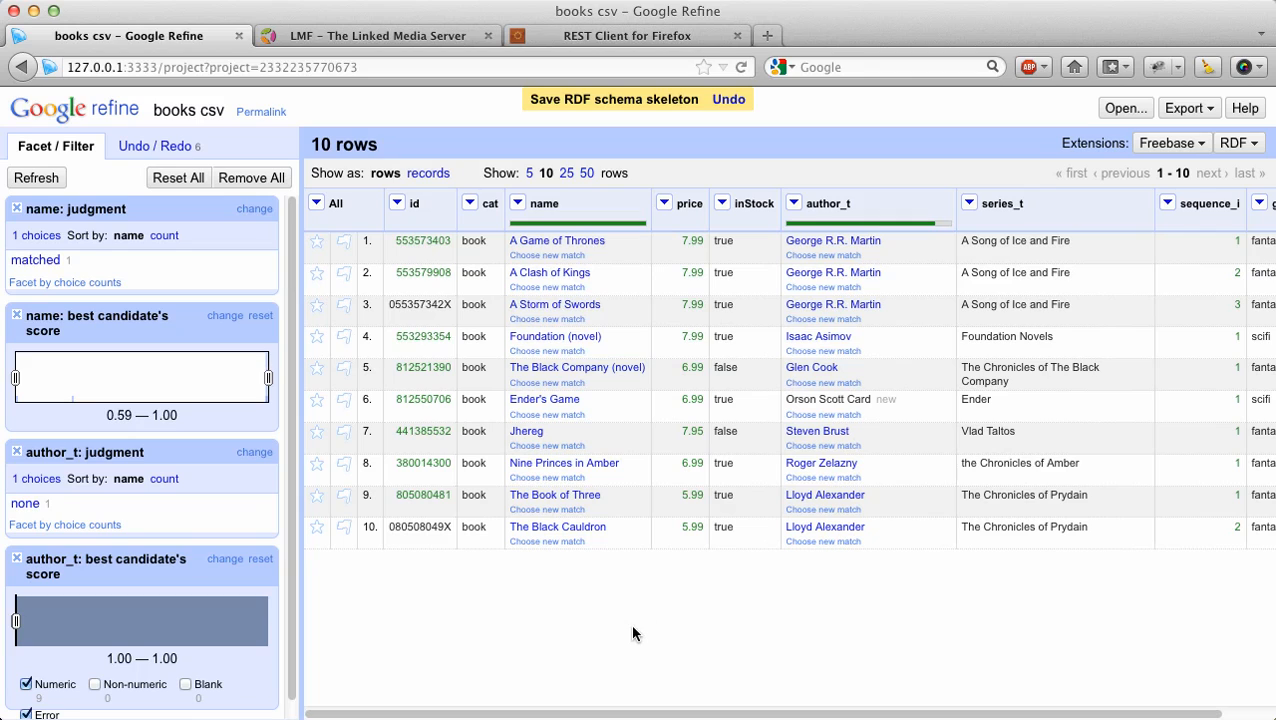
Export the project as RDF/XML and save it as books-csv.rdf in the LMFDemo folder.
click(1186, 108)
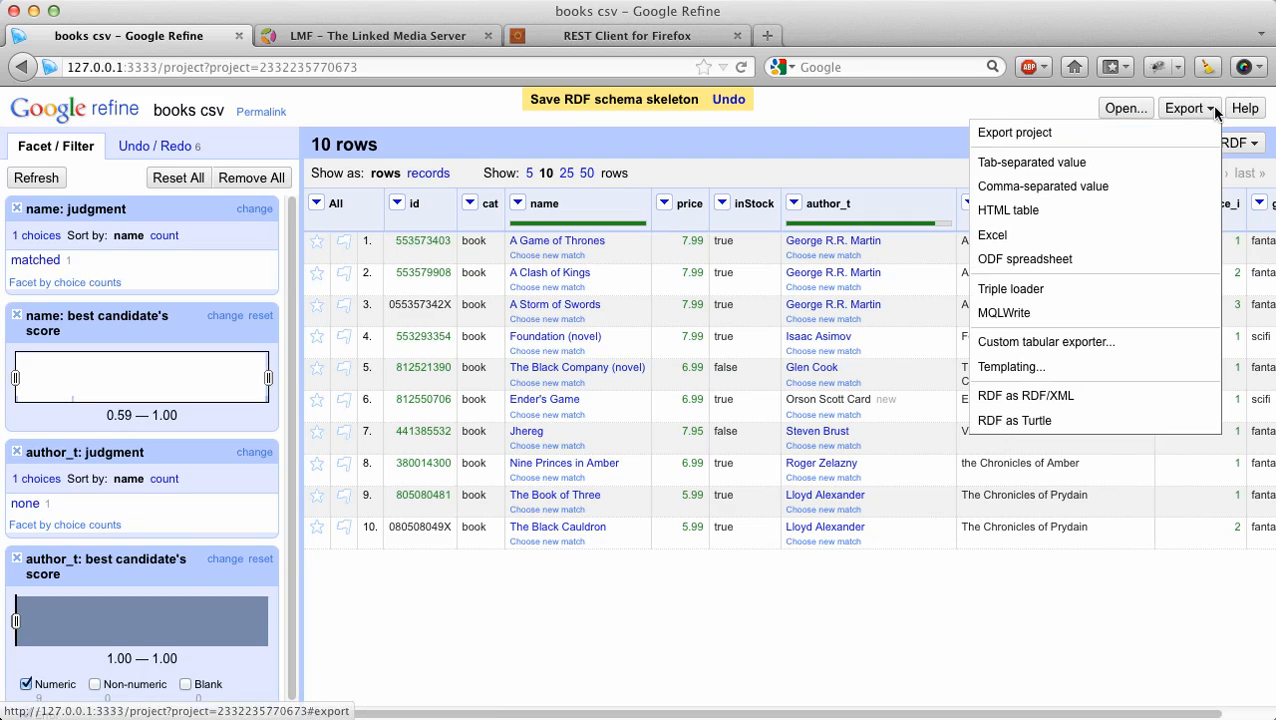
mouse_move(1044, 402)
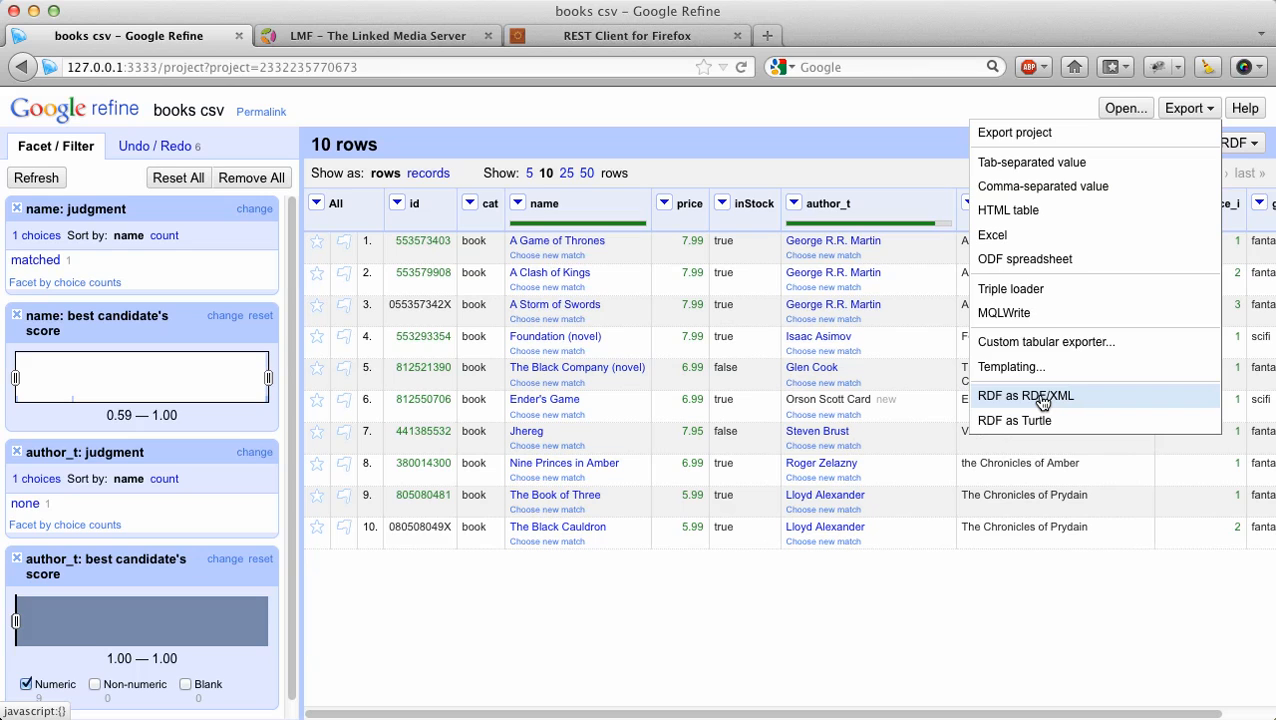
click(1024, 396)
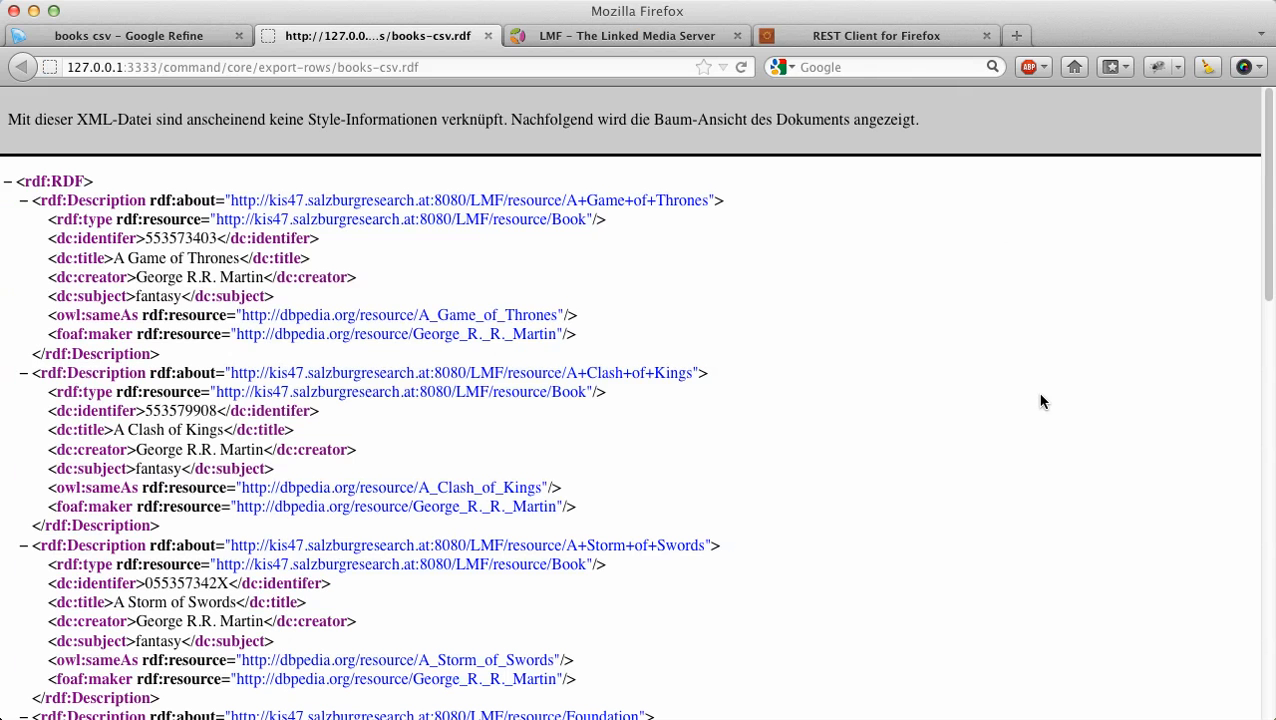
mouse_move(378, 364)
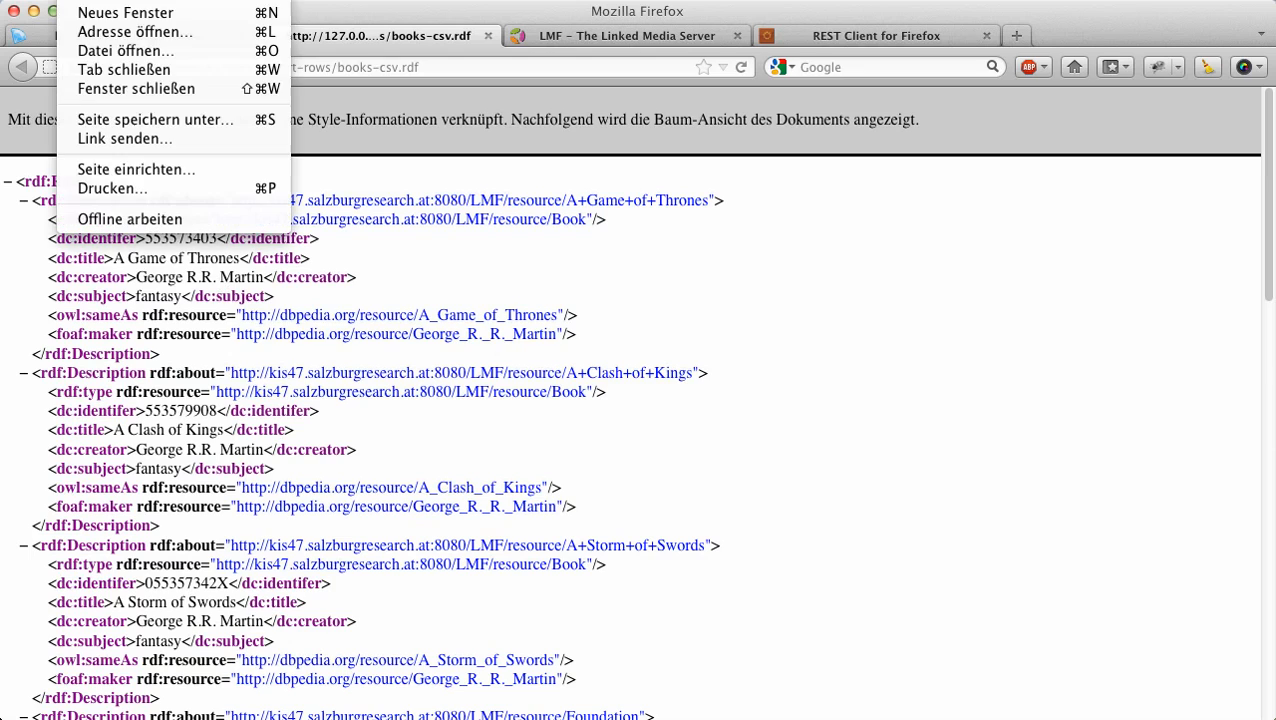
mouse_move(156, 120)
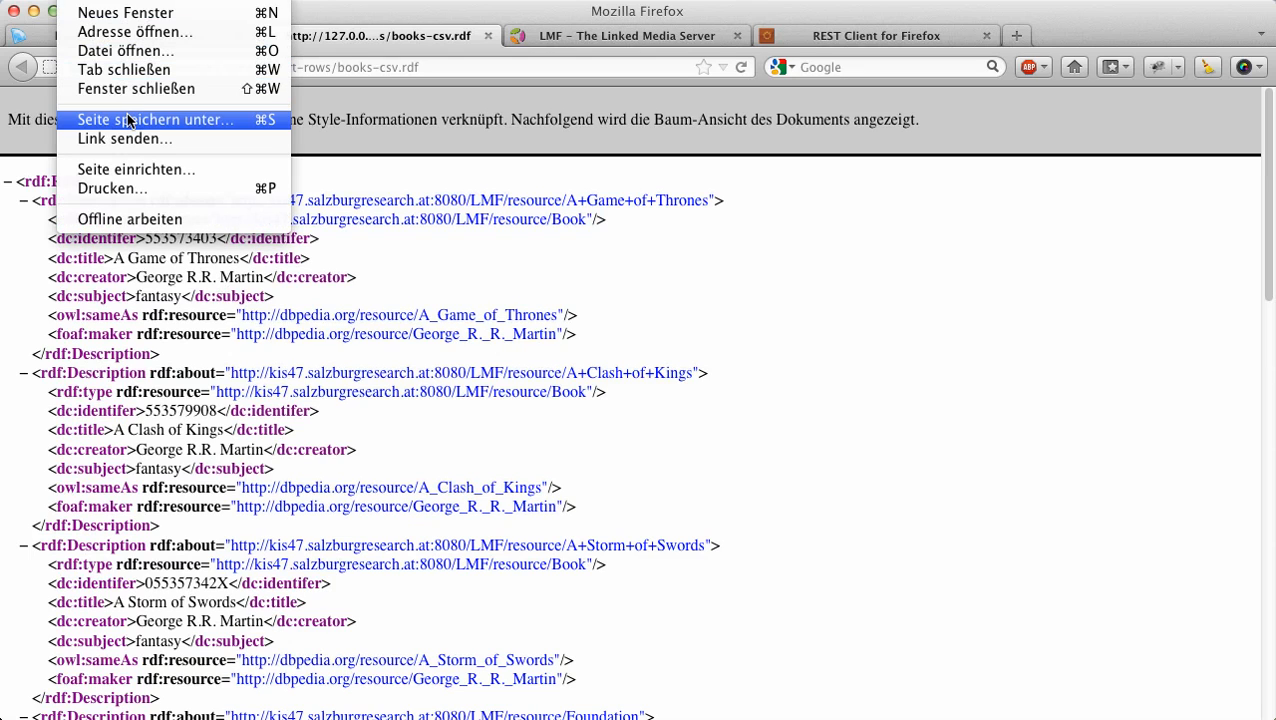
click(156, 120)
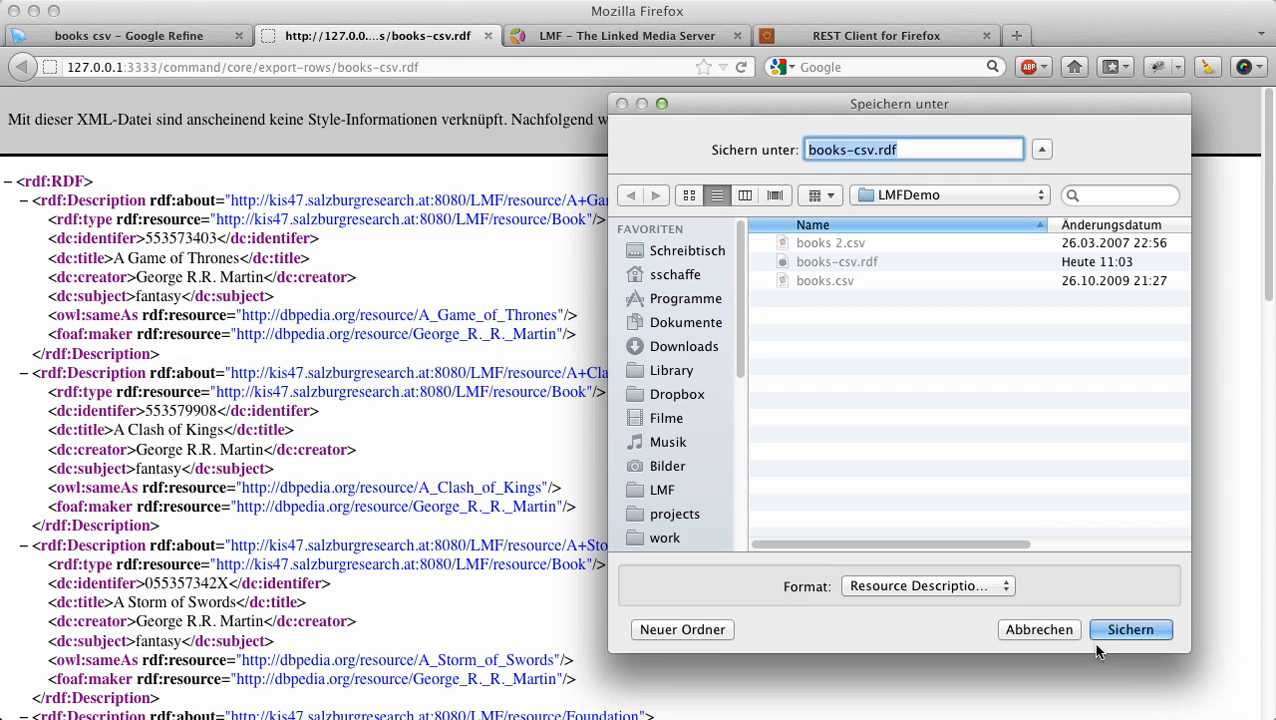
click(1130, 628)
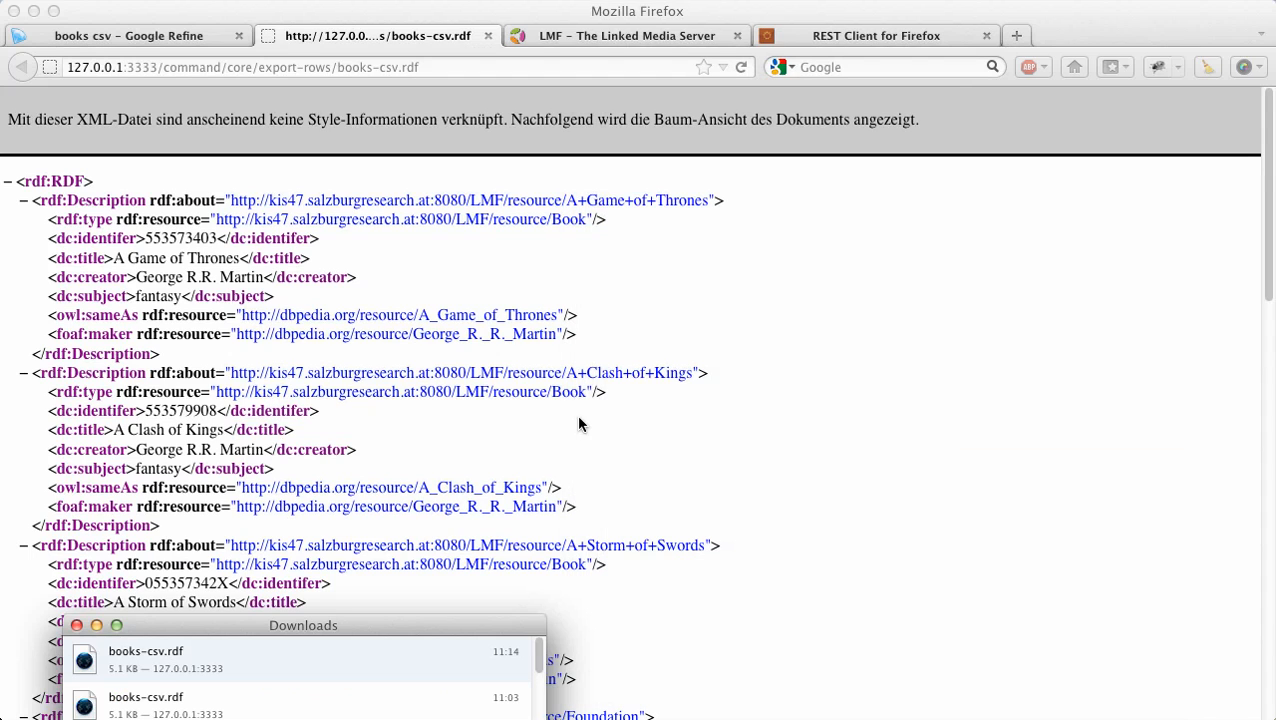
mouse_move(118, 658)
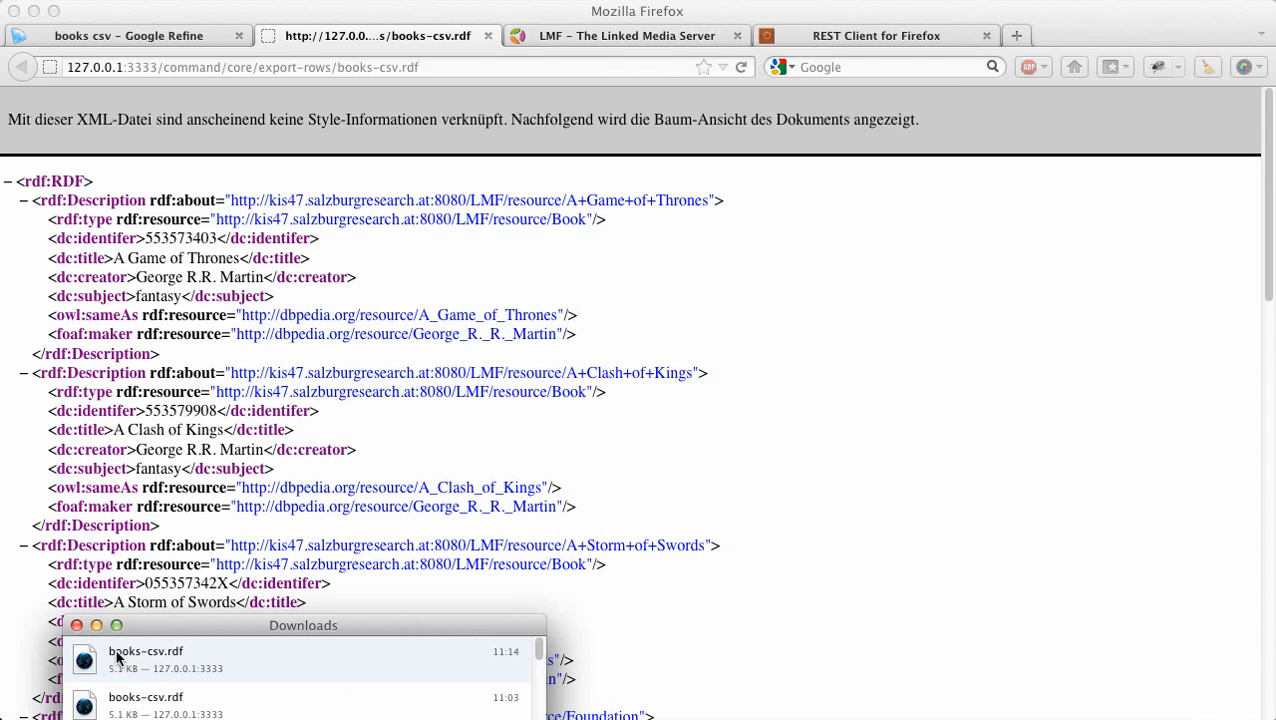
In LMF's Import RDF page choose application/rdf+xml and enter file:///Users/sschaffe/tmp/LMFDemo/books-csv.rdf.
click(628, 36)
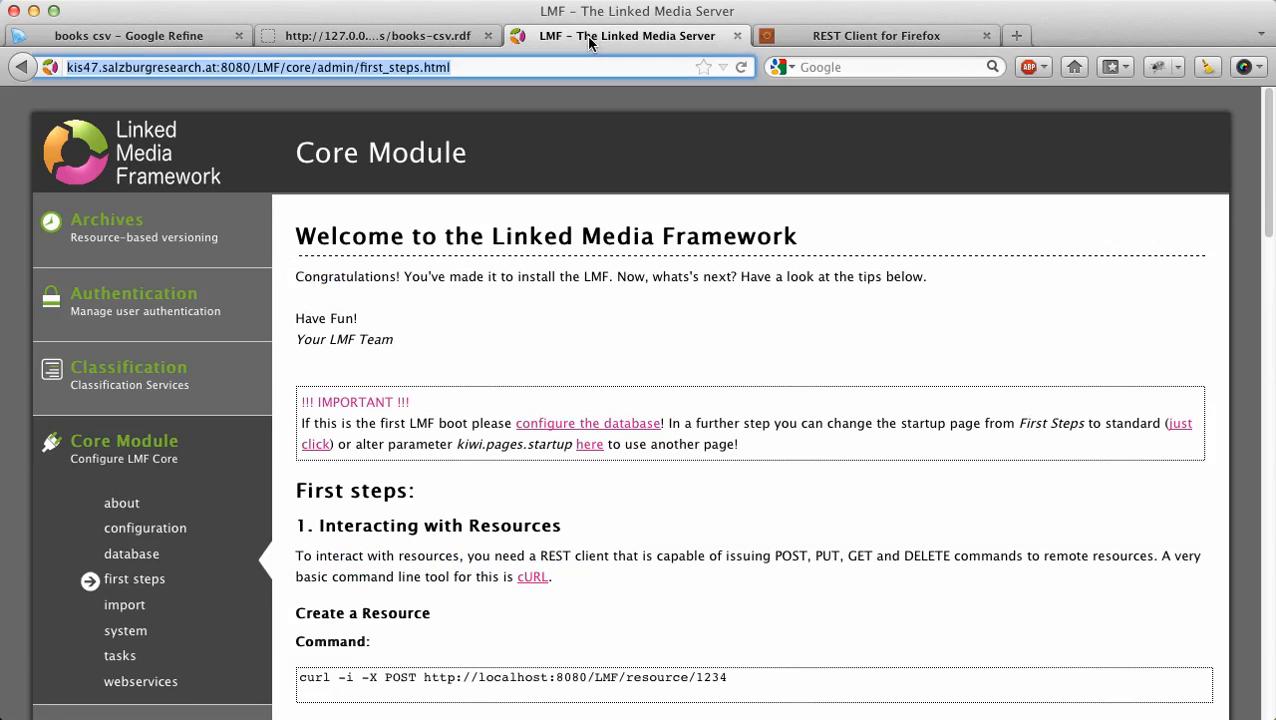
scroll(down, 3)
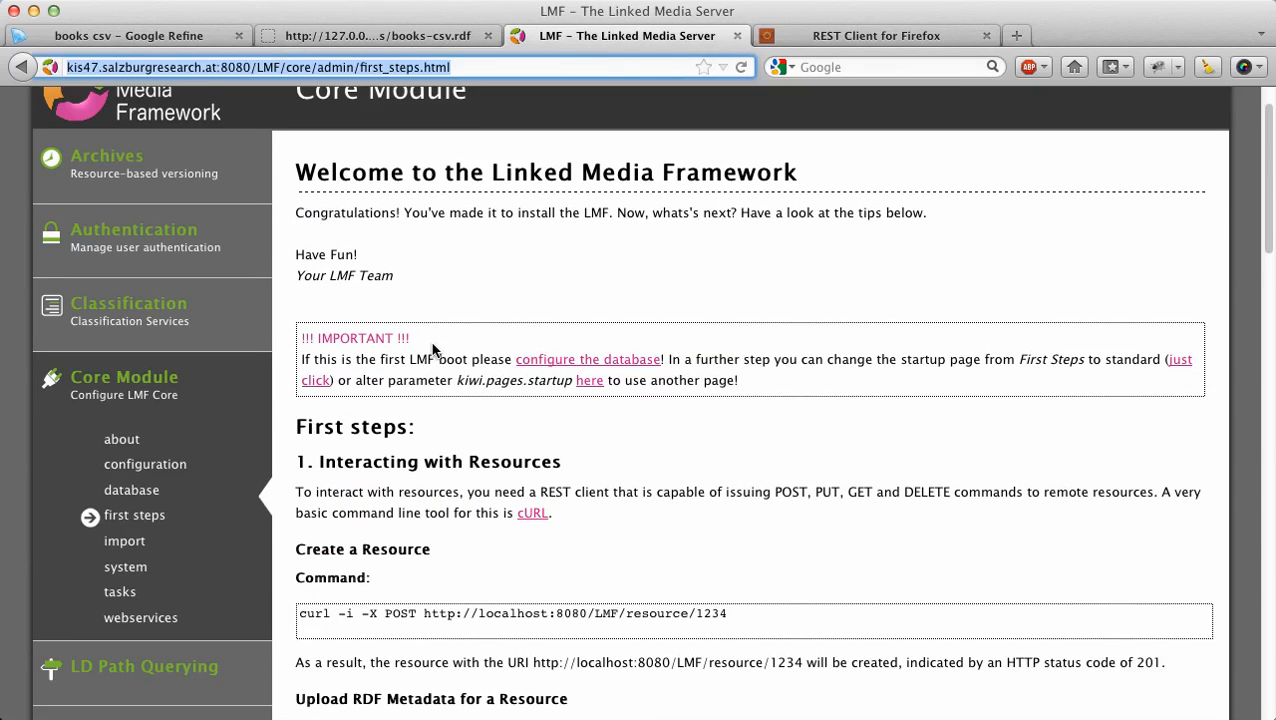
scroll(down, 3)
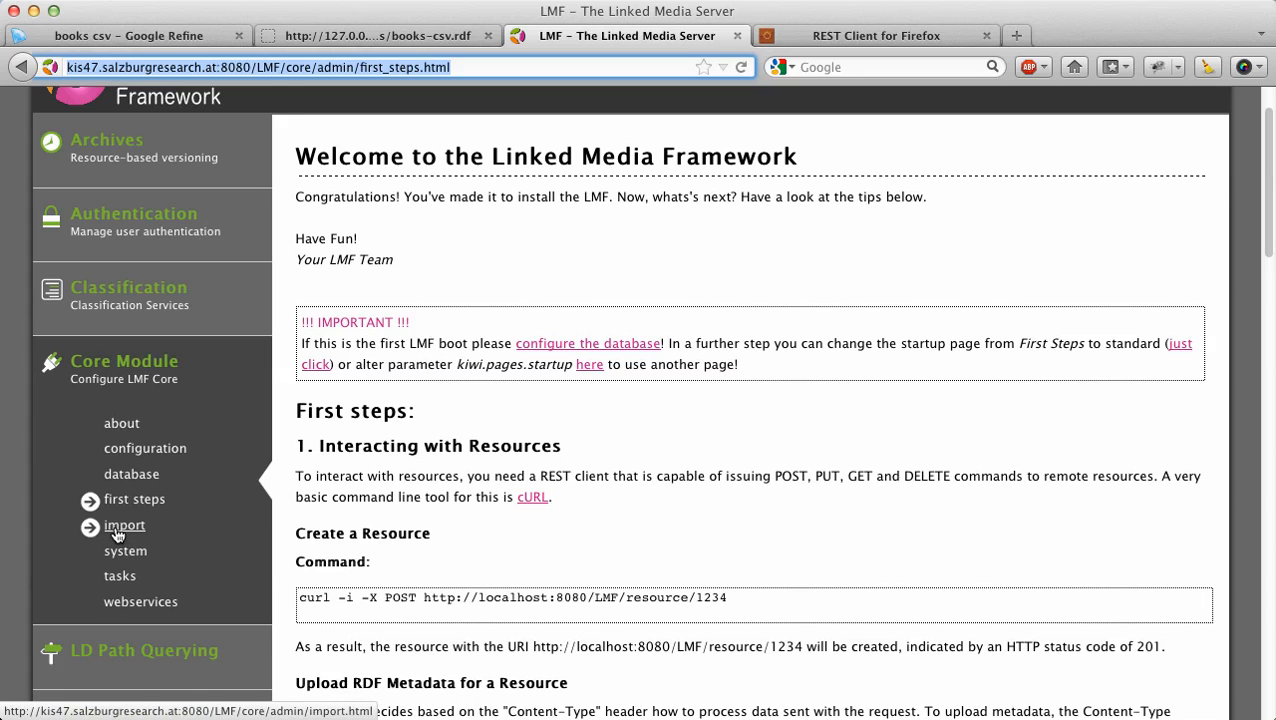
click(124, 524)
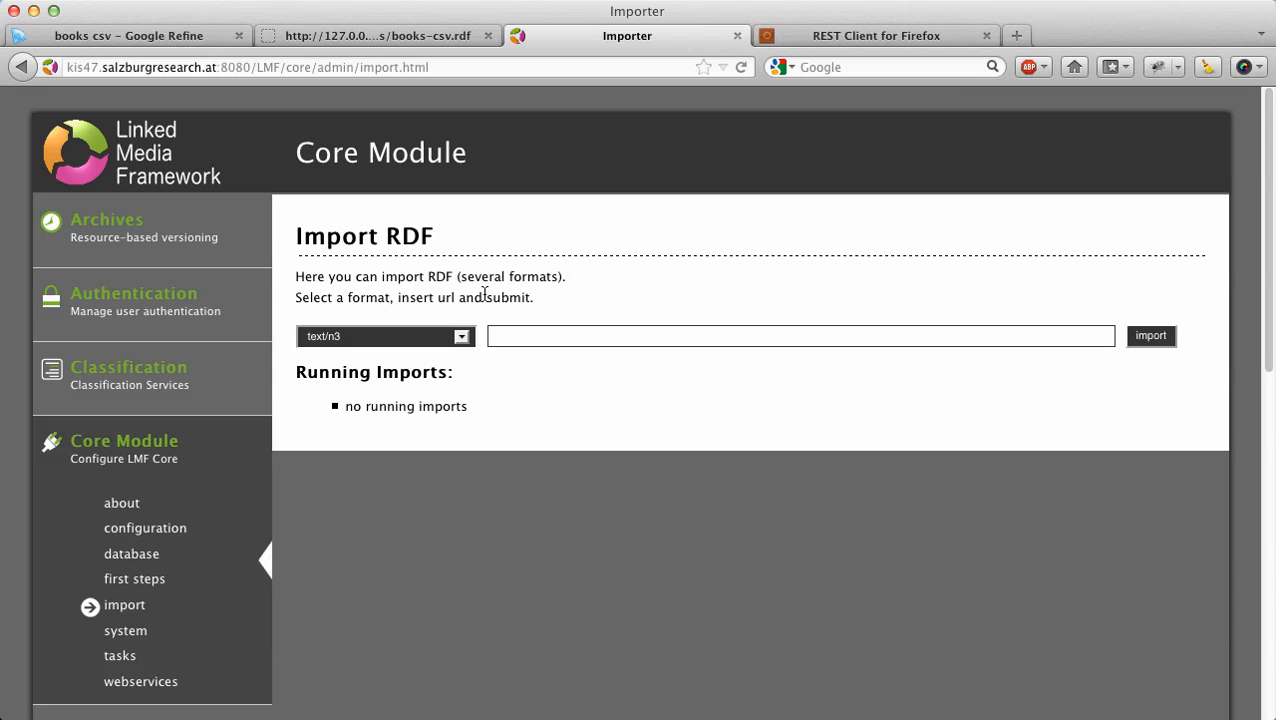
mouse_move(462, 344)
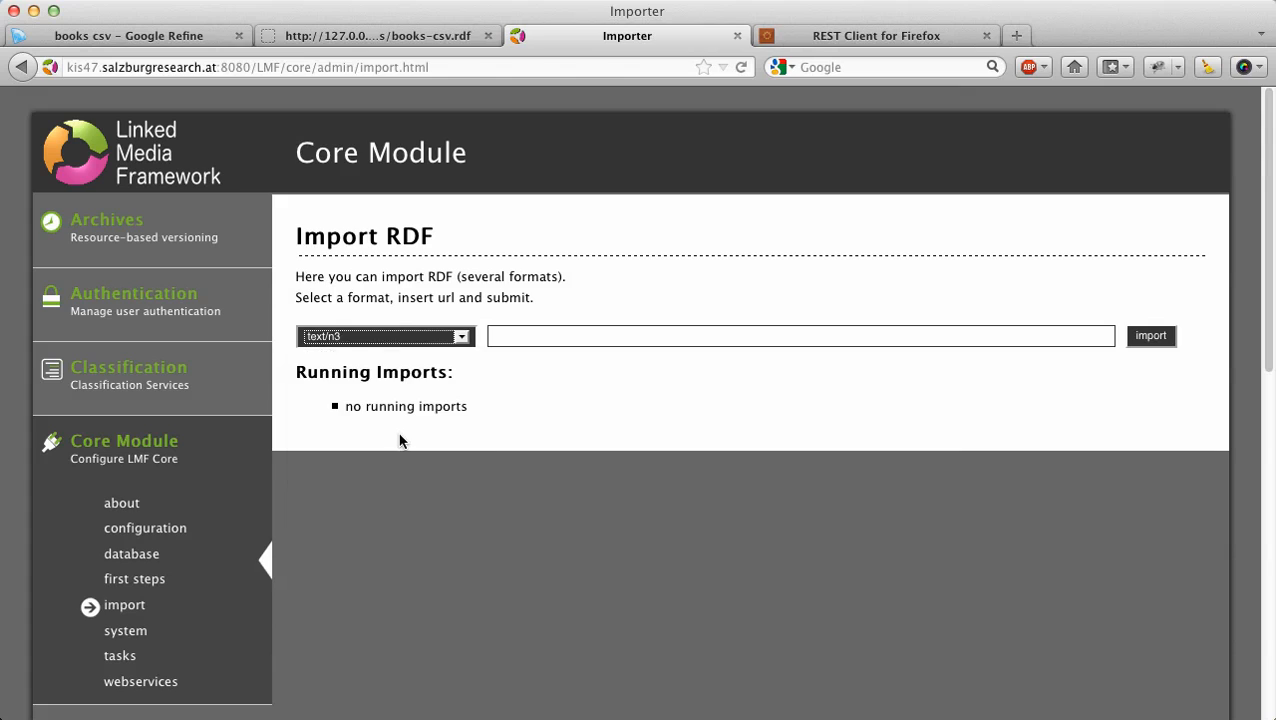
click(384, 336)
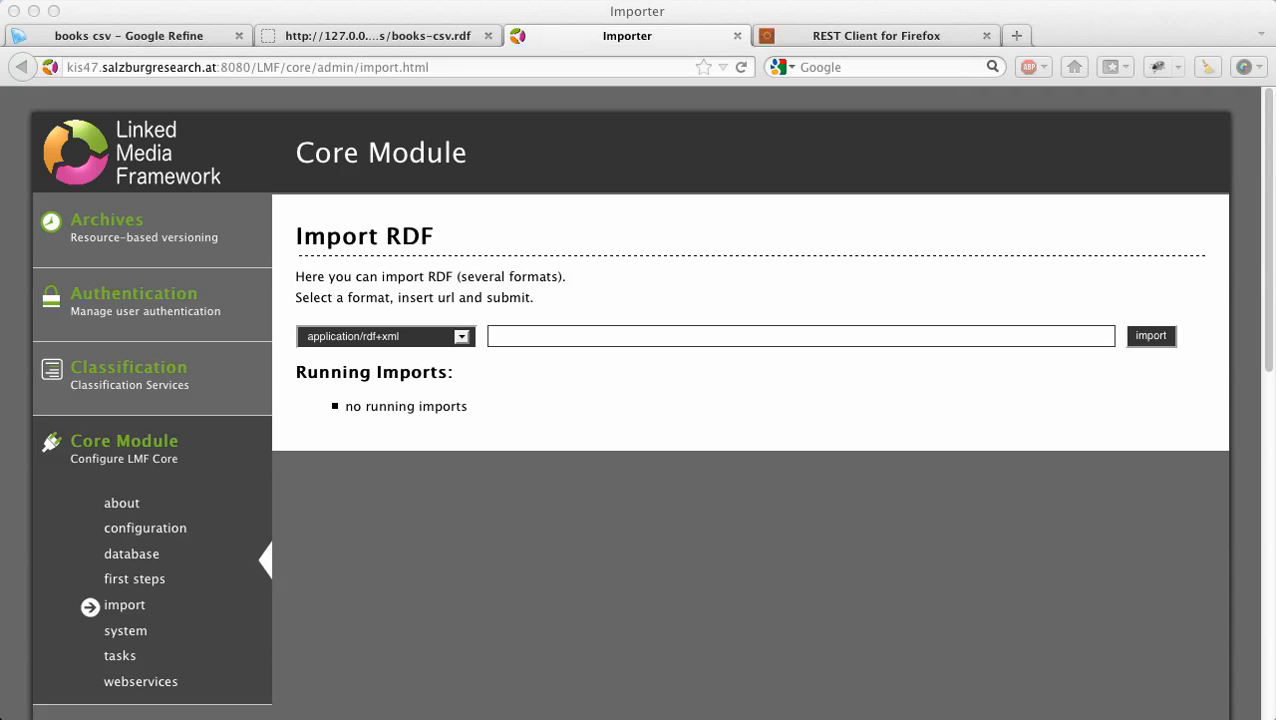
mouse_move(530, 328)
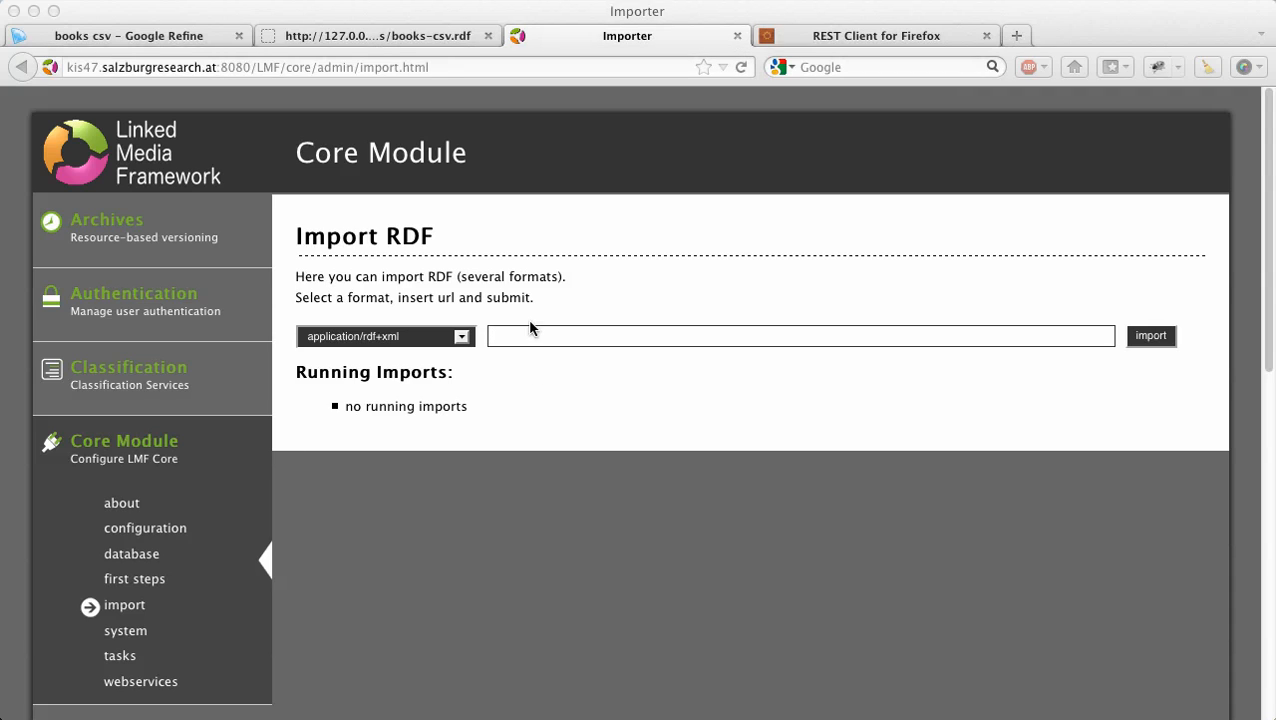
text(file:///Users/sschaffe/tmp/LMFDemo/books-csv.rdf)
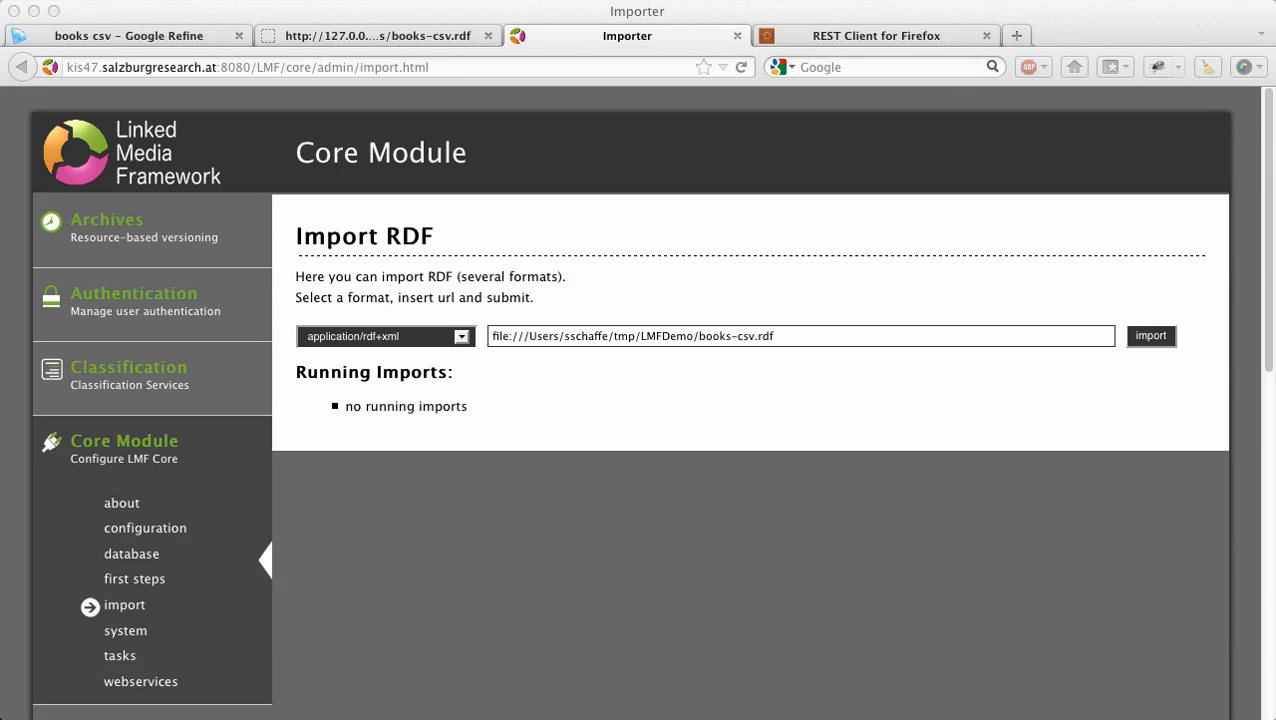
mouse_move(644, 244)
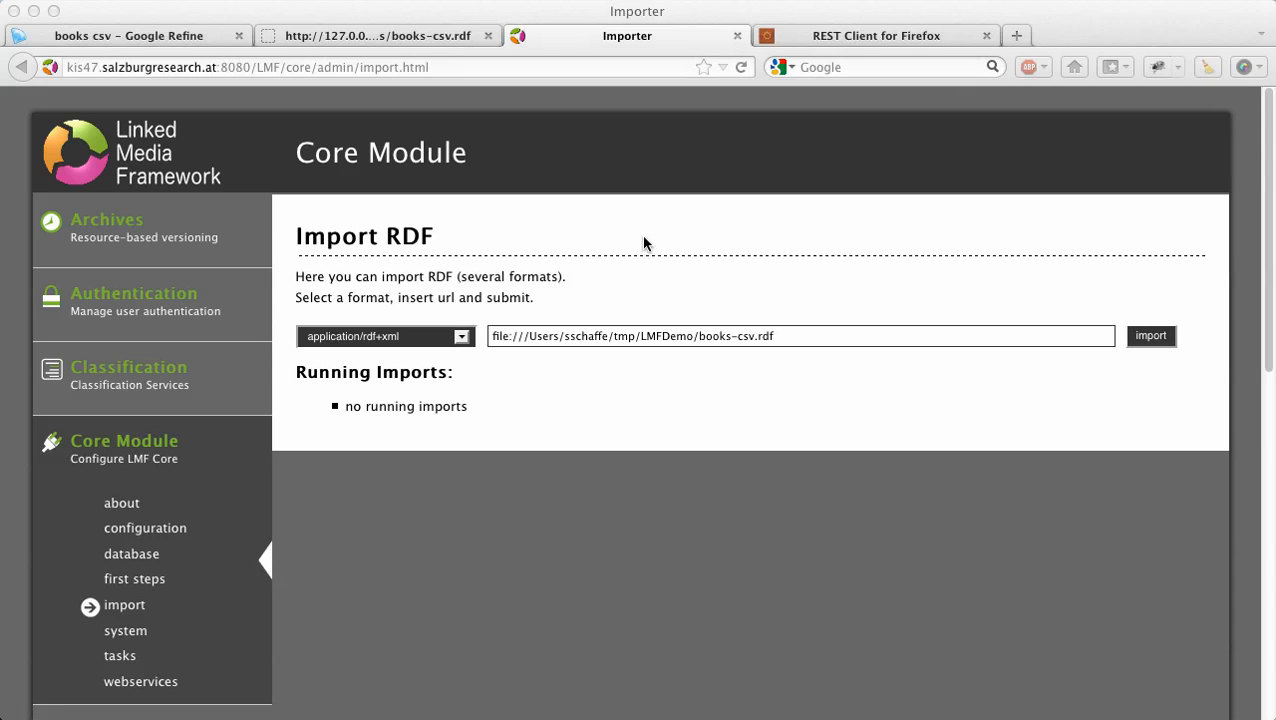
mouse_move(576, 156)
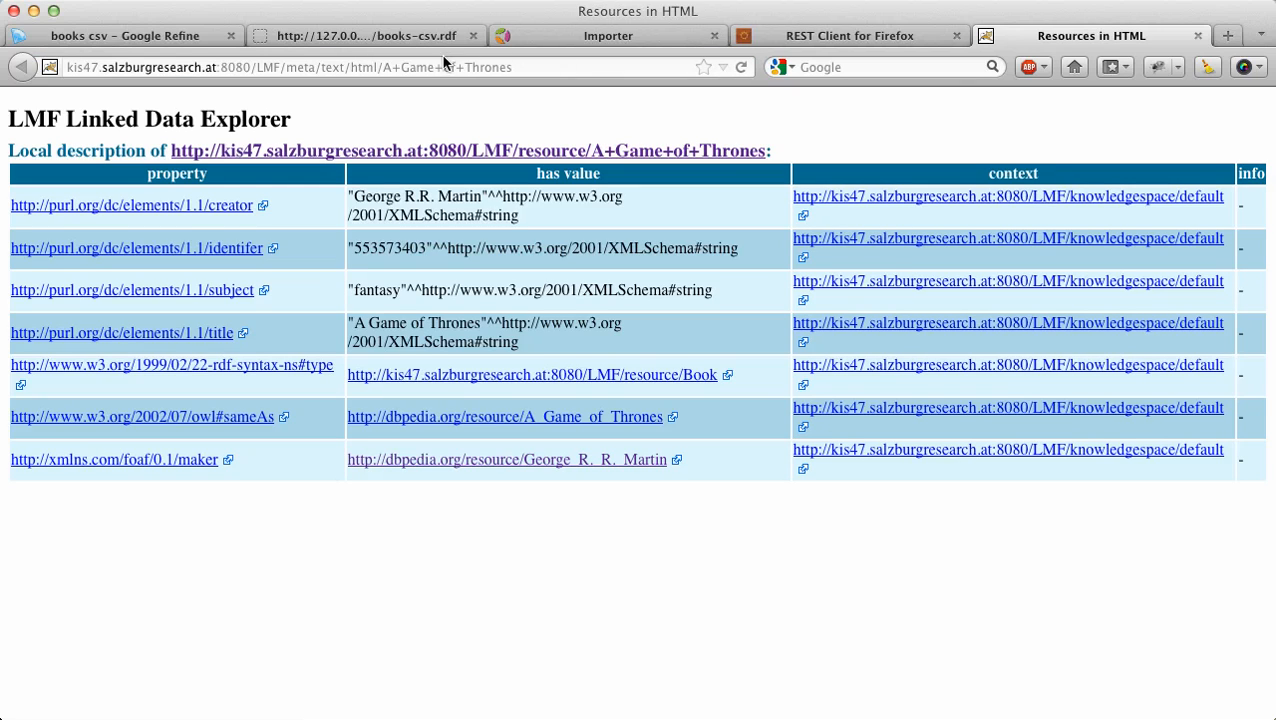
mouse_move(356, 386)
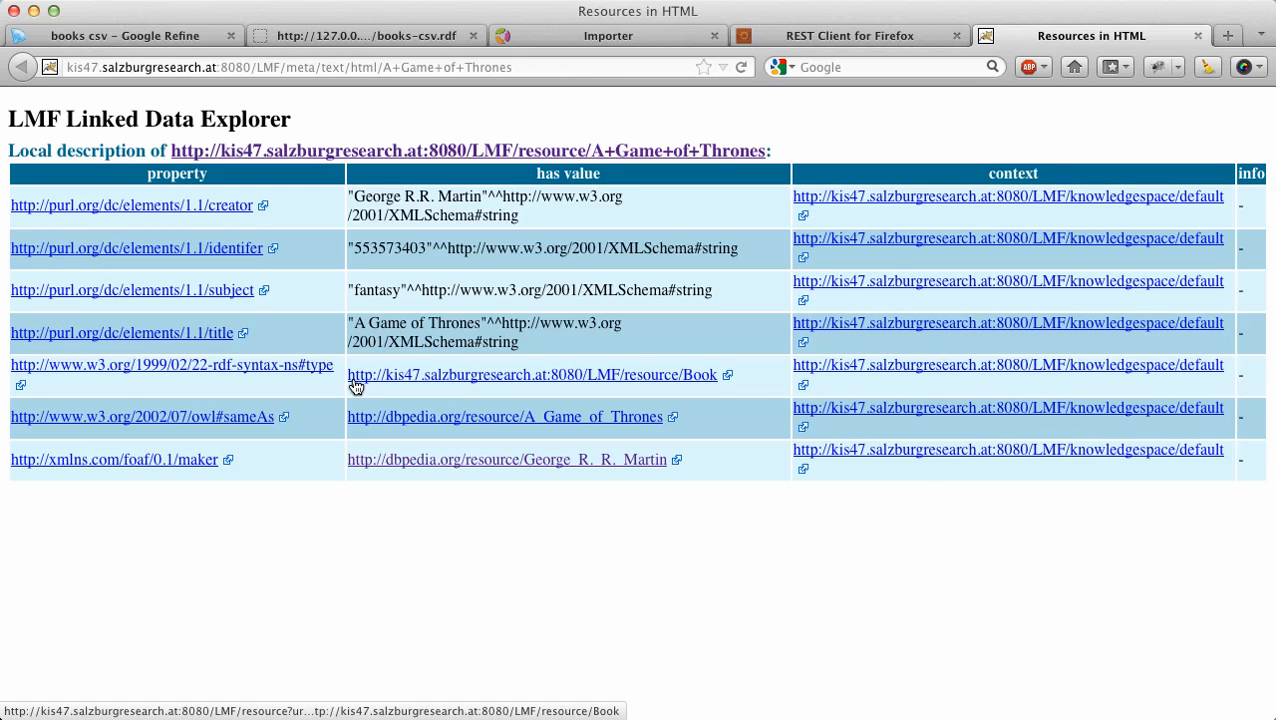
mouse_move(480, 584)
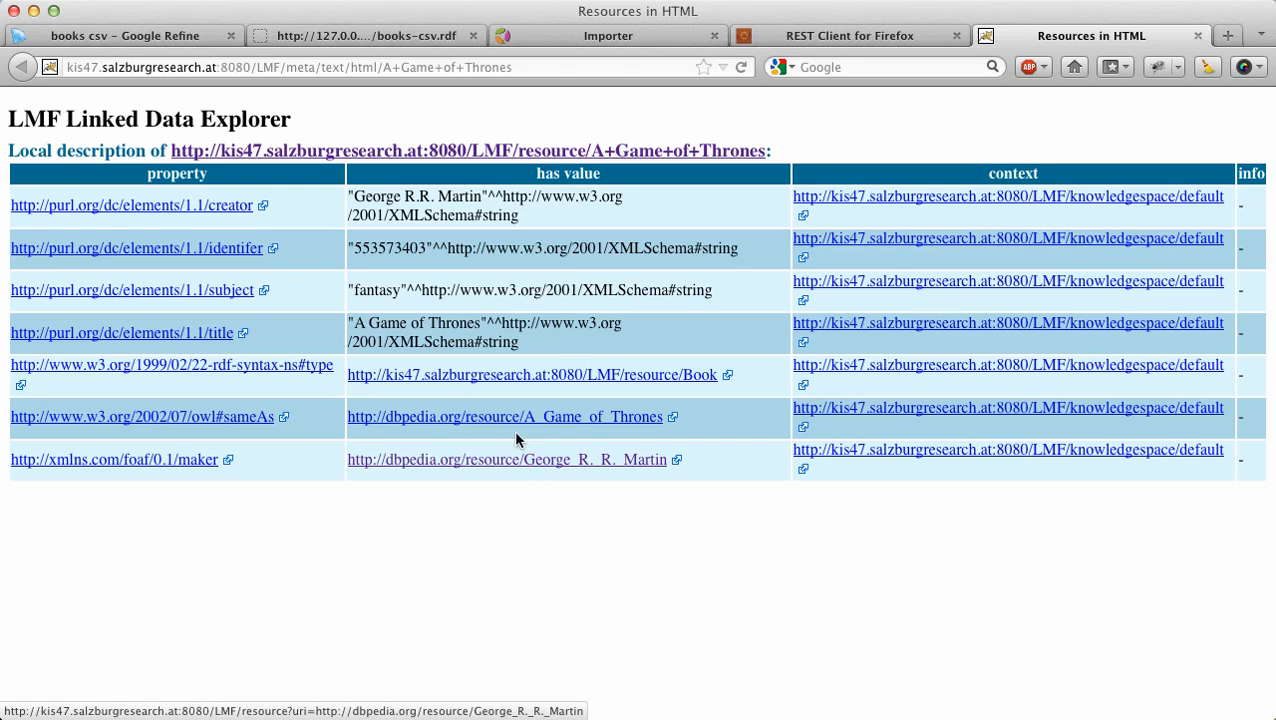
Follow the A Game of Thrones resource's DBpedia owl:sameAs link and read its abstracts.
click(504, 418)
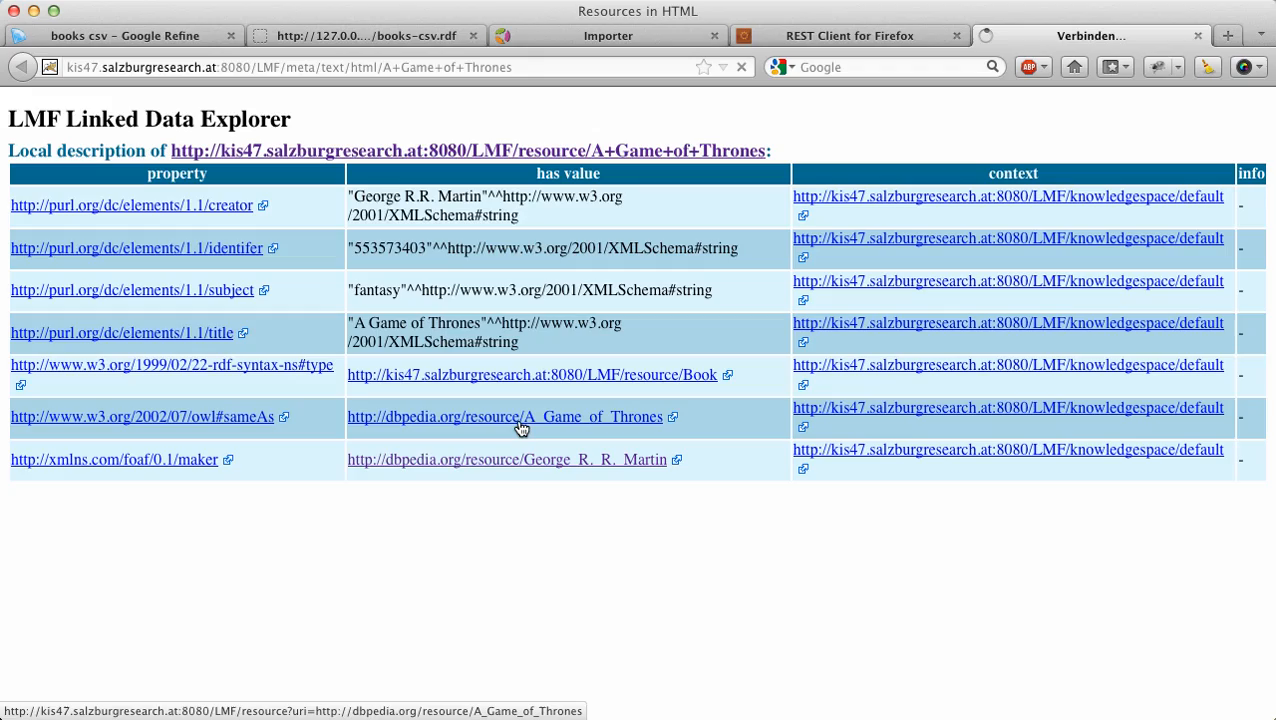
click(504, 418)
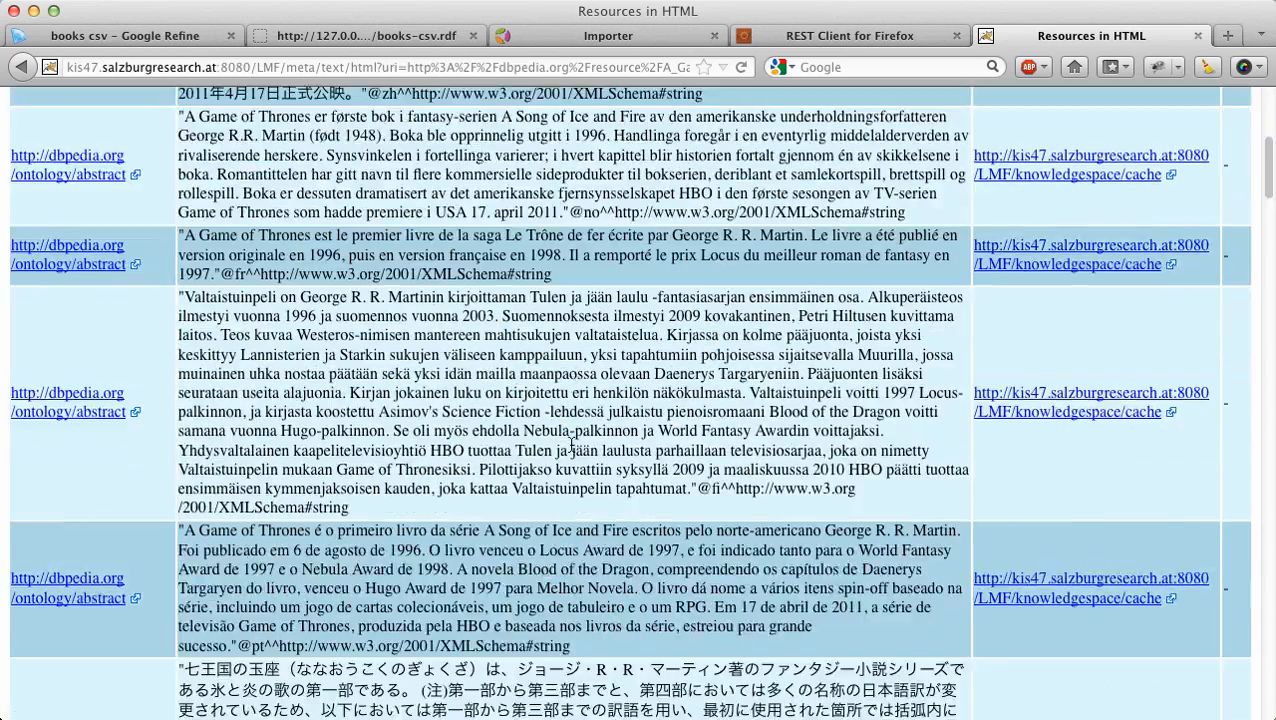
scroll(down, 3)
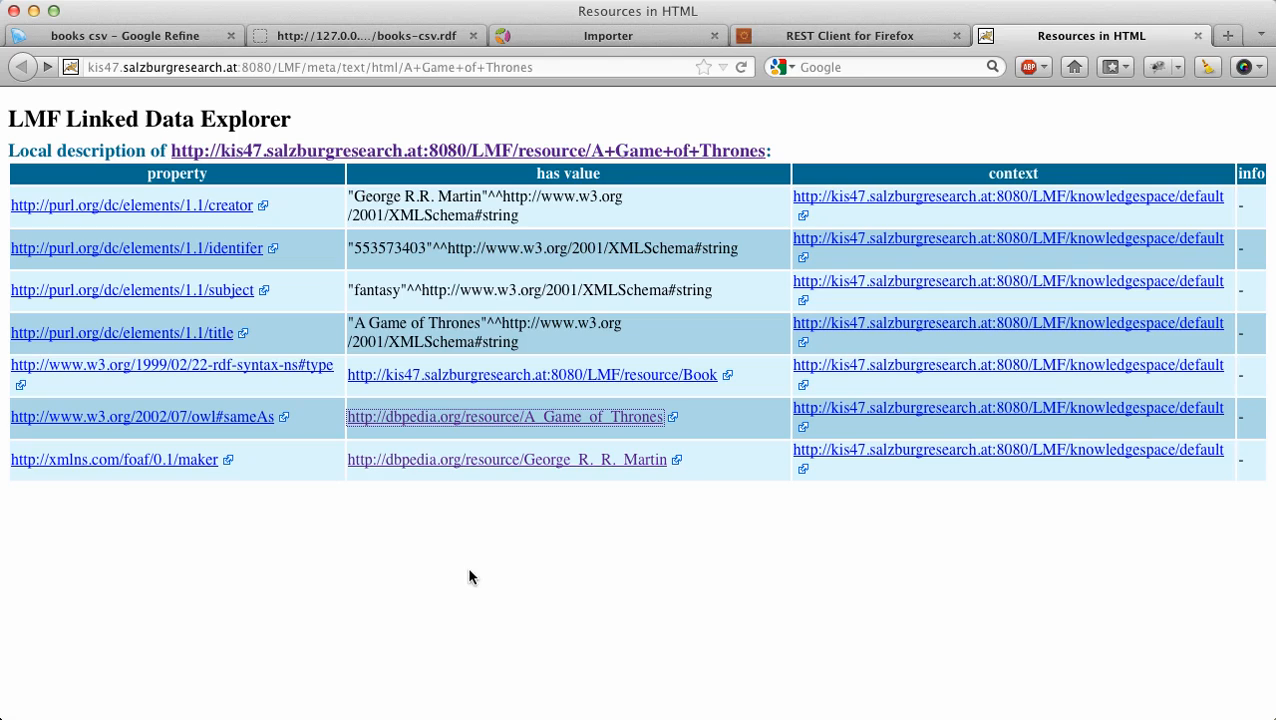
Send a GET for the A Game of Thrones resource with Accept text/rdf+n3; rel=meta and view the N3 body.
click(850, 36)
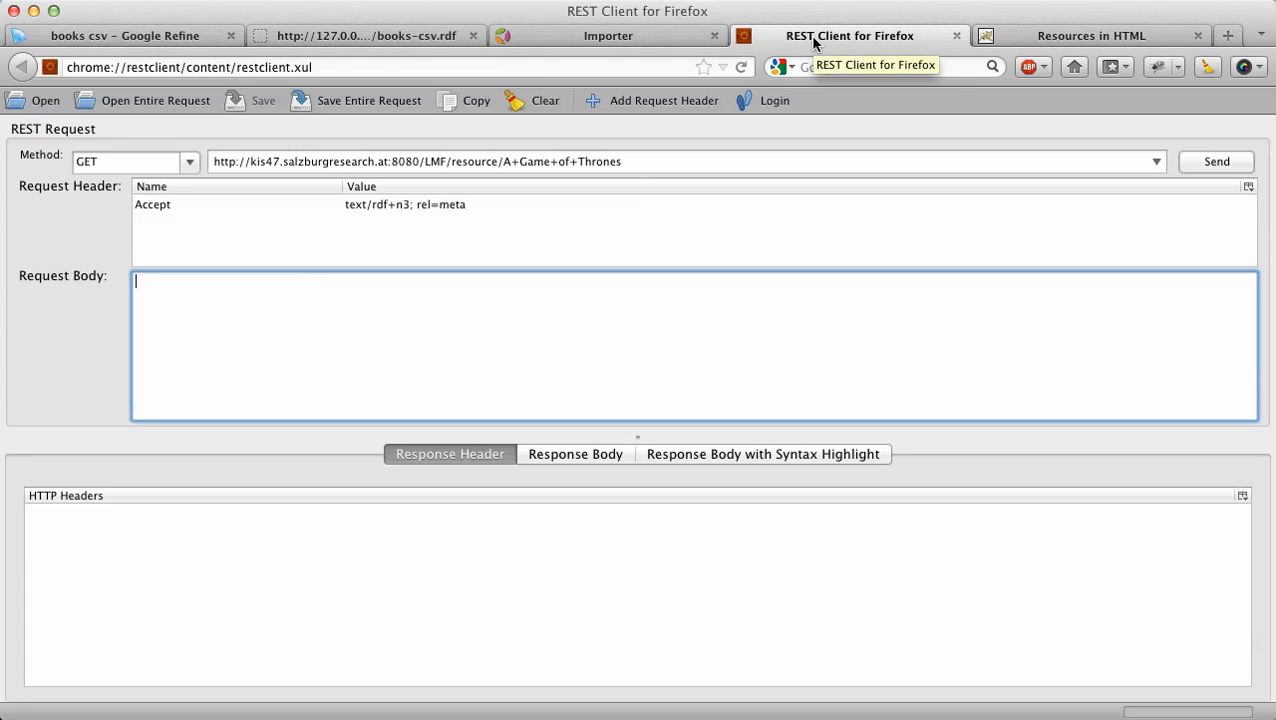
mouse_move(586, 332)
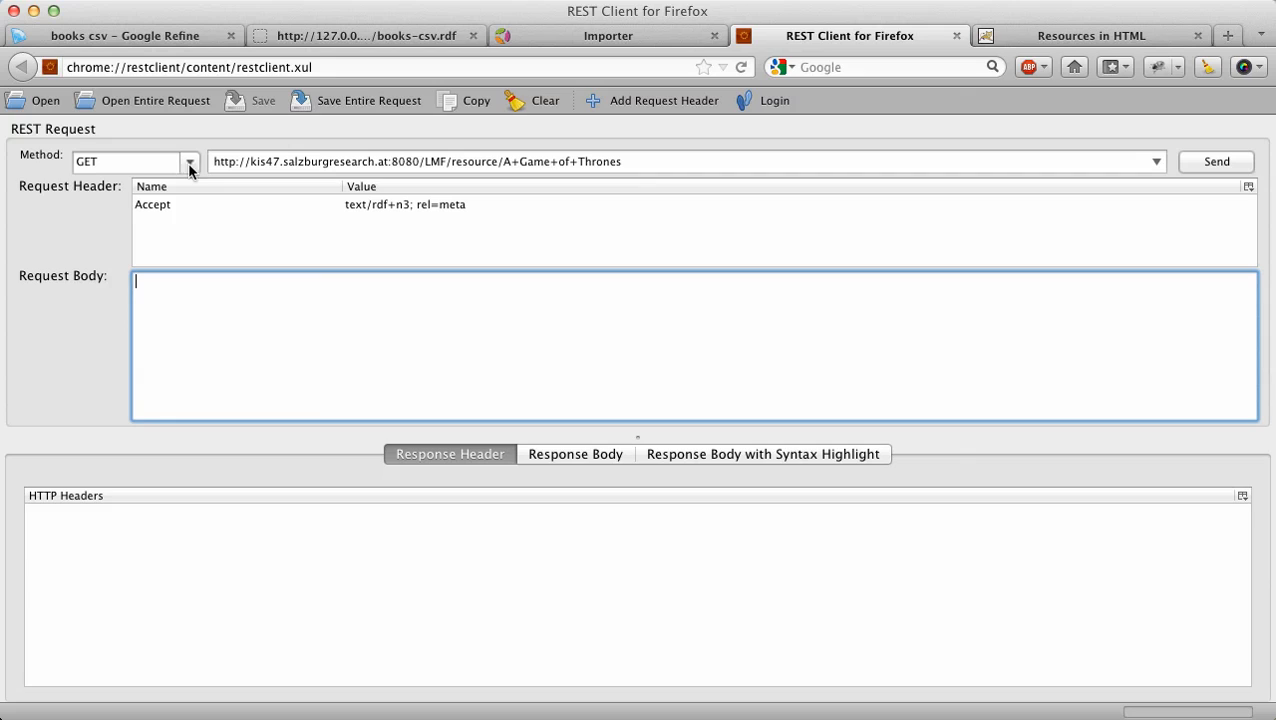
click(650, 160)
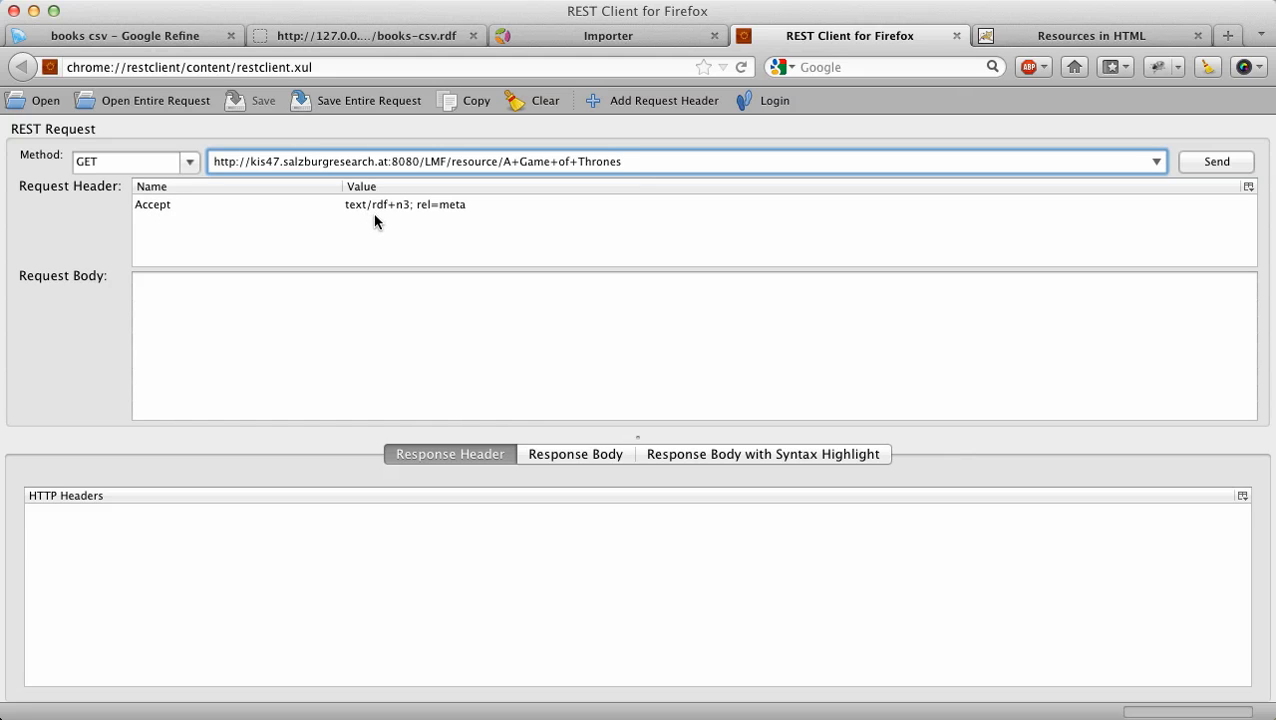
mouse_move(454, 218)
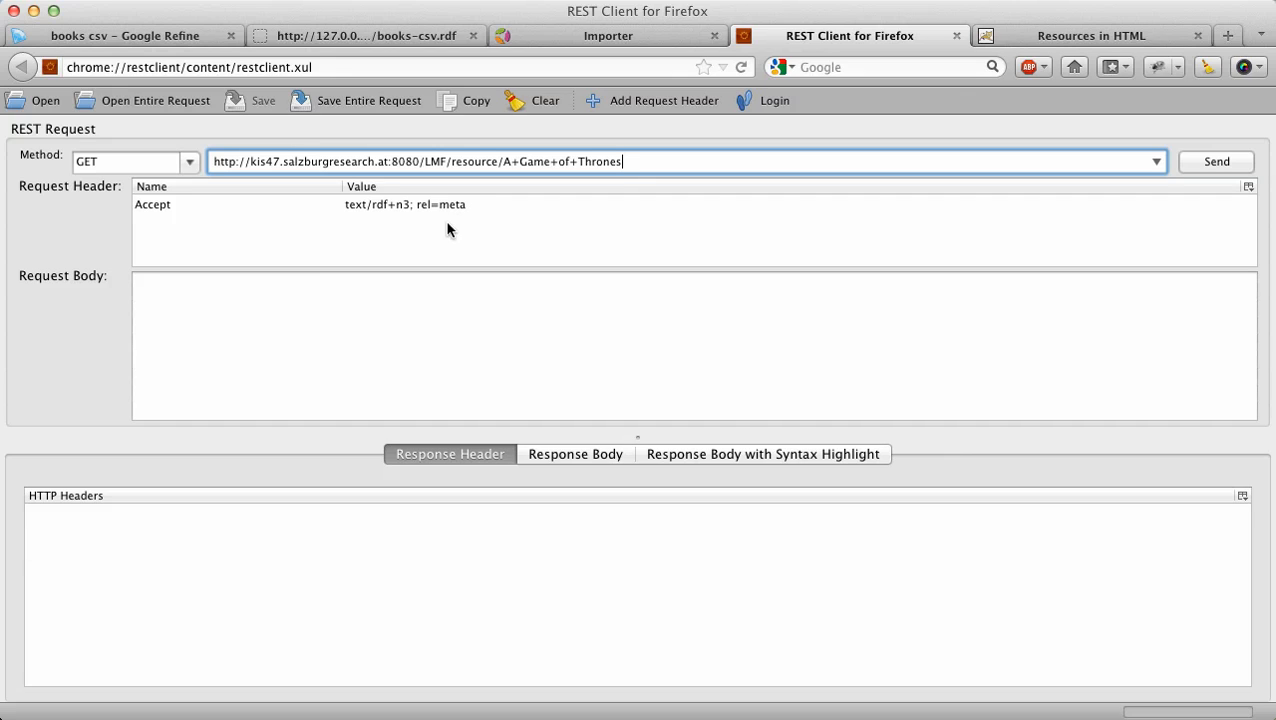
mouse_move(492, 238)
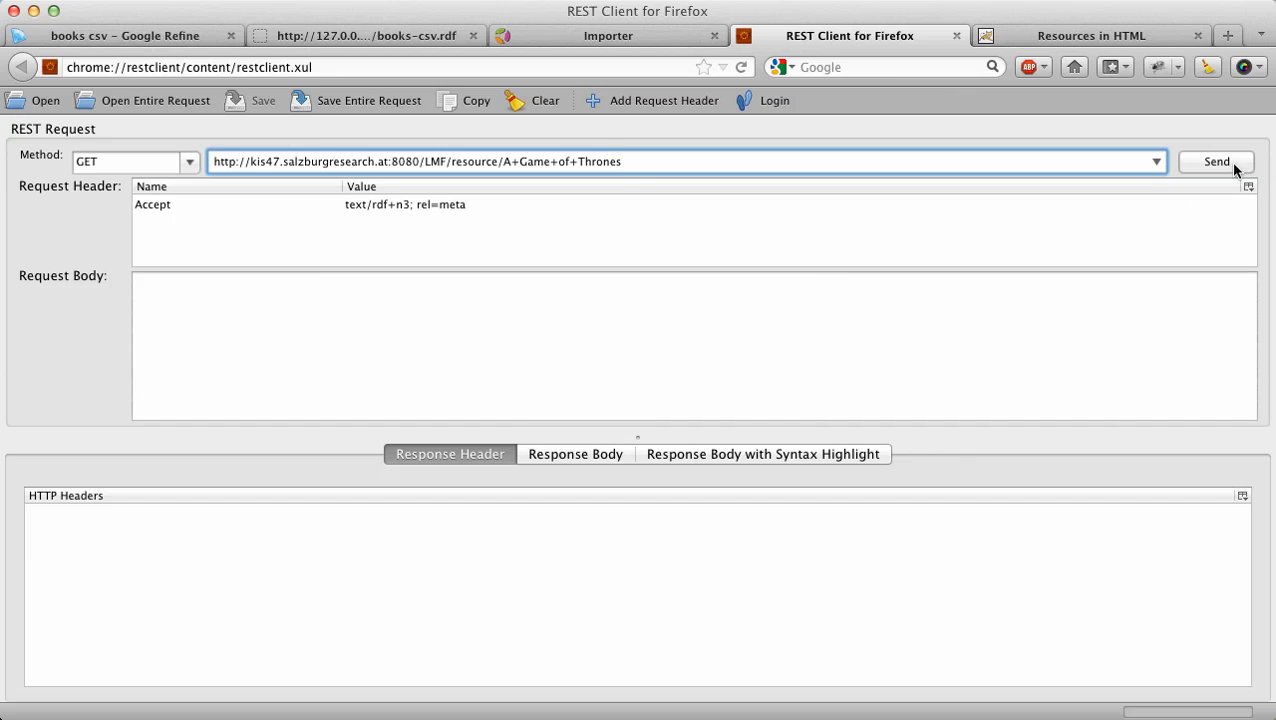
click(1216, 160)
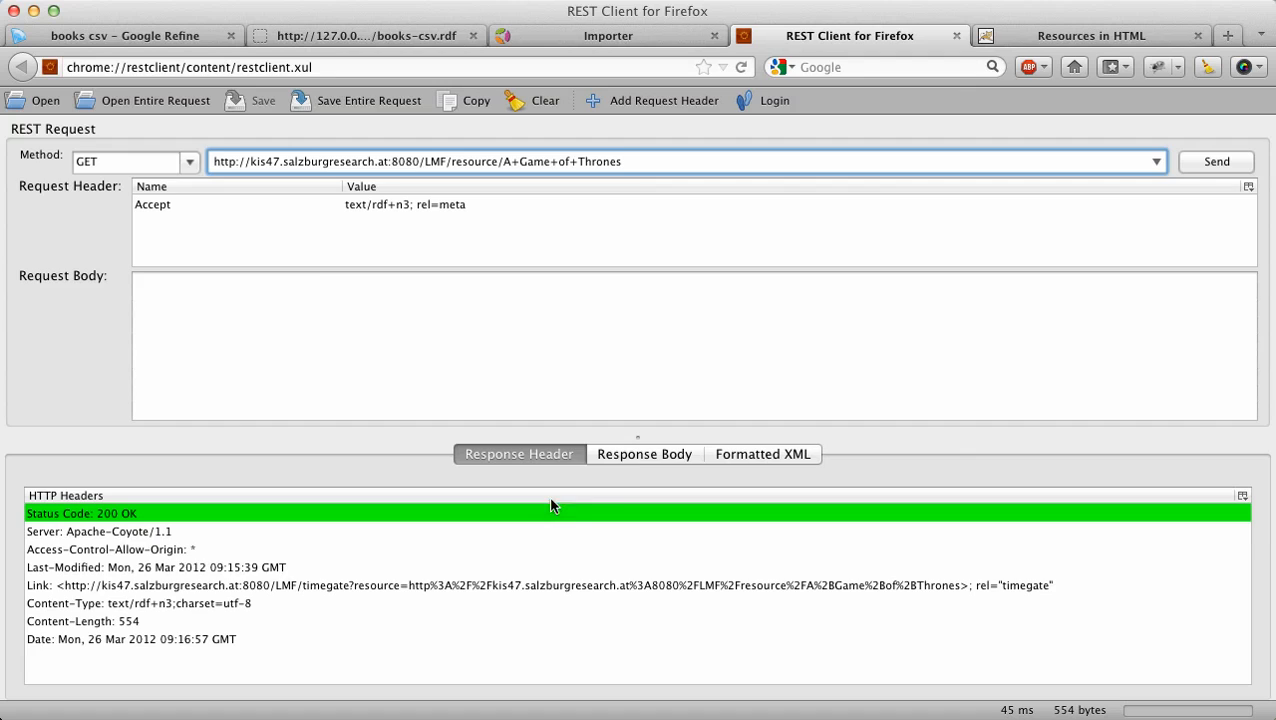
click(644, 452)
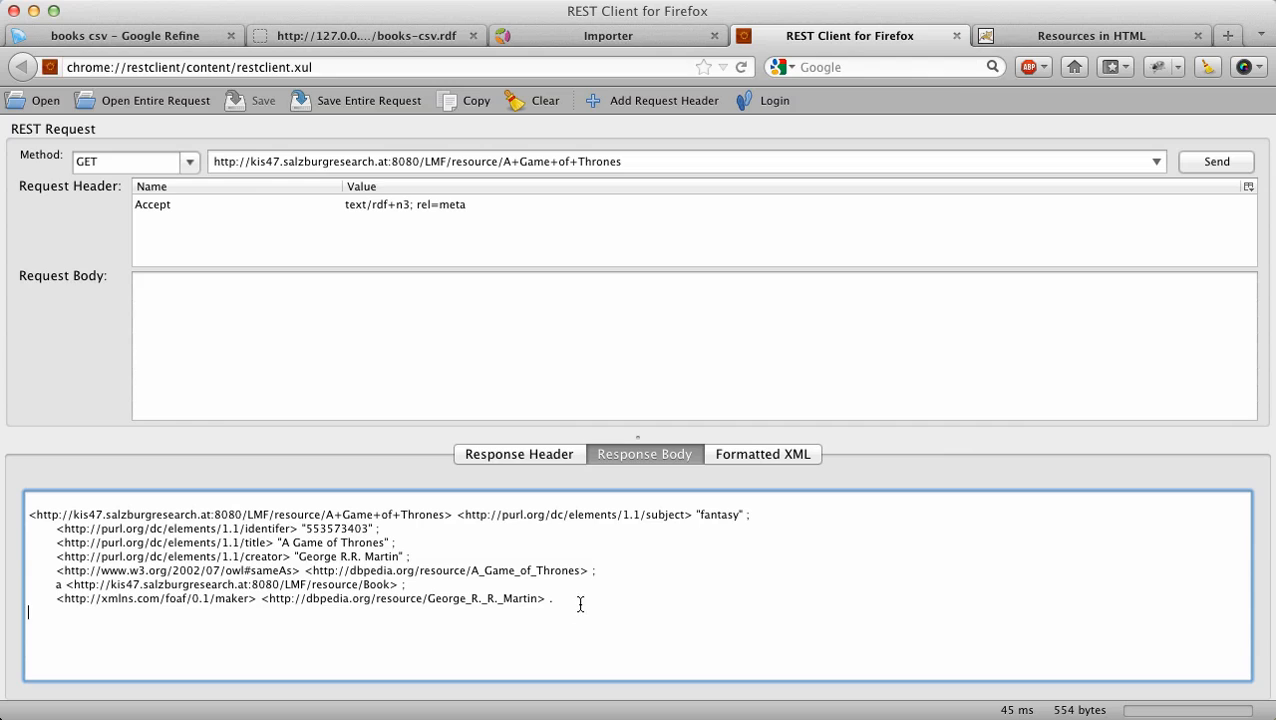
click(434, 204)
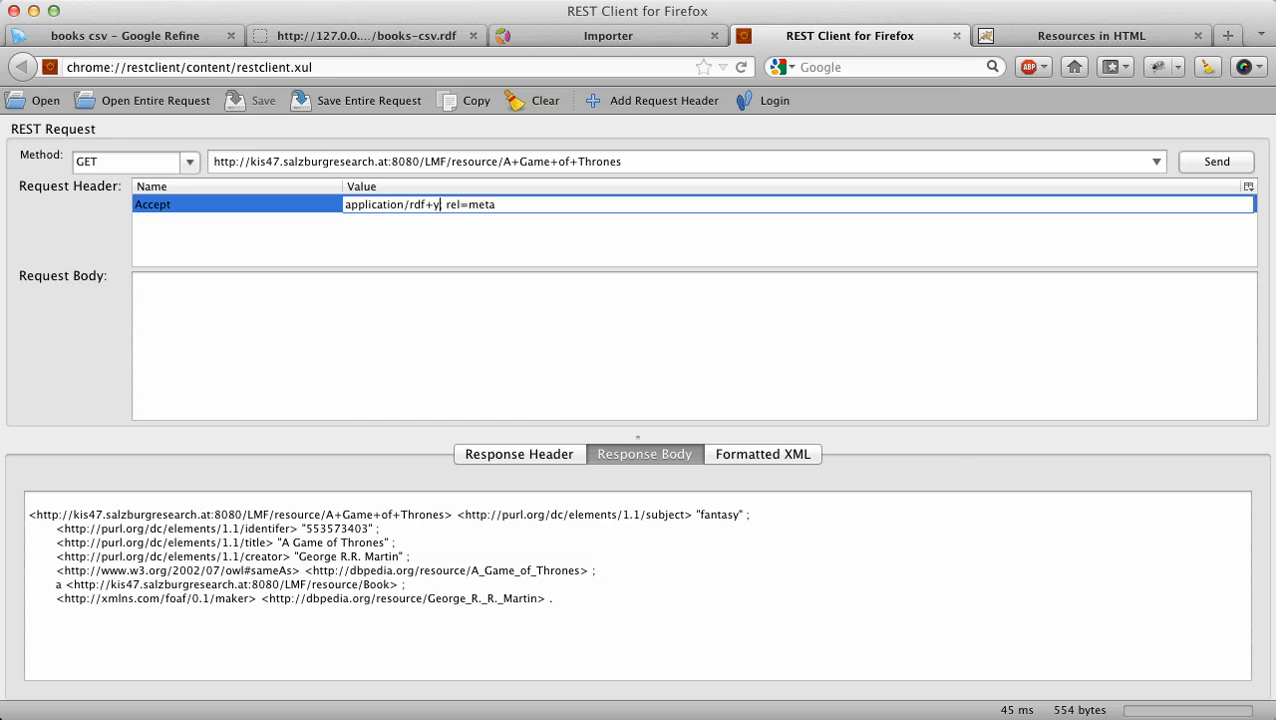
Change the Accept header to application/rdf+xml; rel=meta and resend the request.
text(xml)
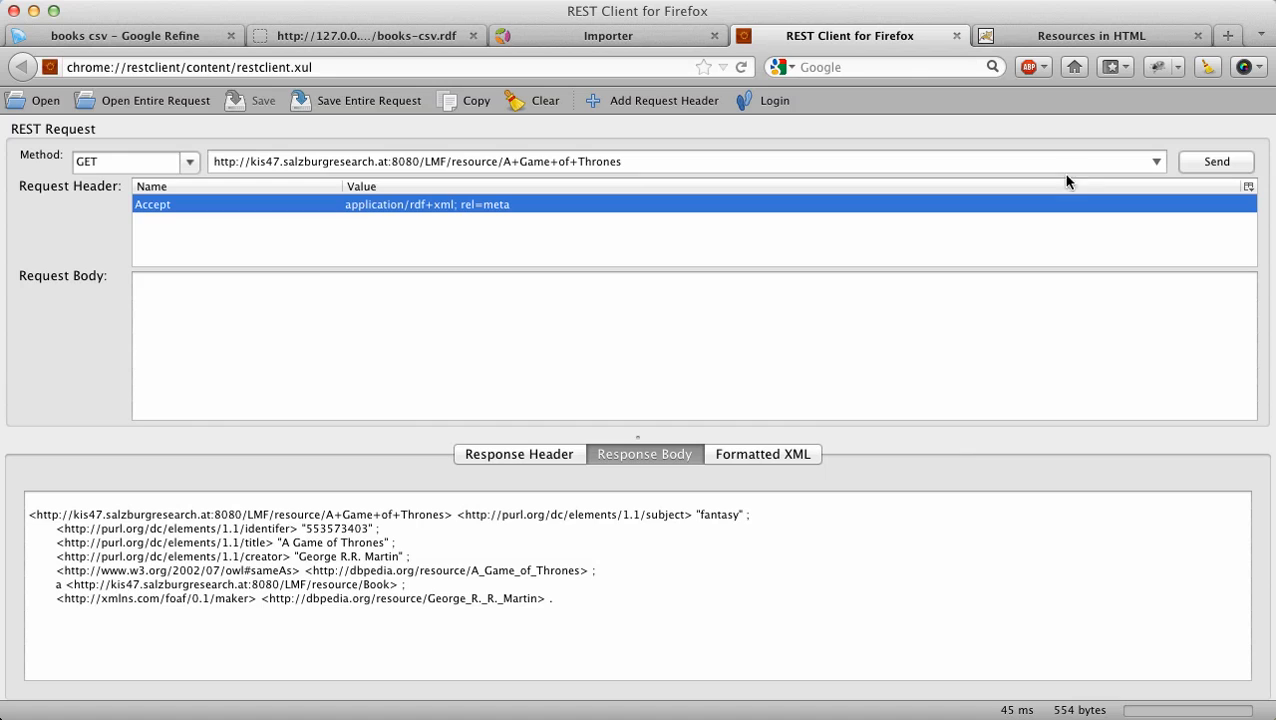
click(764, 454)
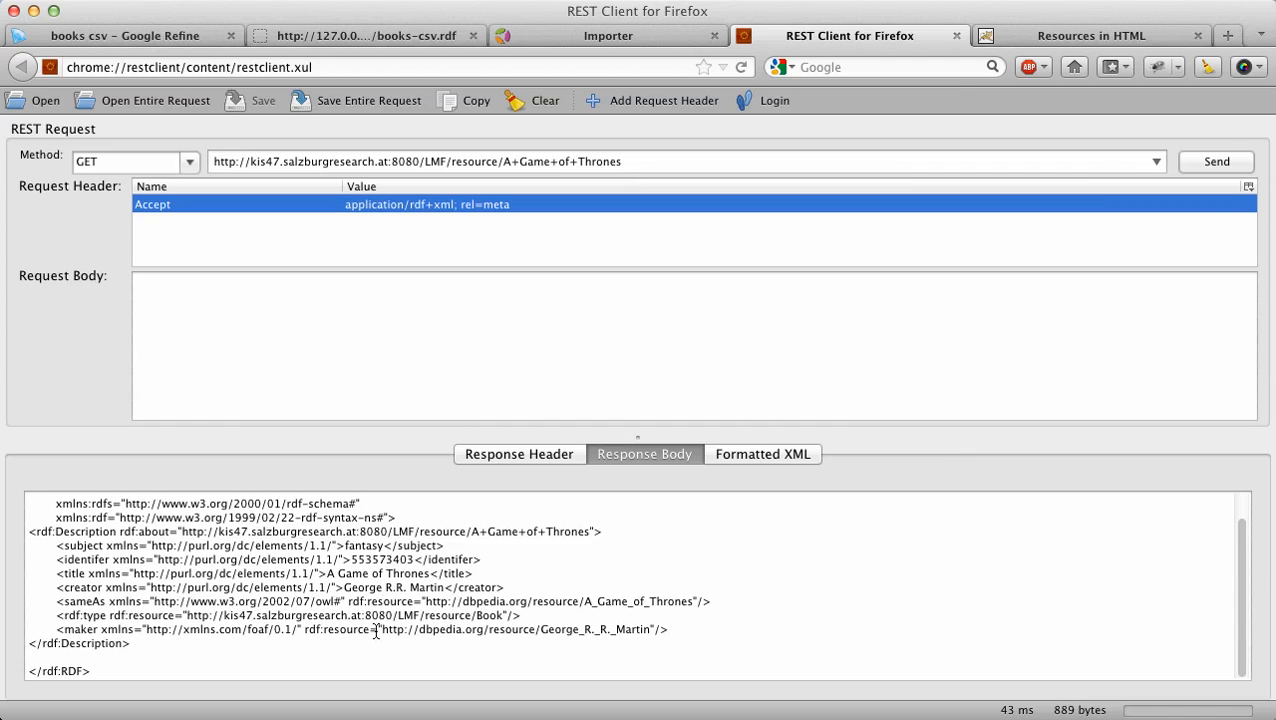
mouse_move(412, 578)
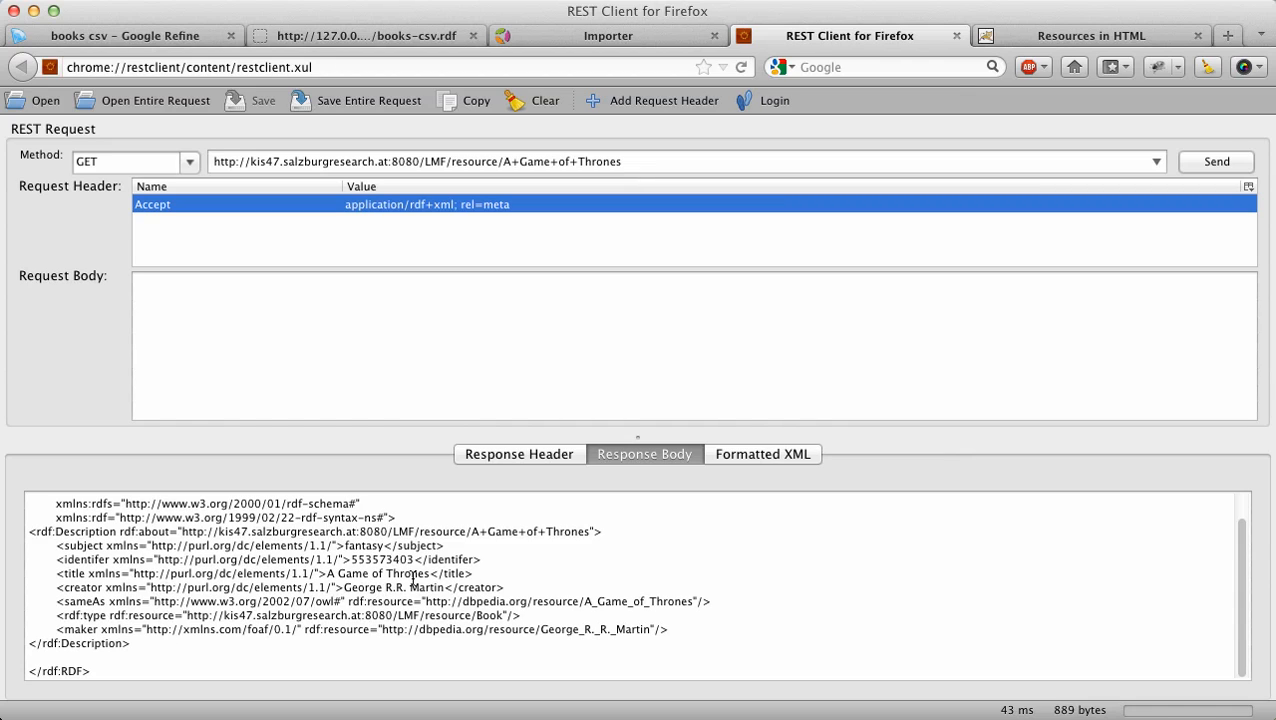